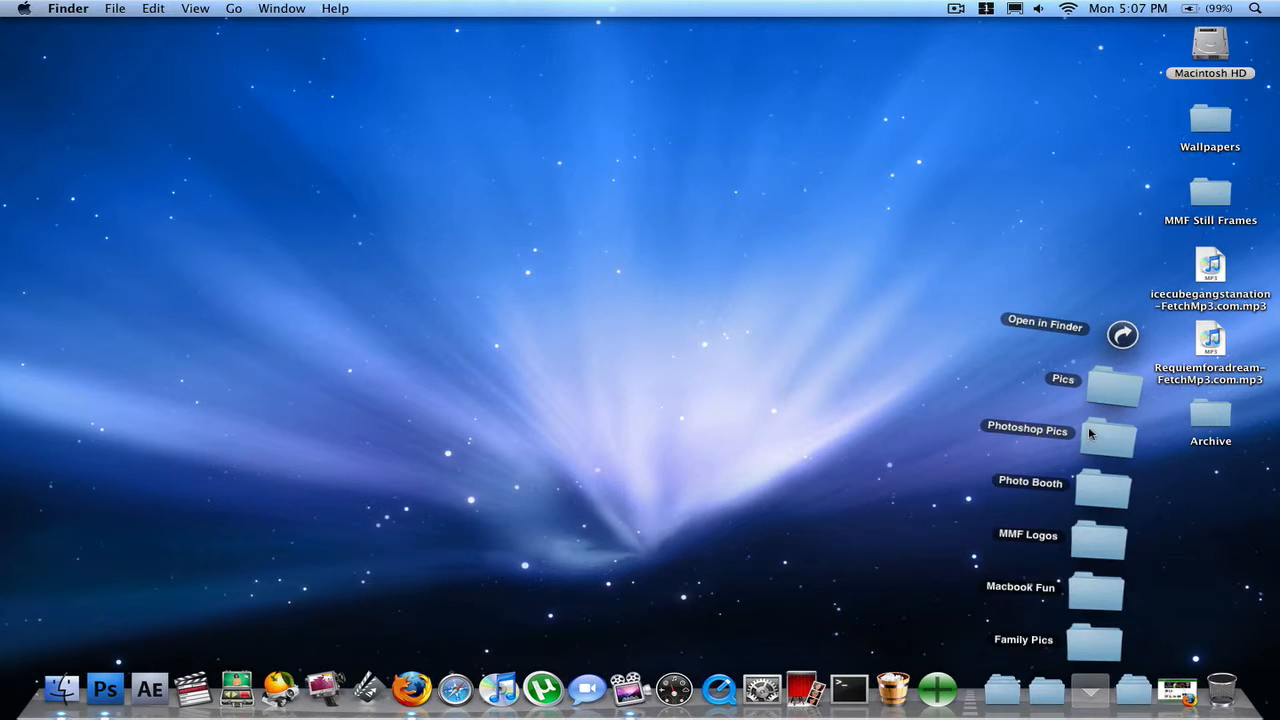
- Browse the My Pictures / Photoshop Pics folder and close the abstract image preview
left_click(1044, 324)
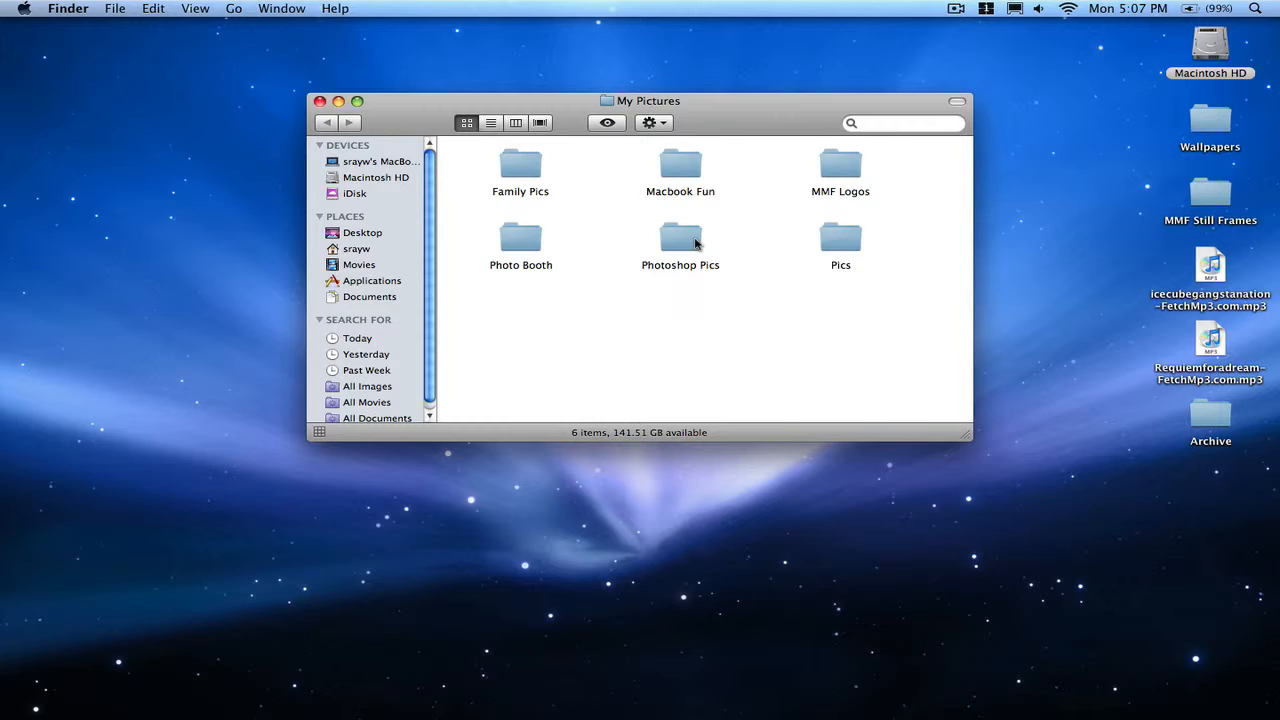
double_click(680, 240)
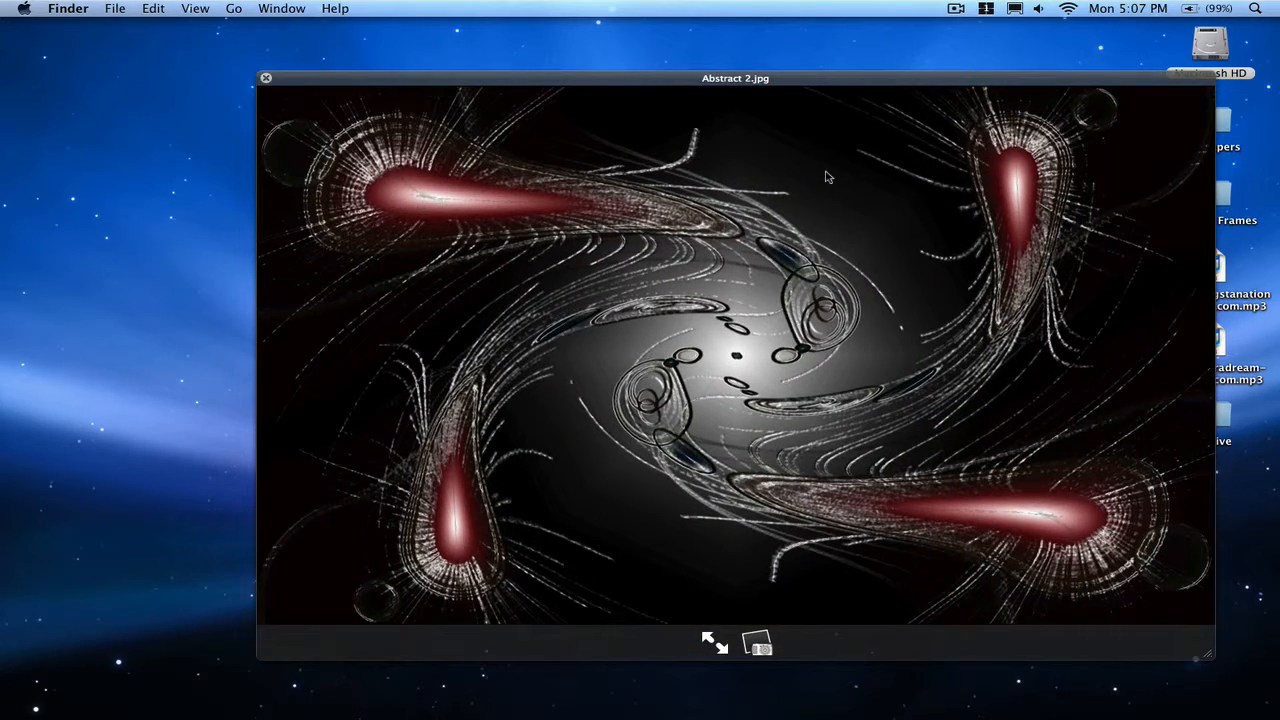
left_click(266, 78)
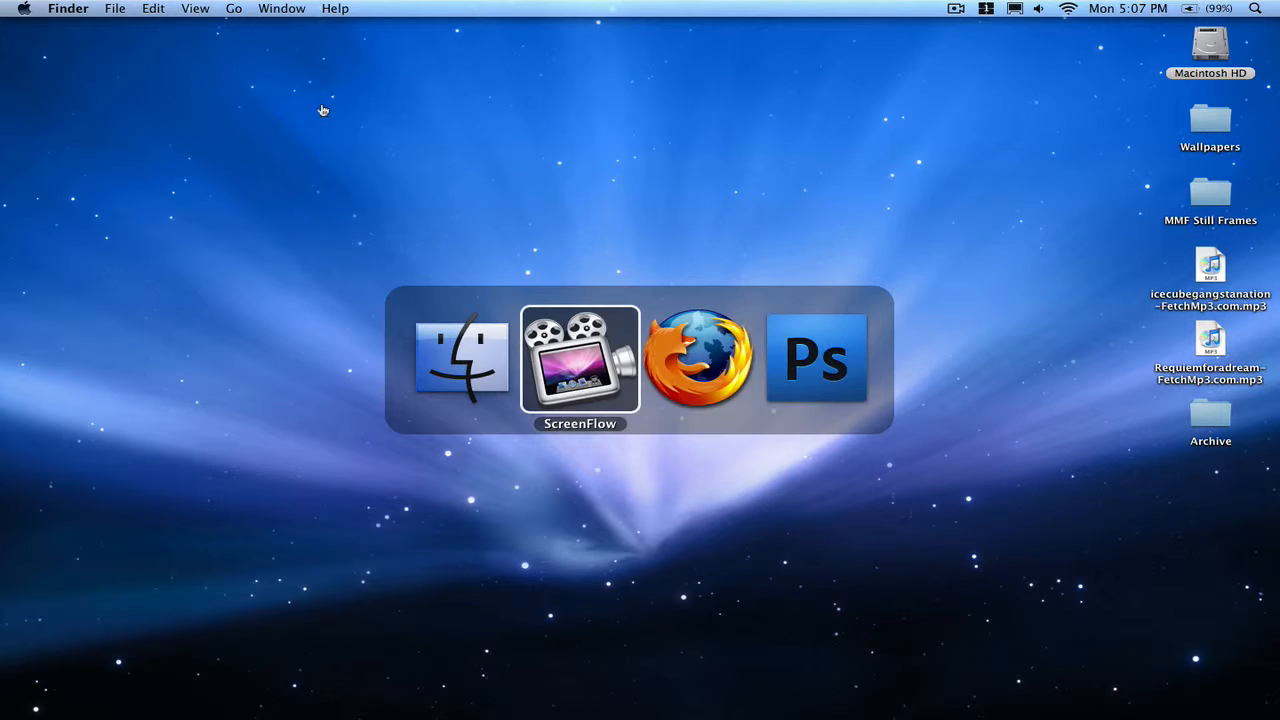
- Create a new document from the Web preset: 640 × 480 px, 72 ppi, white background
left_click(816, 356)
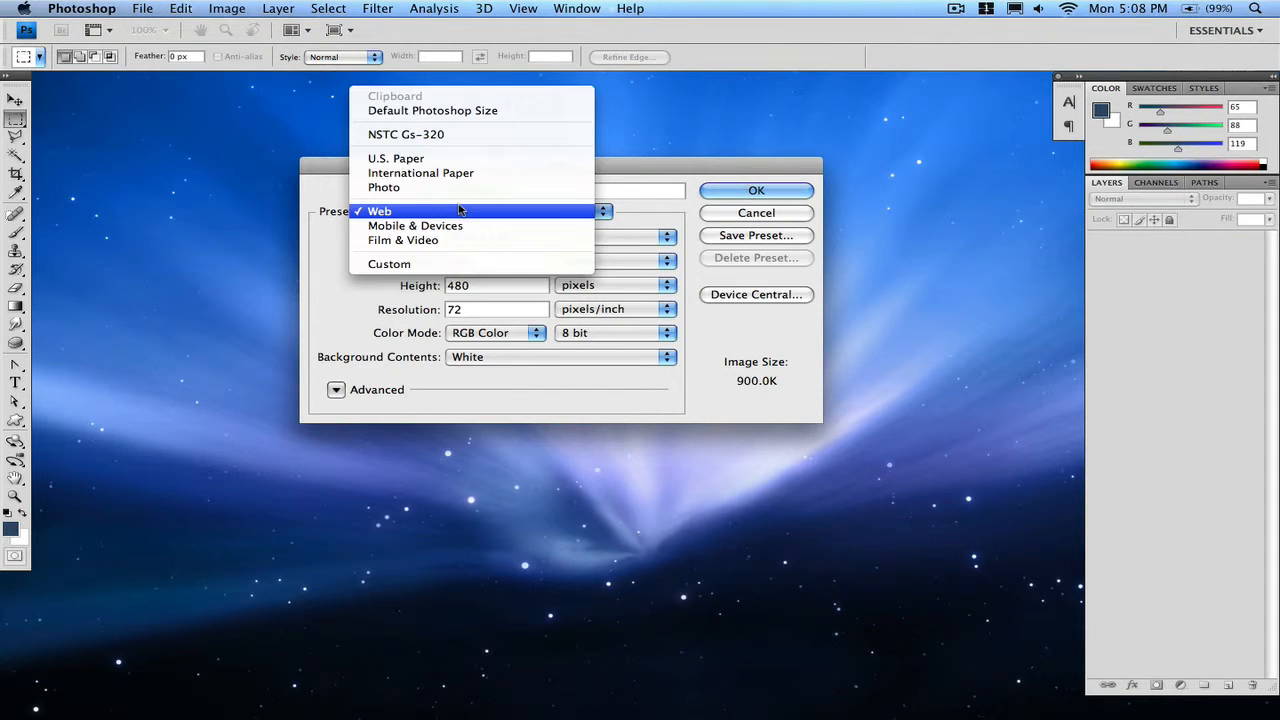
left_click(380, 212)
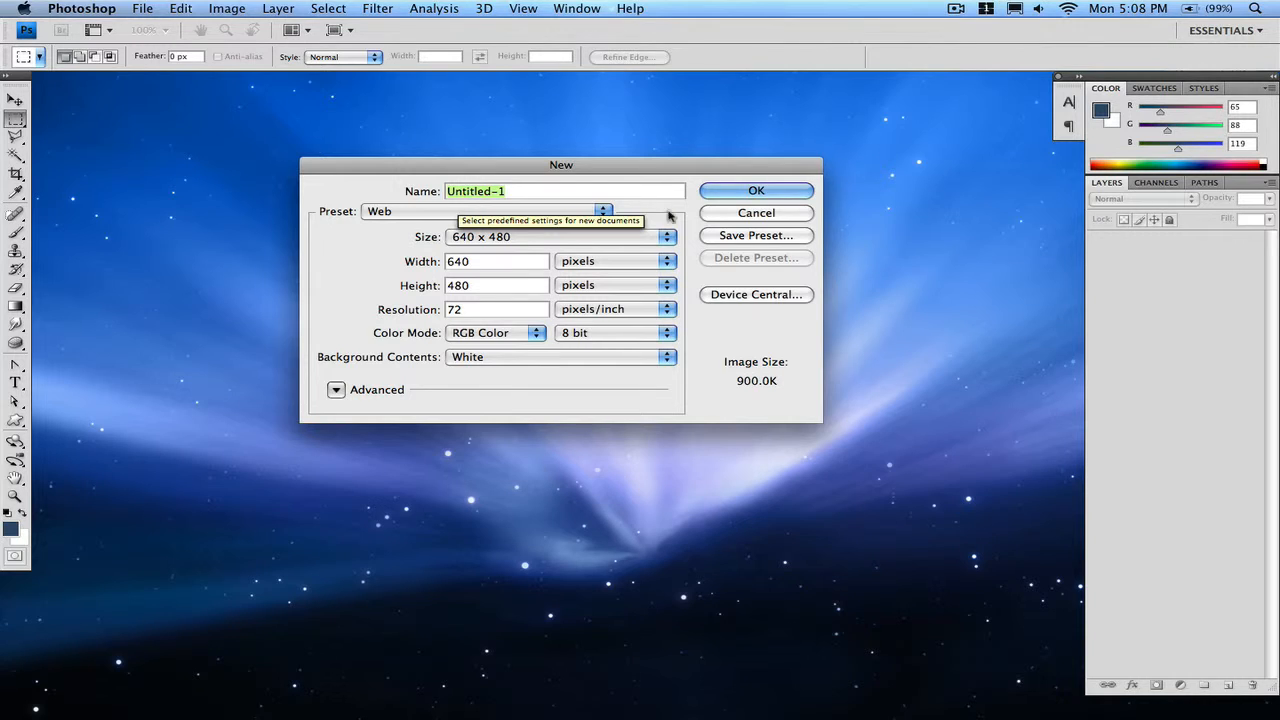
left_click(756, 190)
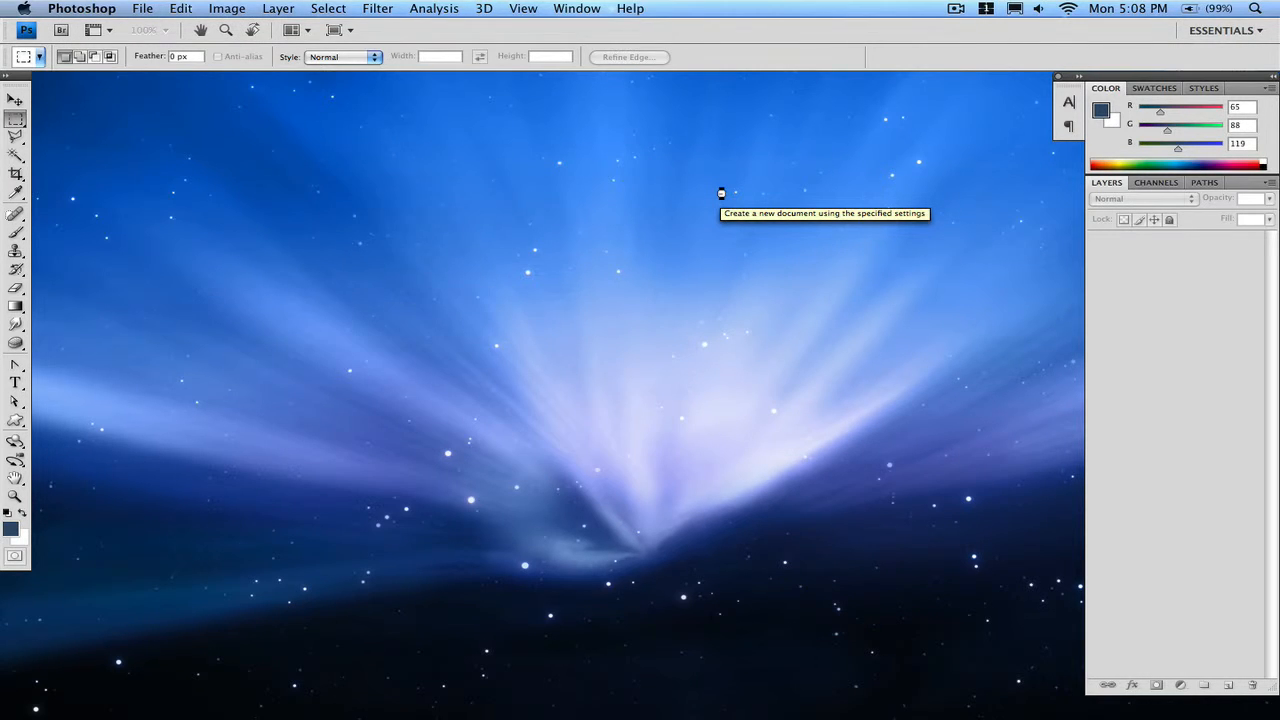
left_click(720, 192)
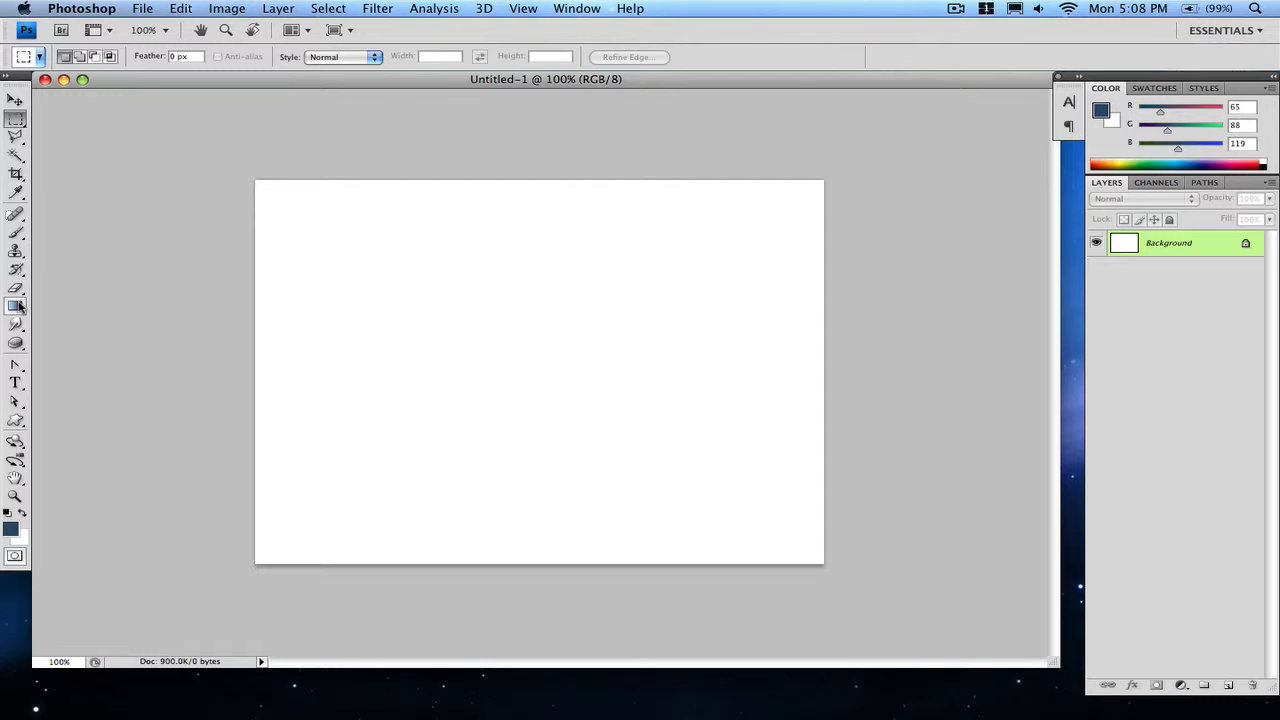
- Fill the white Background layer solid black with the Paint Bucket, then return to the Move tool
left_click(16, 306)
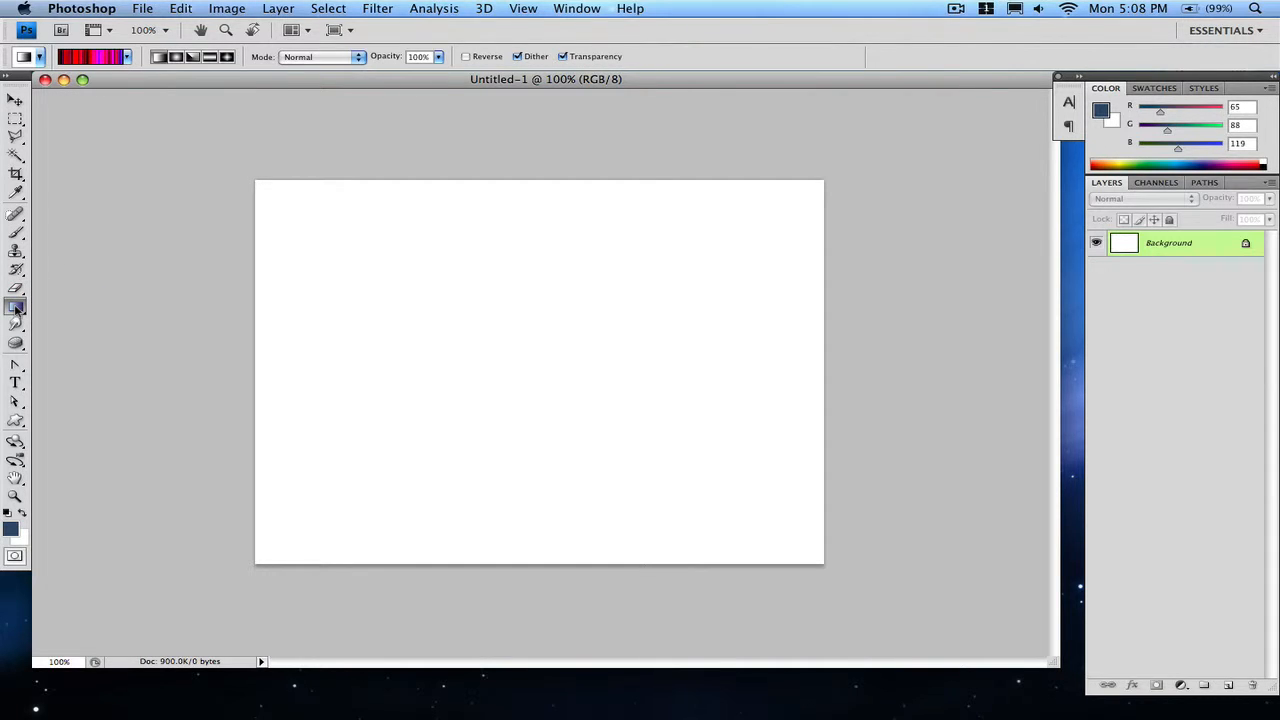
left_click(16, 308)
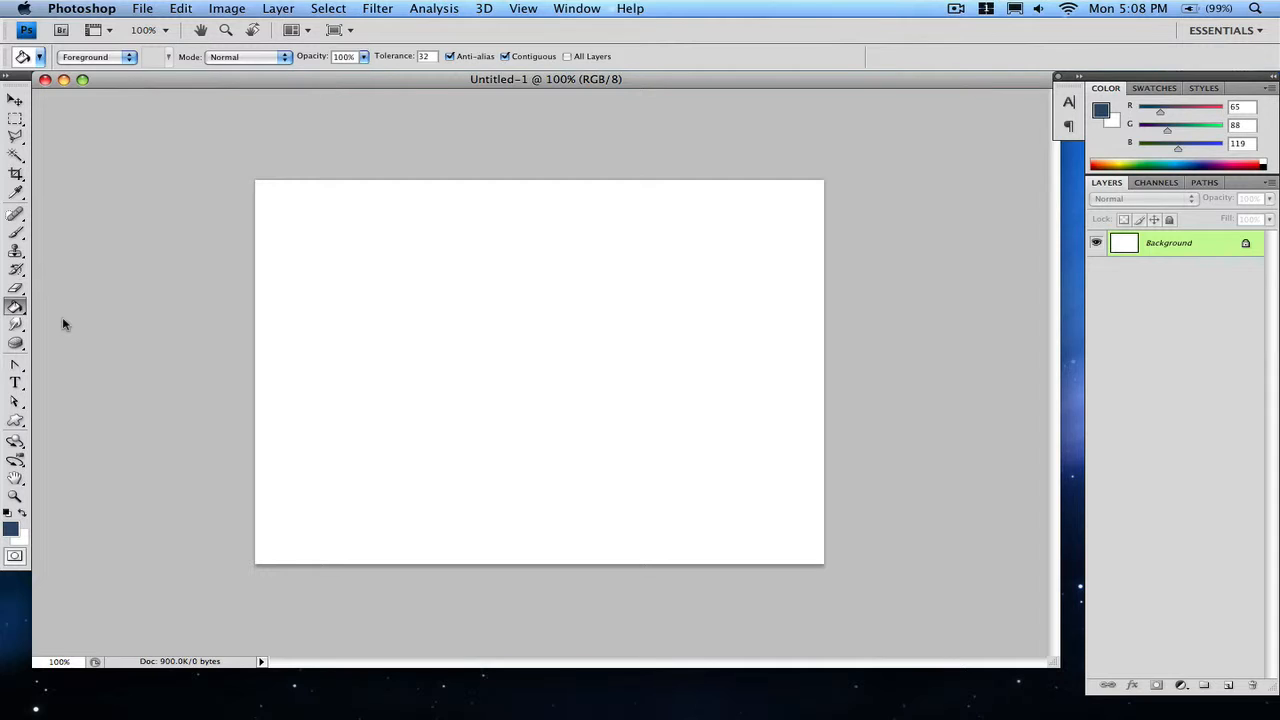
mouse_move(8, 520)
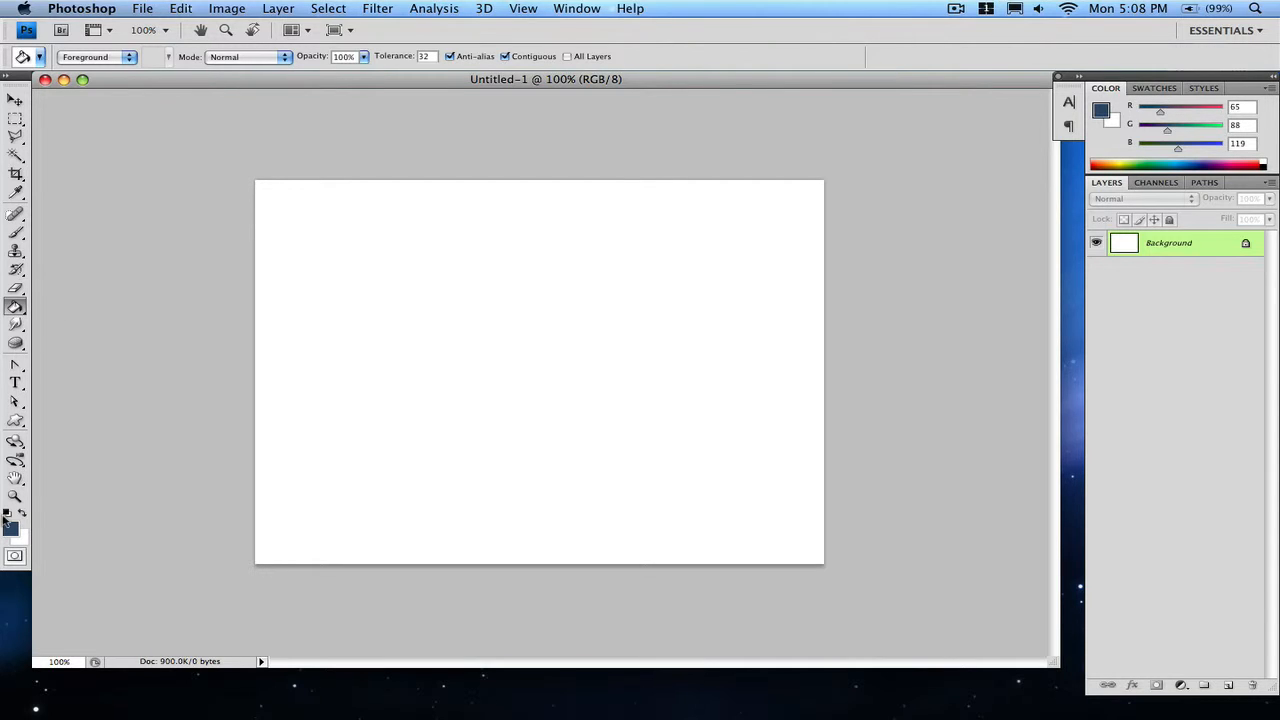
left_click(24, 512)
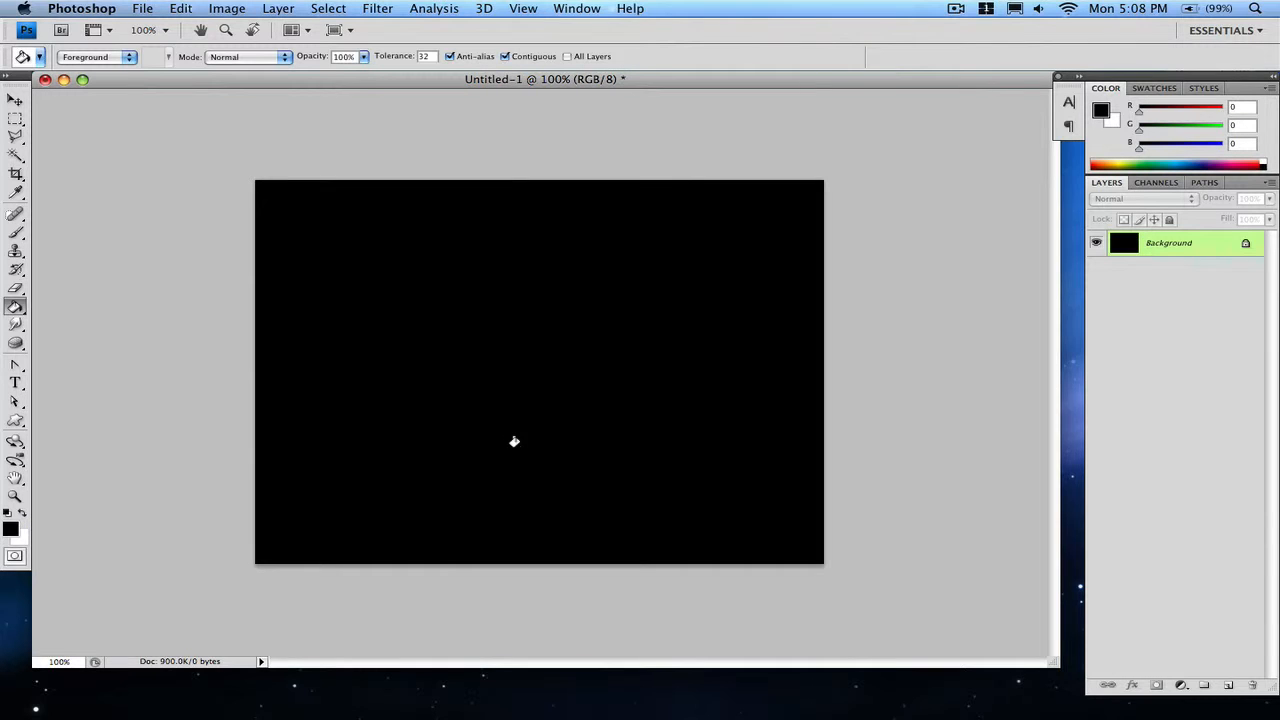
left_click(16, 100)
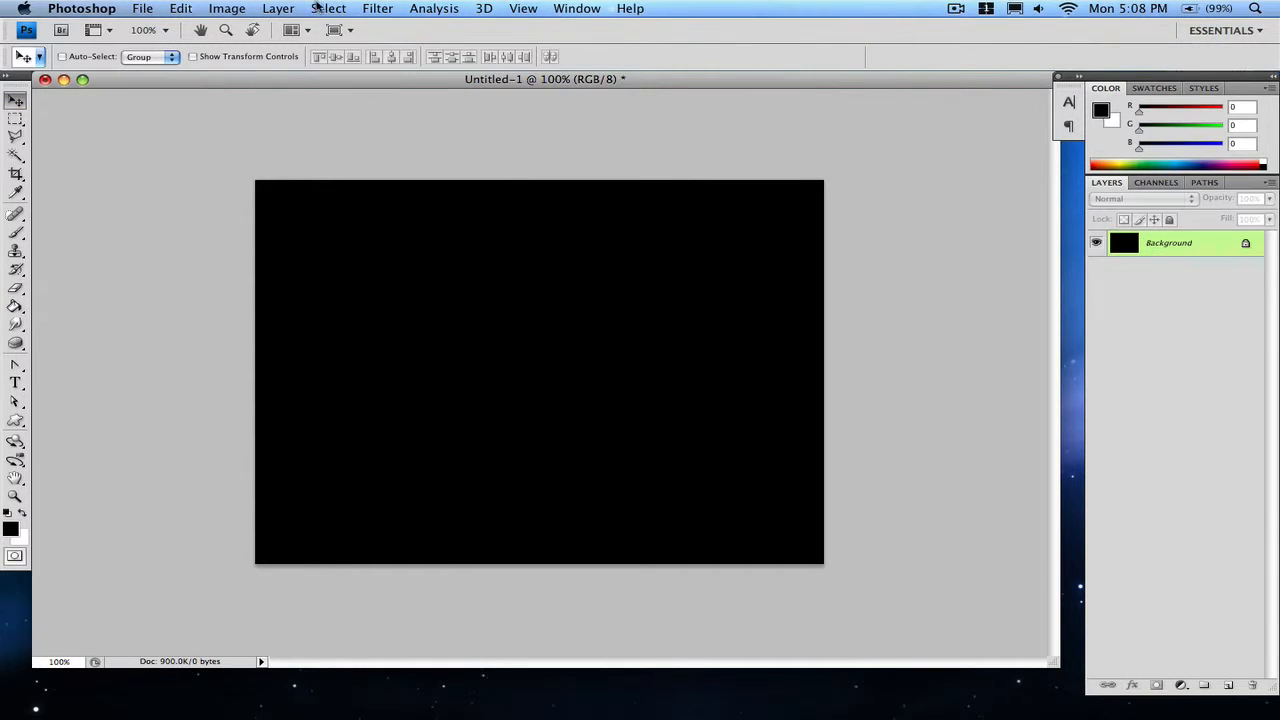
- In the Lens Flare filter, compare lens types and keep the 50–300mm Zoom
left_click(378, 8)
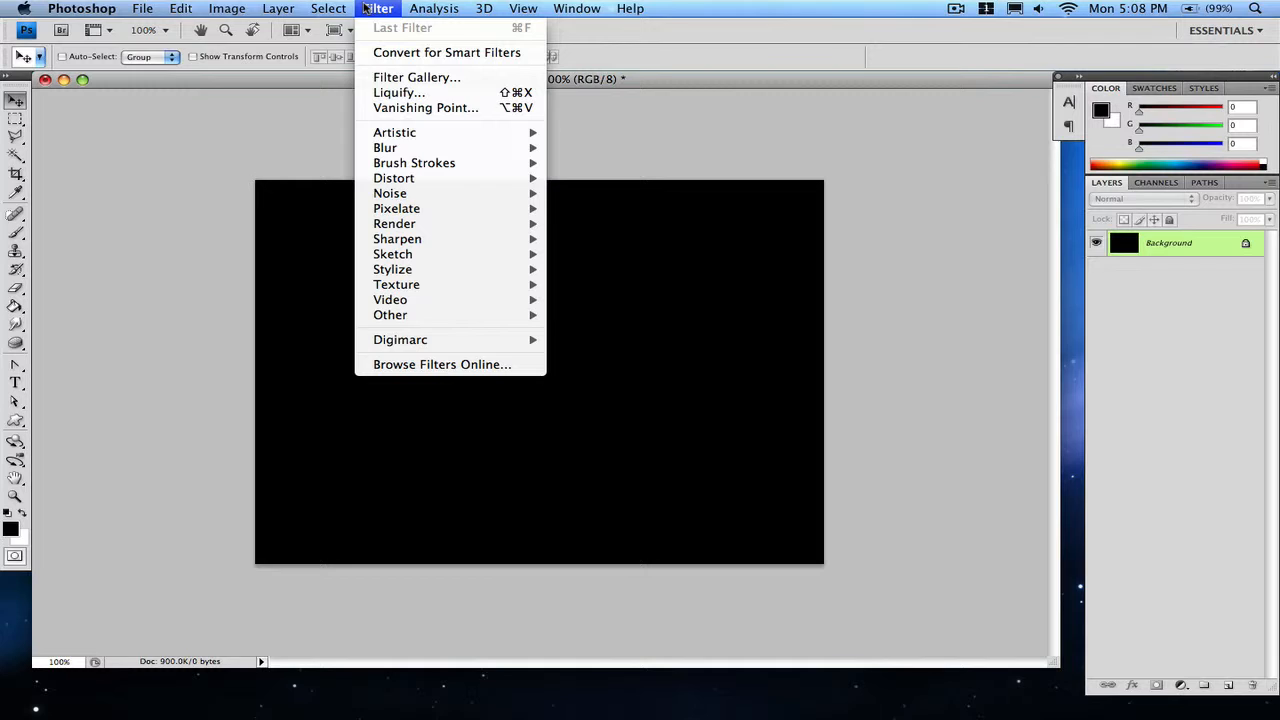
mouse_move(394, 224)
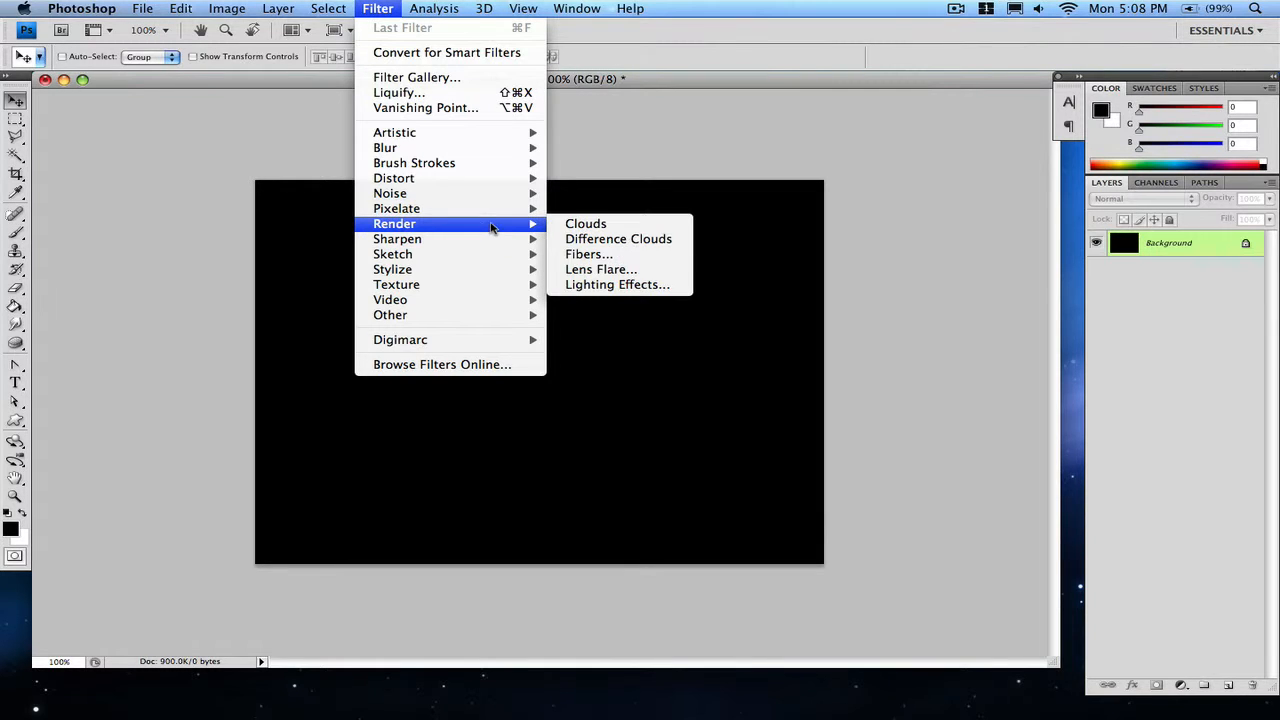
mouse_move(588, 276)
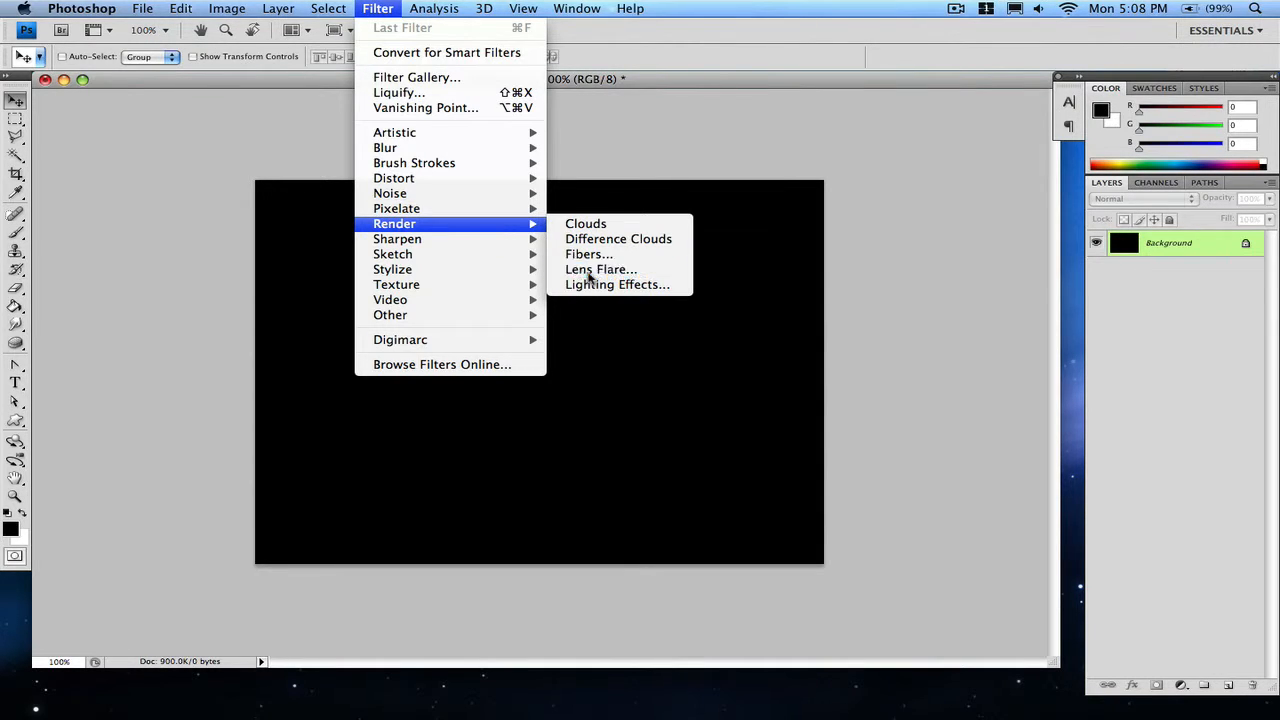
left_click(600, 268)
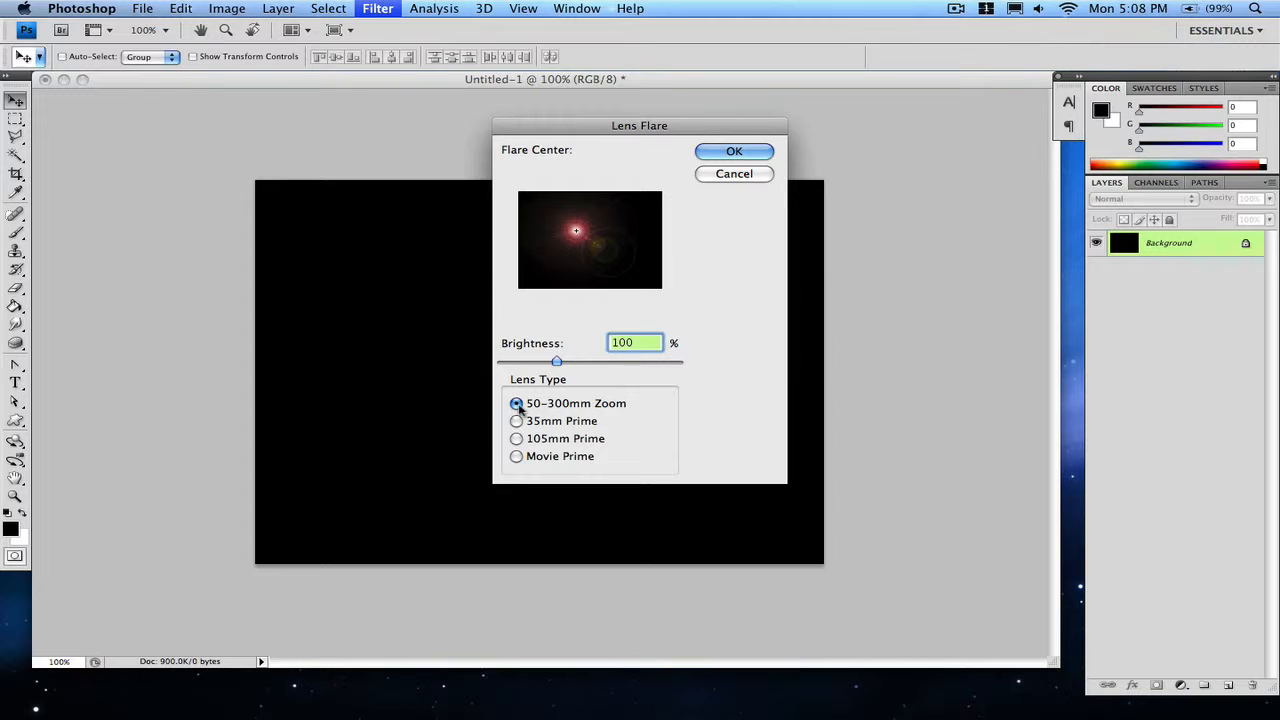
left_click(516, 438)
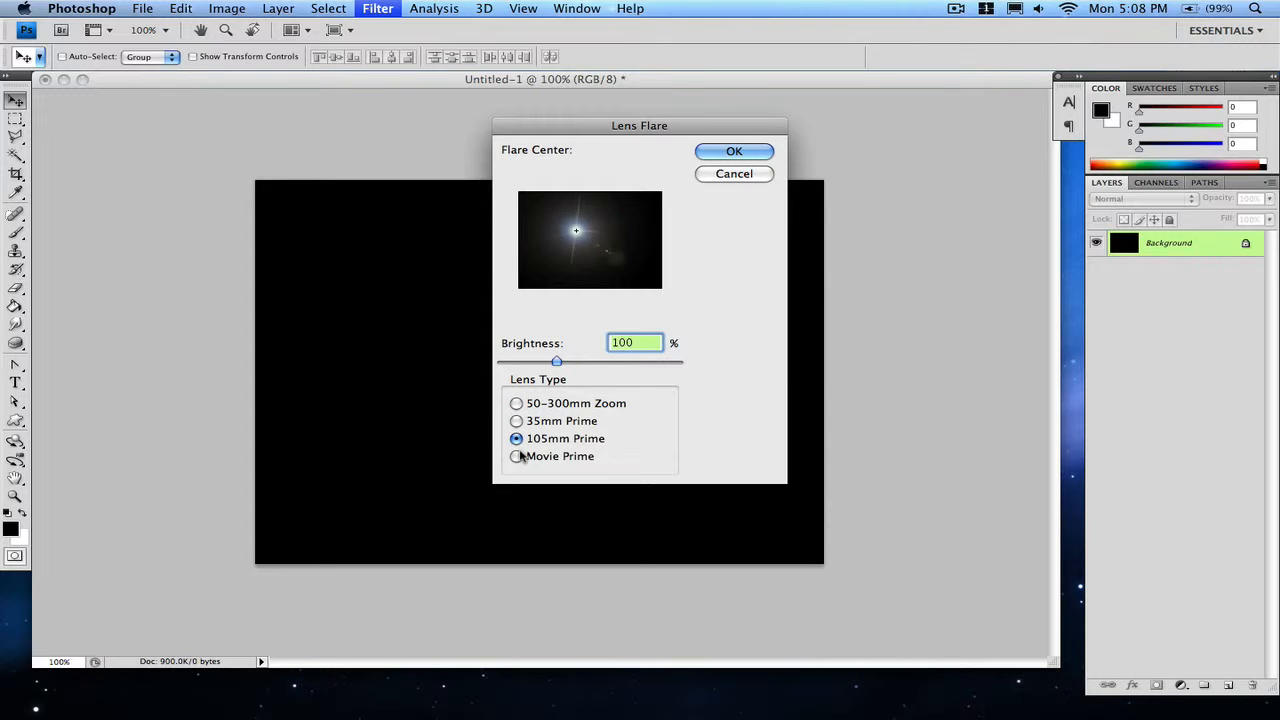
left_click(516, 456)
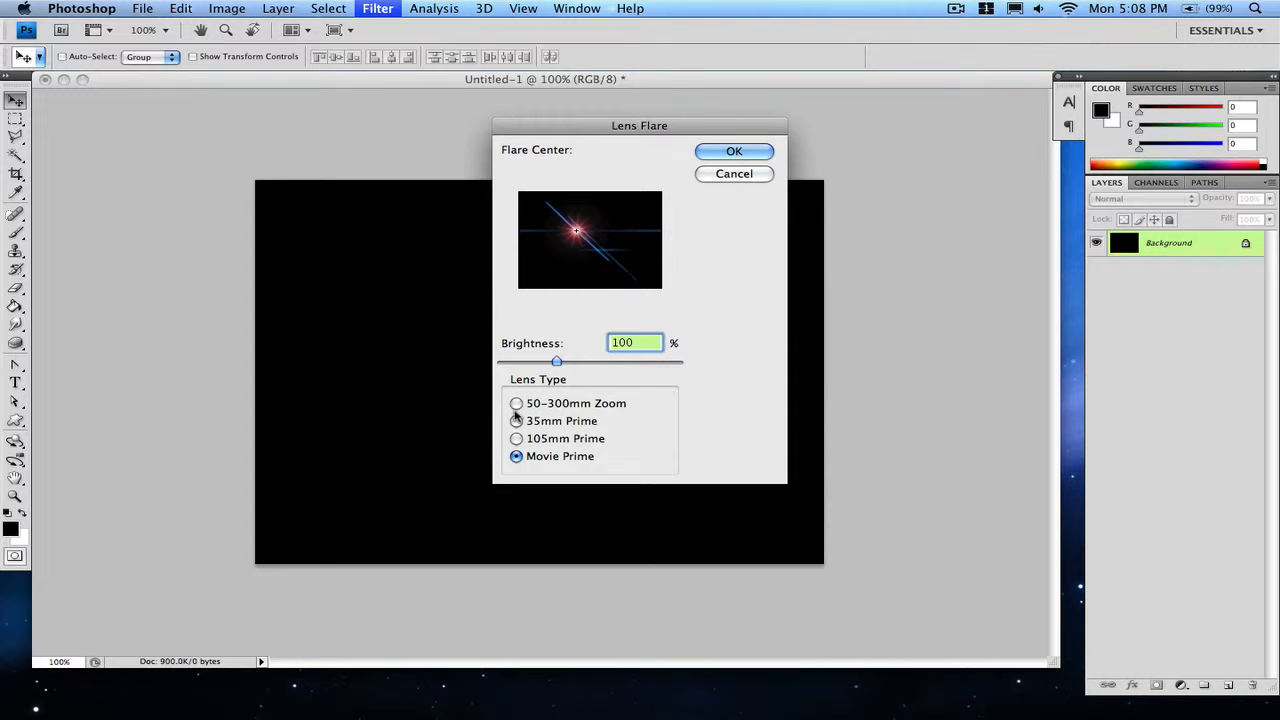
left_click(516, 404)
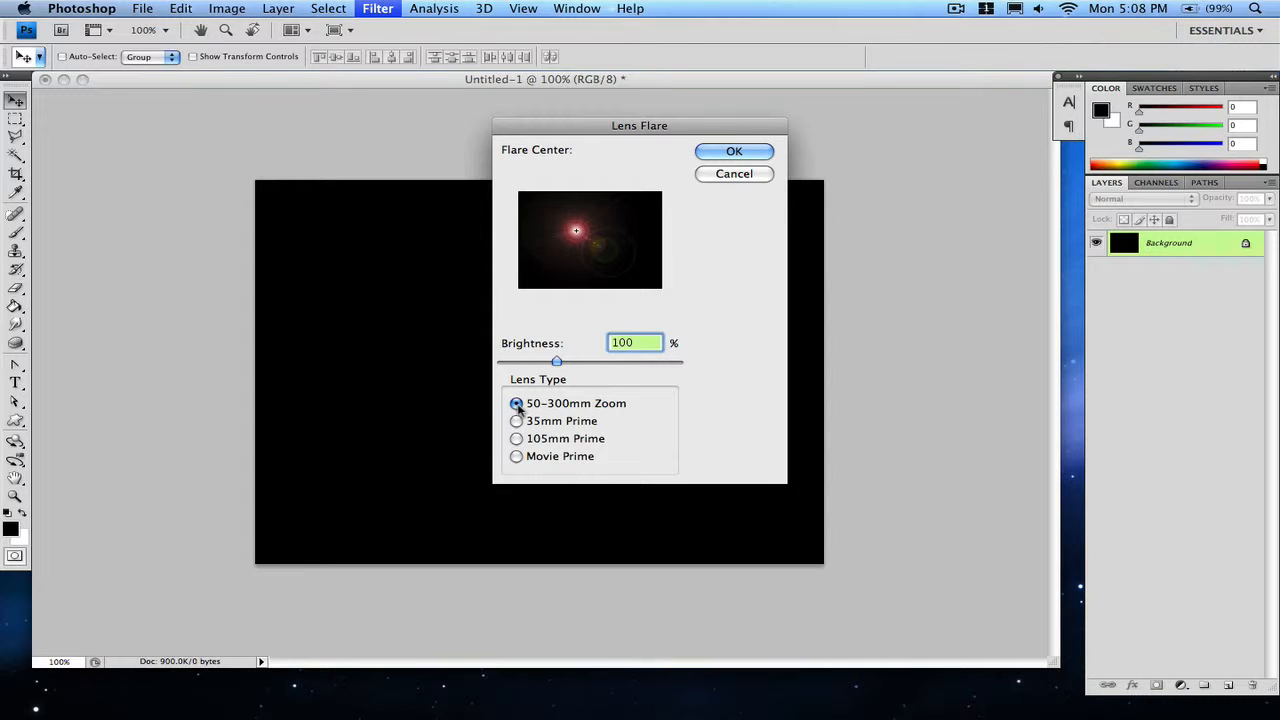
mouse_move(536, 388)
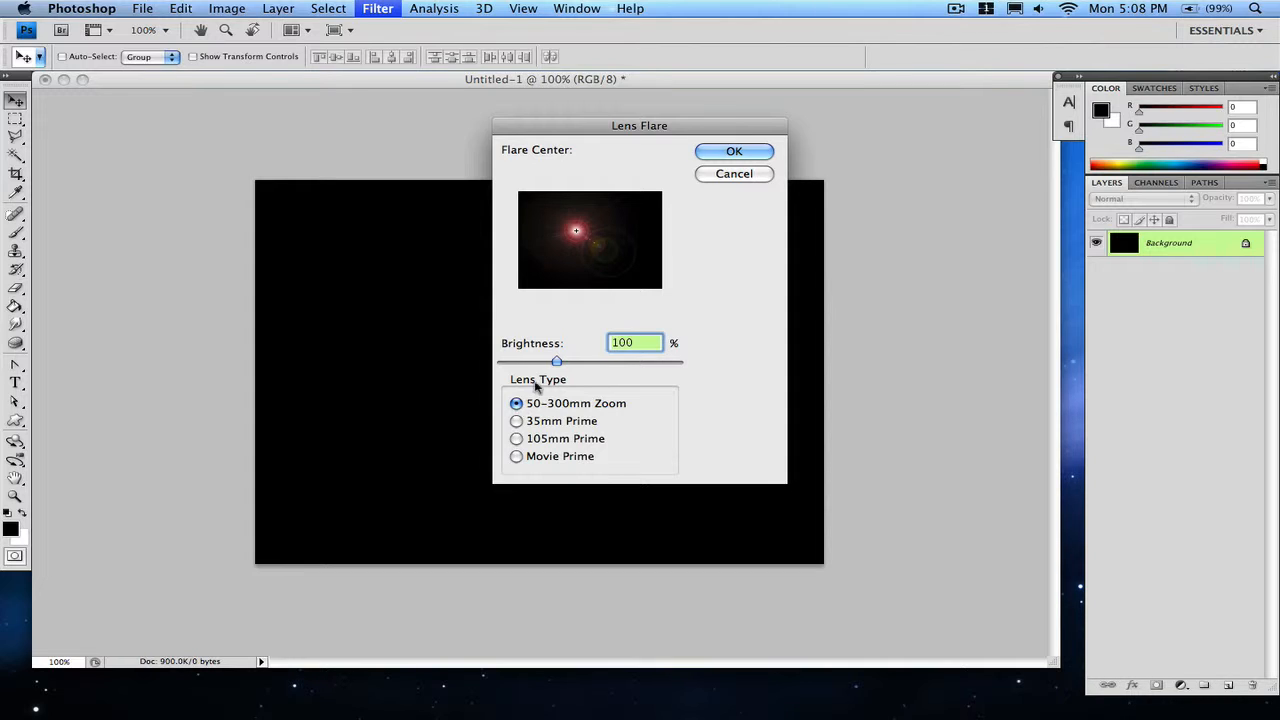
- Set flare Brightness to 50% and place the flare centre near the top-left
left_click_drag(556, 360, 536, 360)
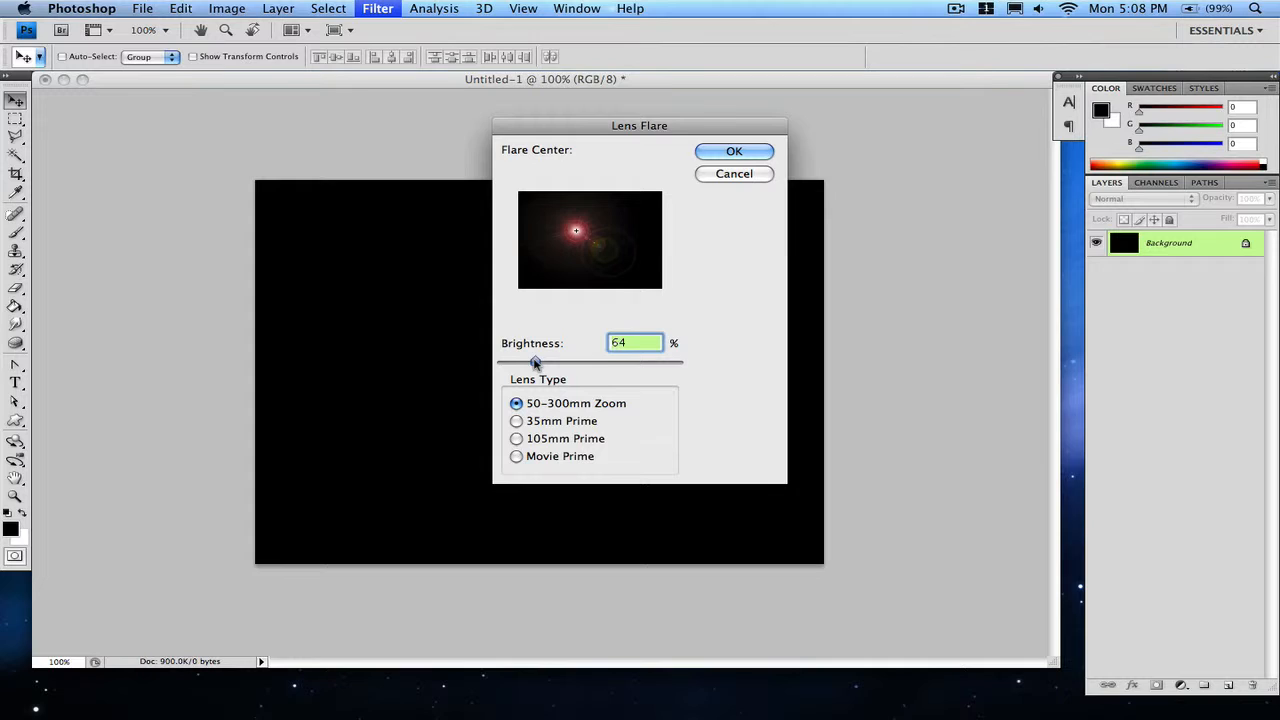
left_click_drag(536, 360, 528, 360)
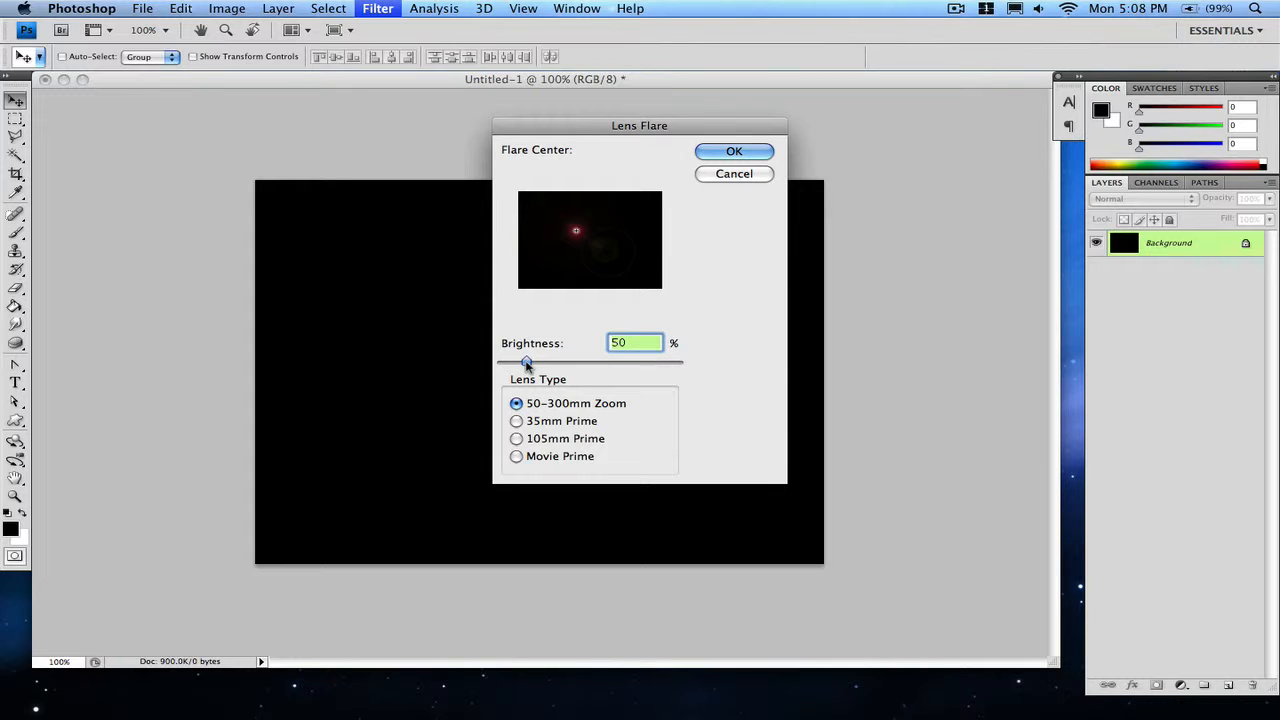
left_click(540, 214)
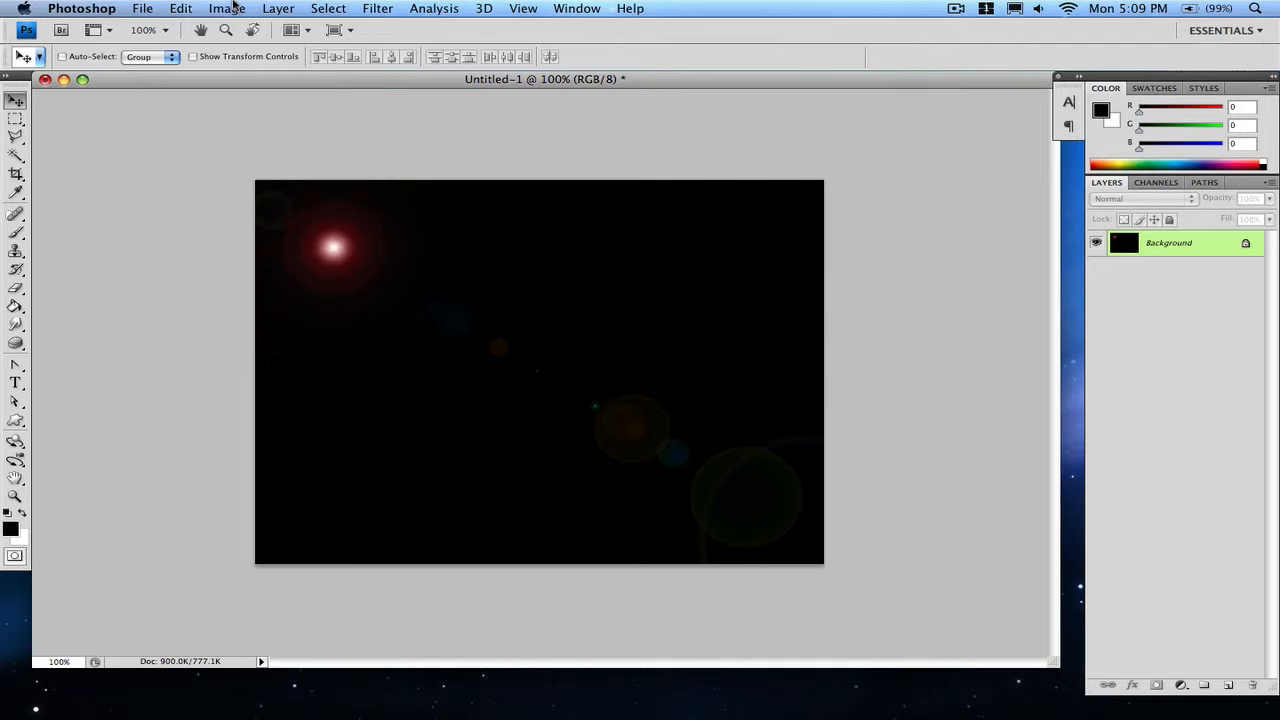
- Rotate the canvas 90° CW and render a second lens flare, then rotate again
left_click(226, 8)
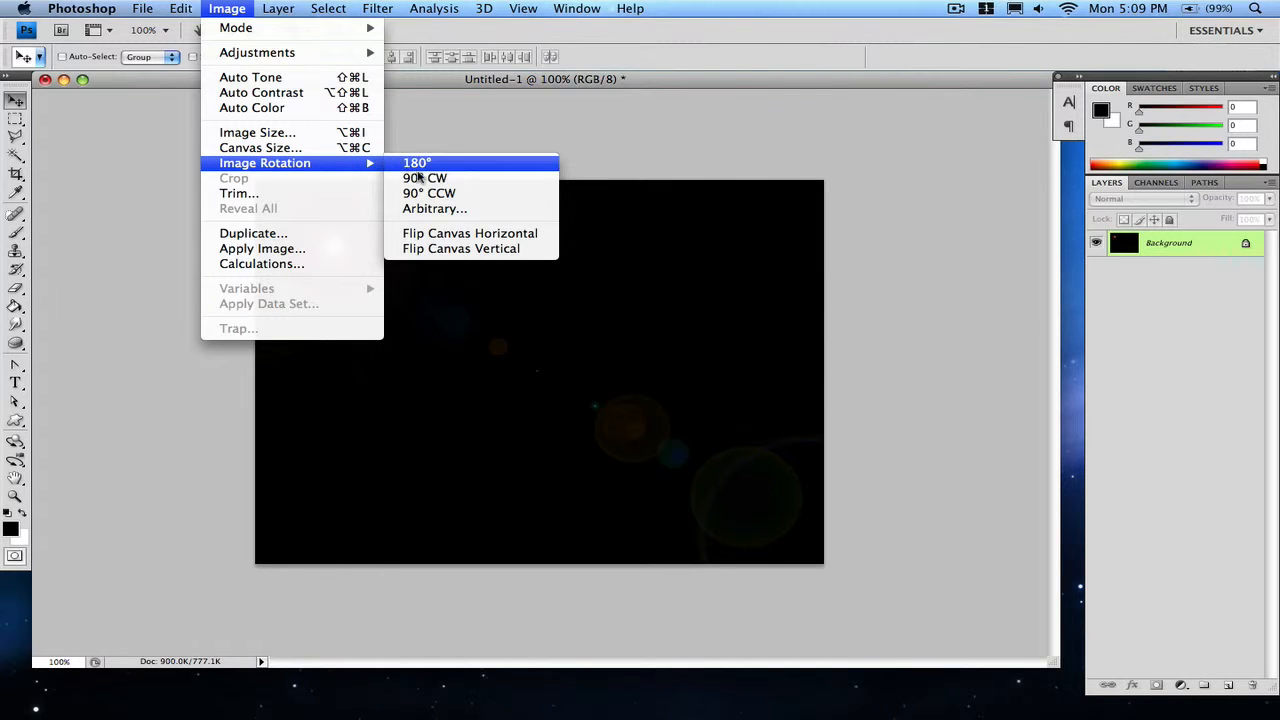
left_click(416, 164)
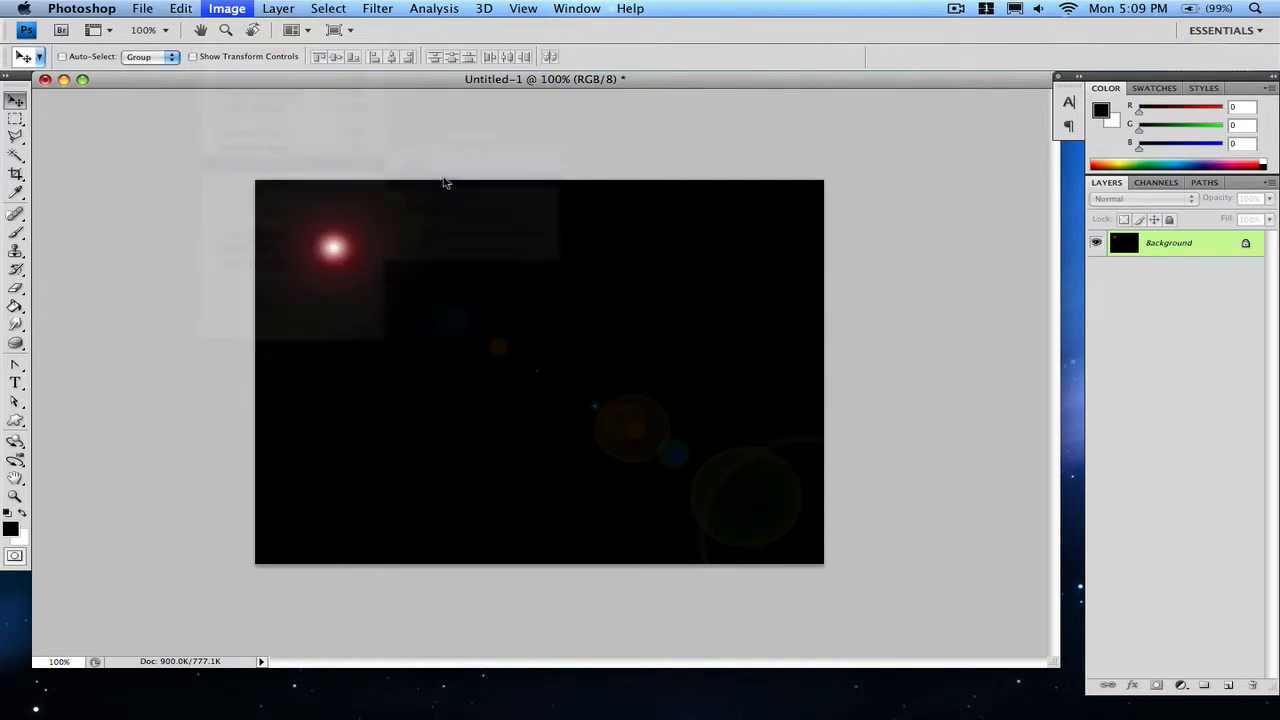
left_click(376, 8)
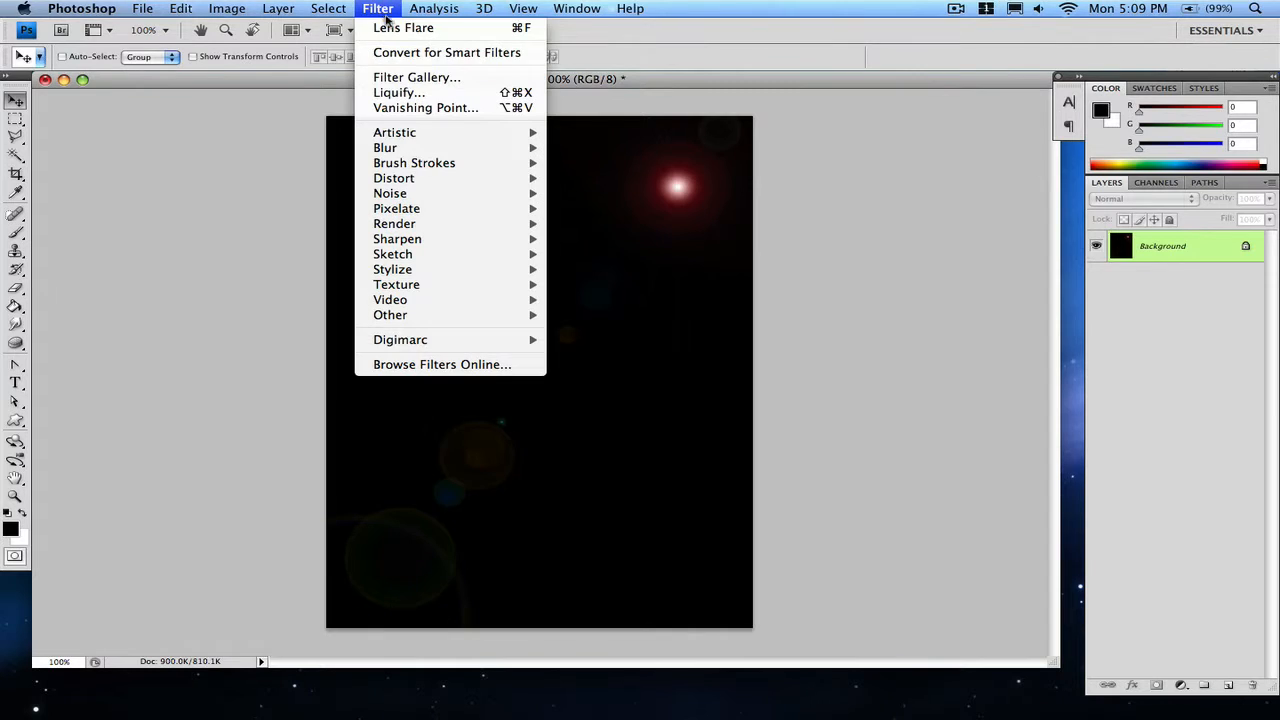
mouse_move(394, 224)
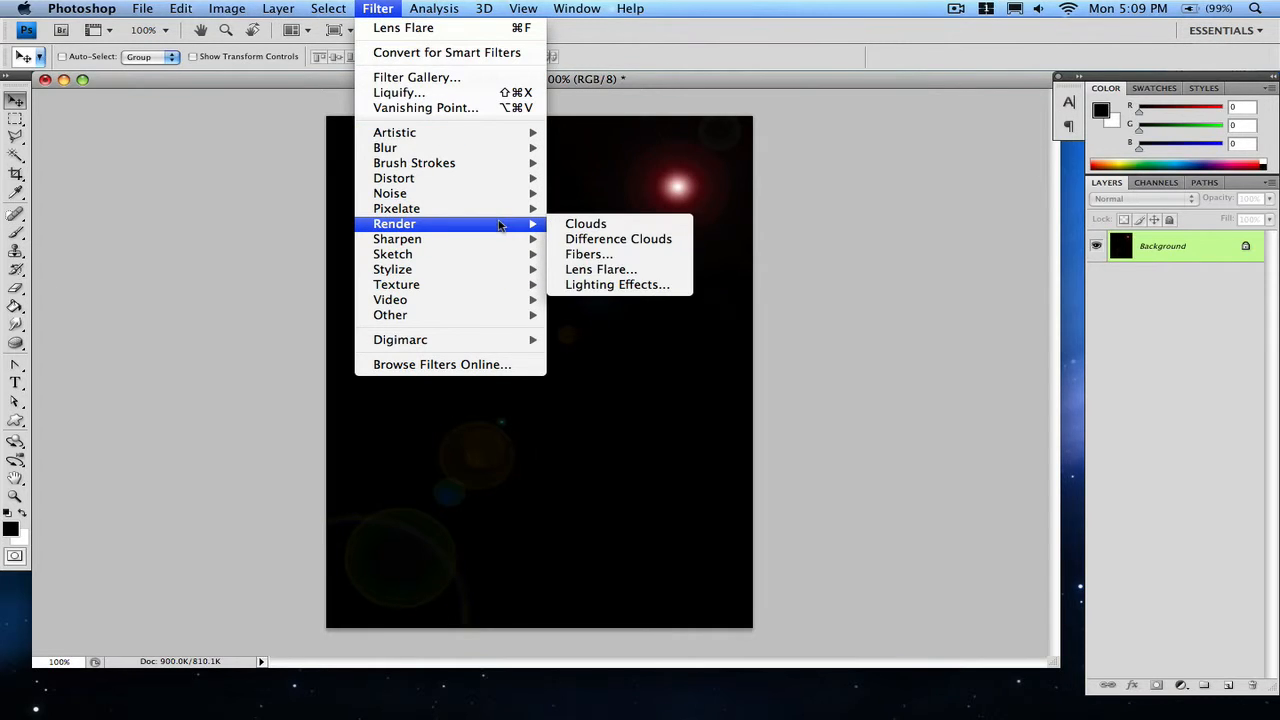
left_click(600, 268)
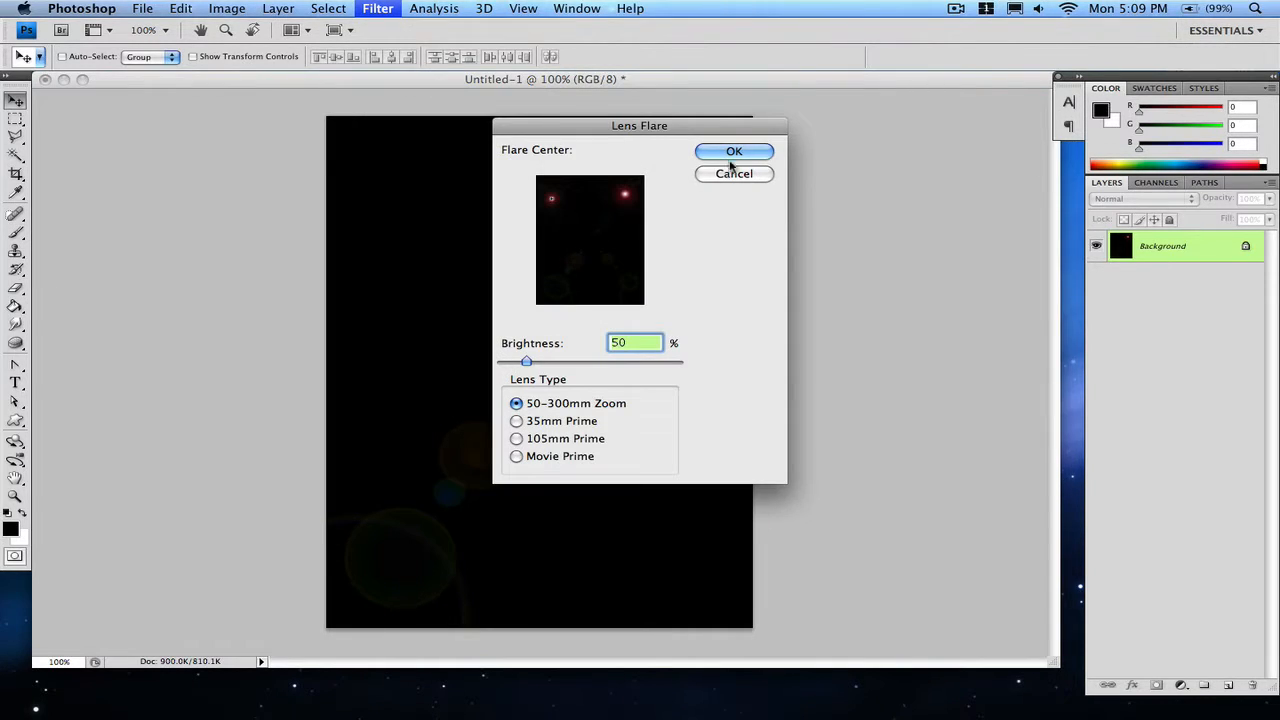
left_click(734, 152)
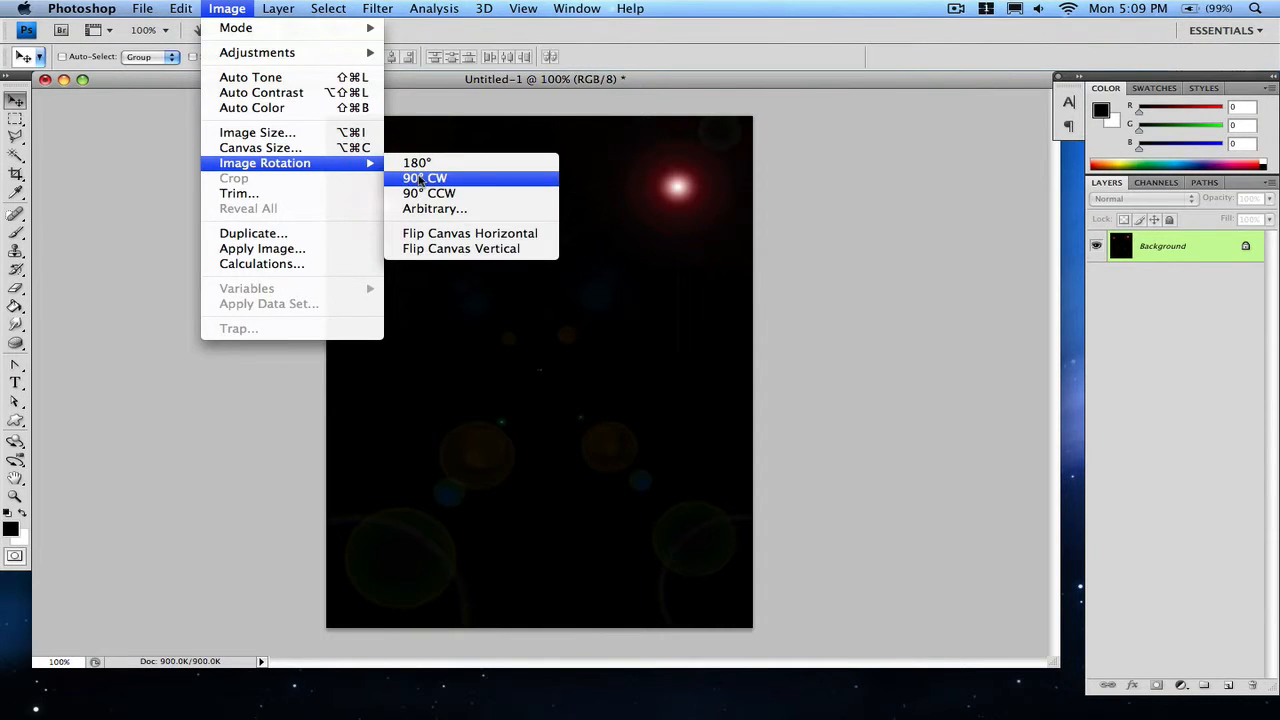
left_click(424, 178)
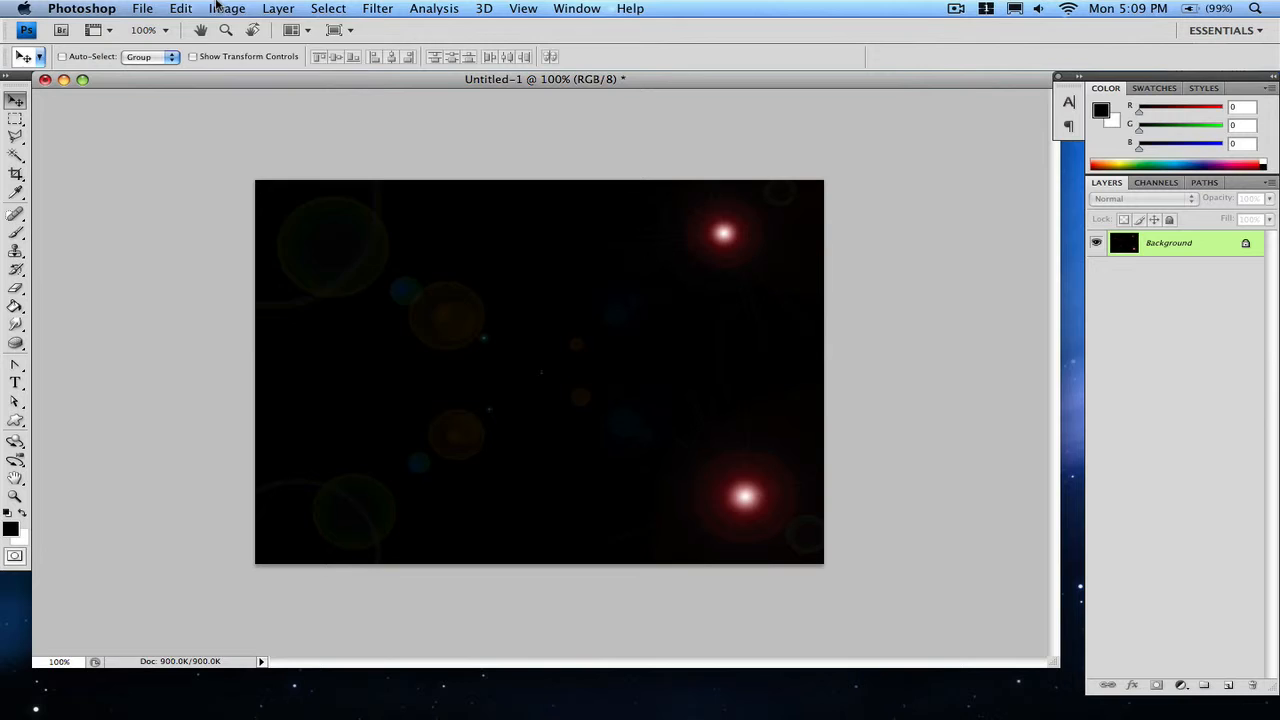
- Repeat the lens flare on the rotated canvas and rotate another quarter turn clockwise
left_click(228, 8)
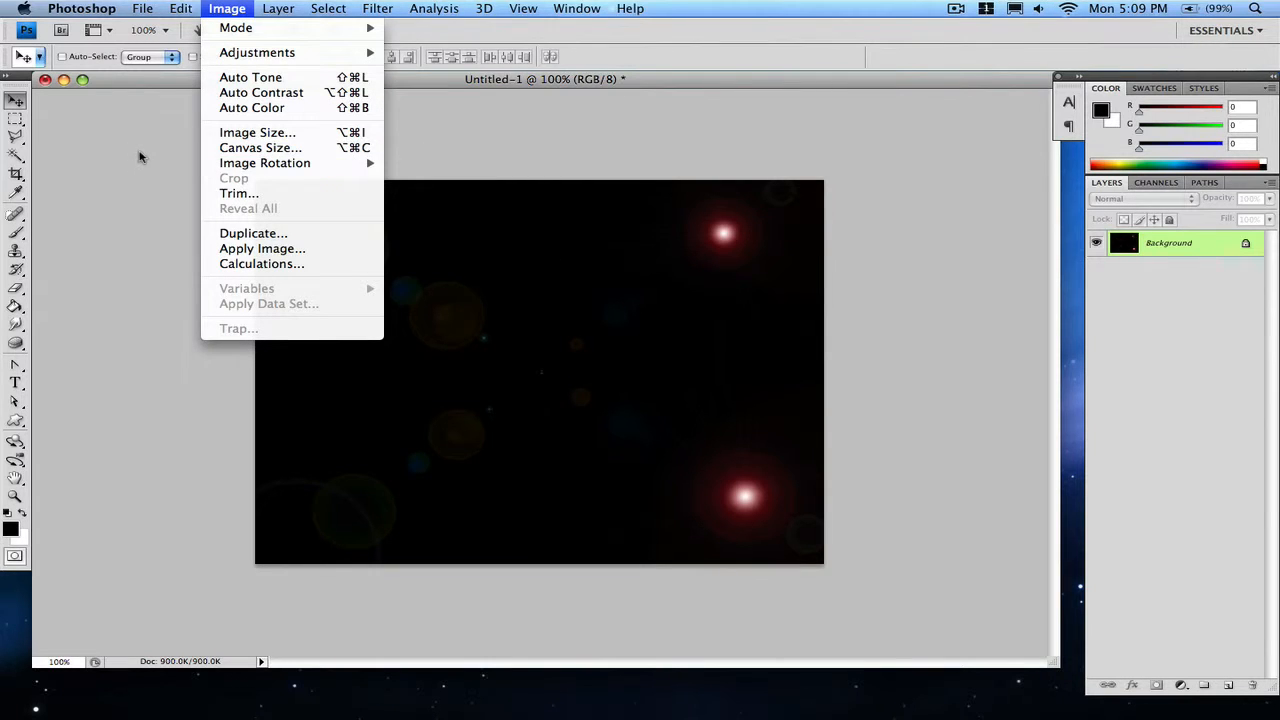
left_click(378, 8)
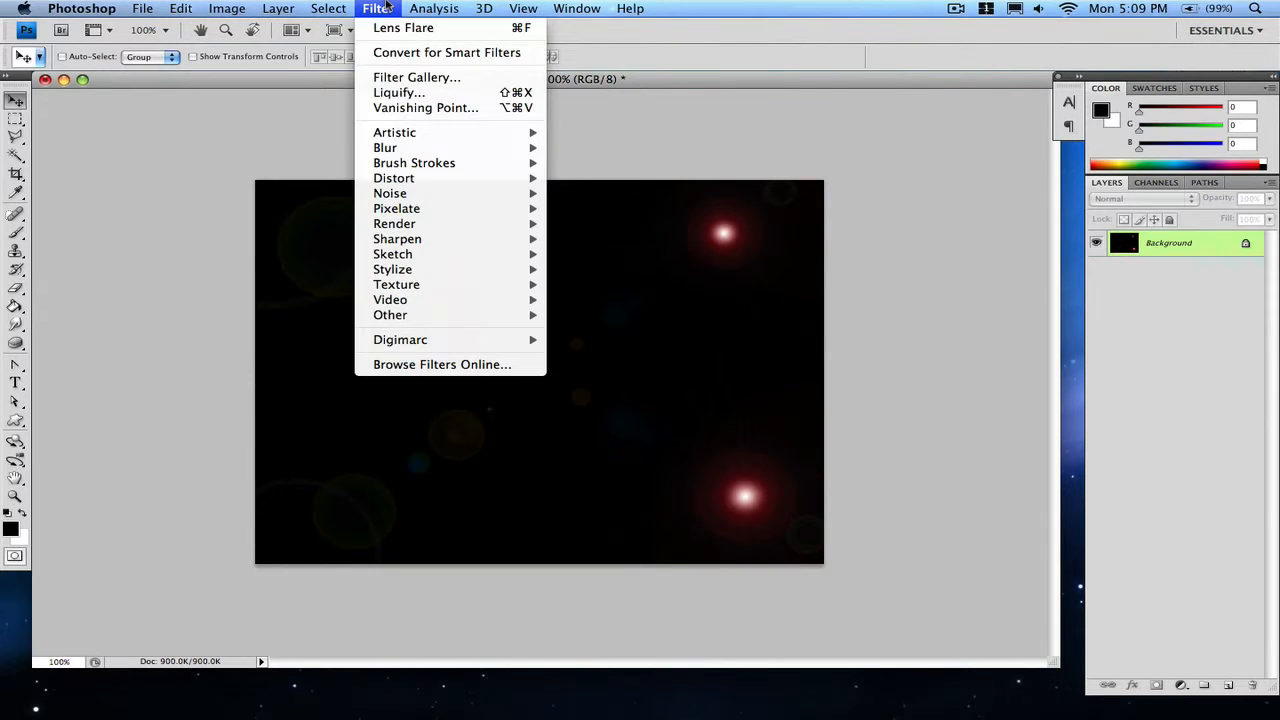
left_click(404, 28)
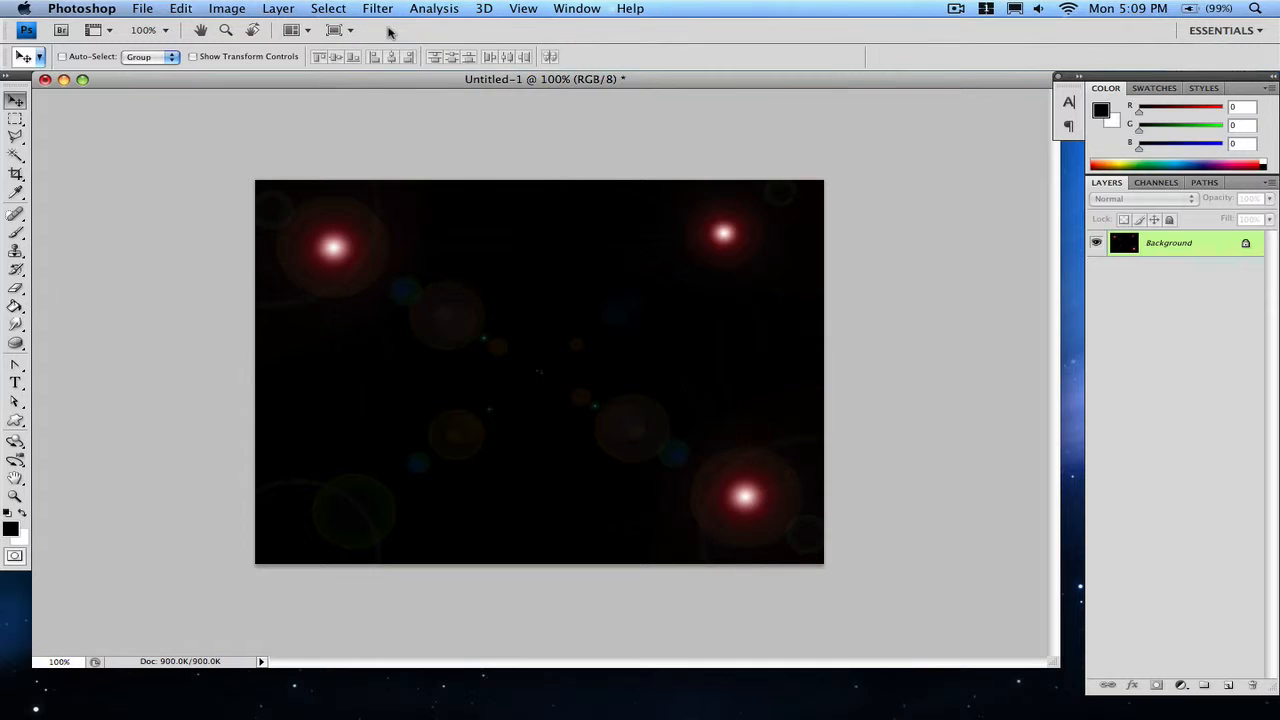
left_click(376, 8)
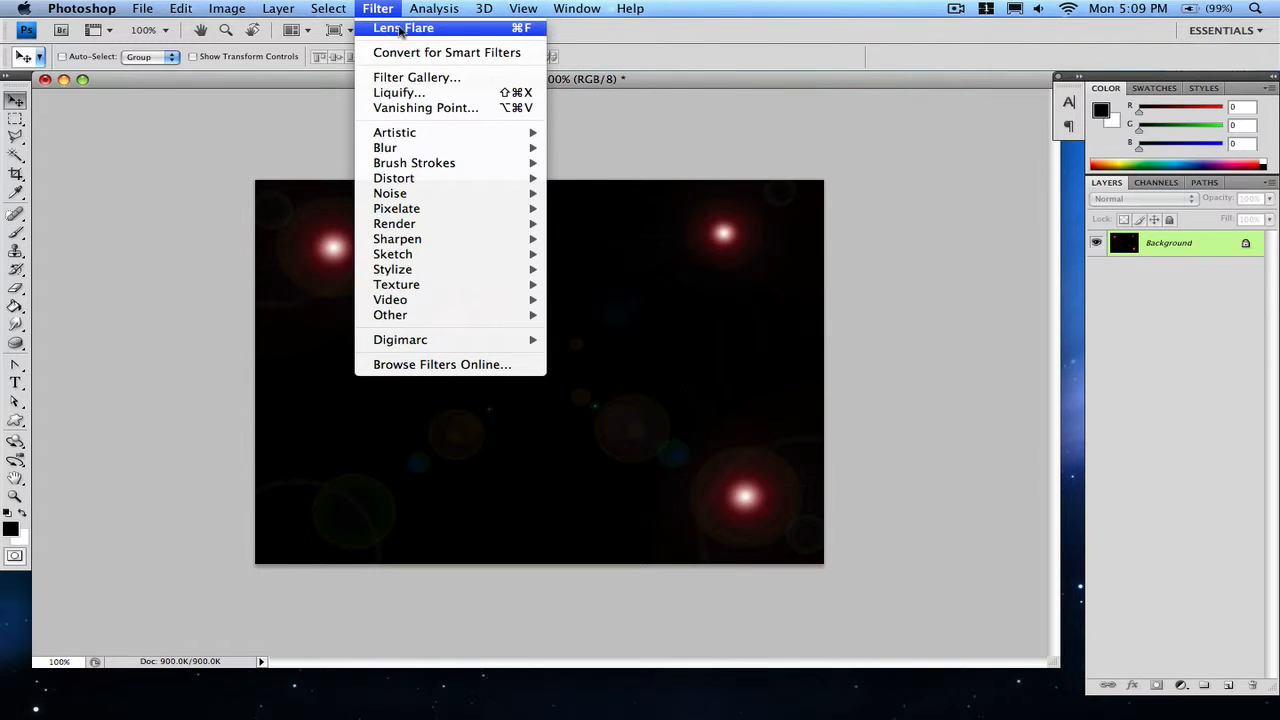
mouse_move(272, 268)
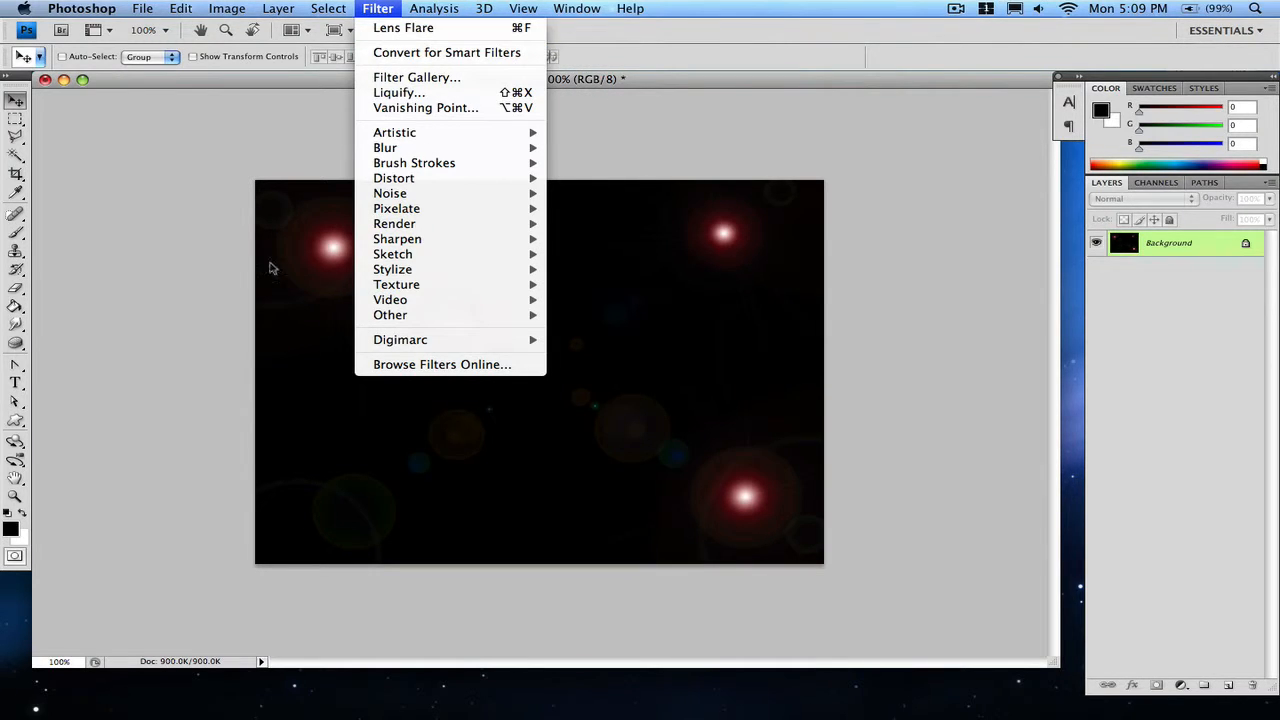
left_click(228, 8)
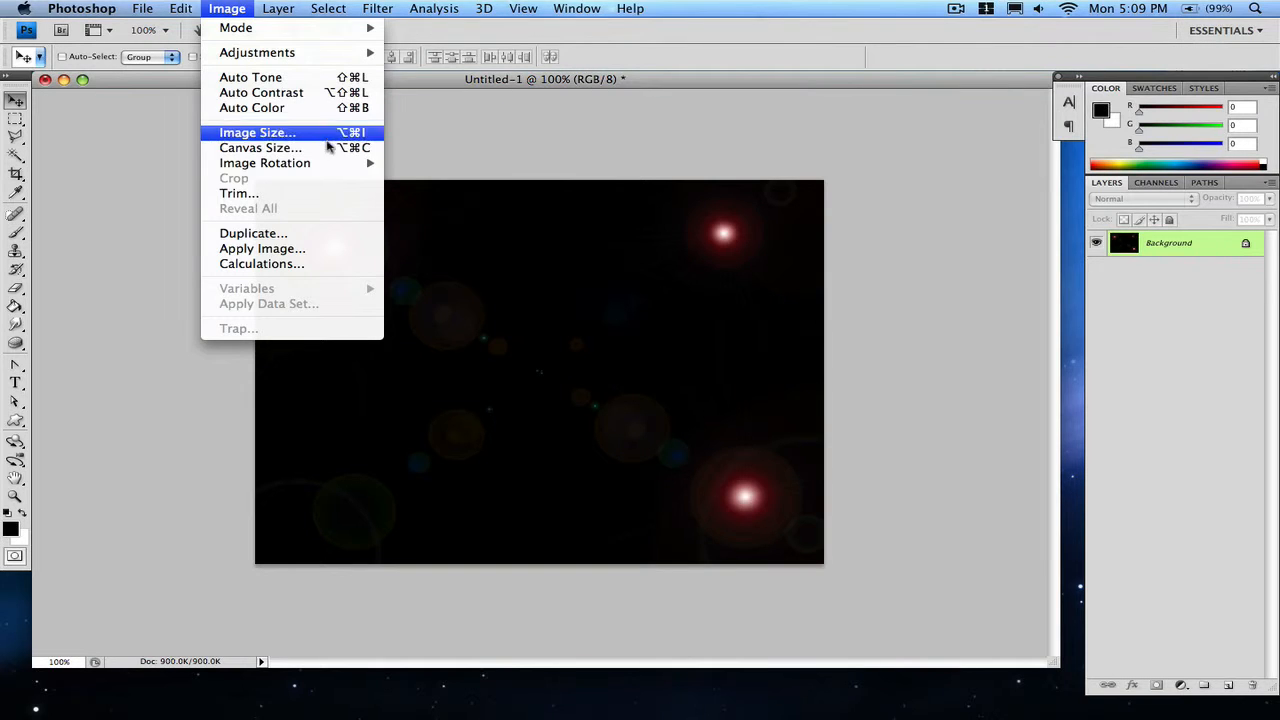
mouse_move(264, 164)
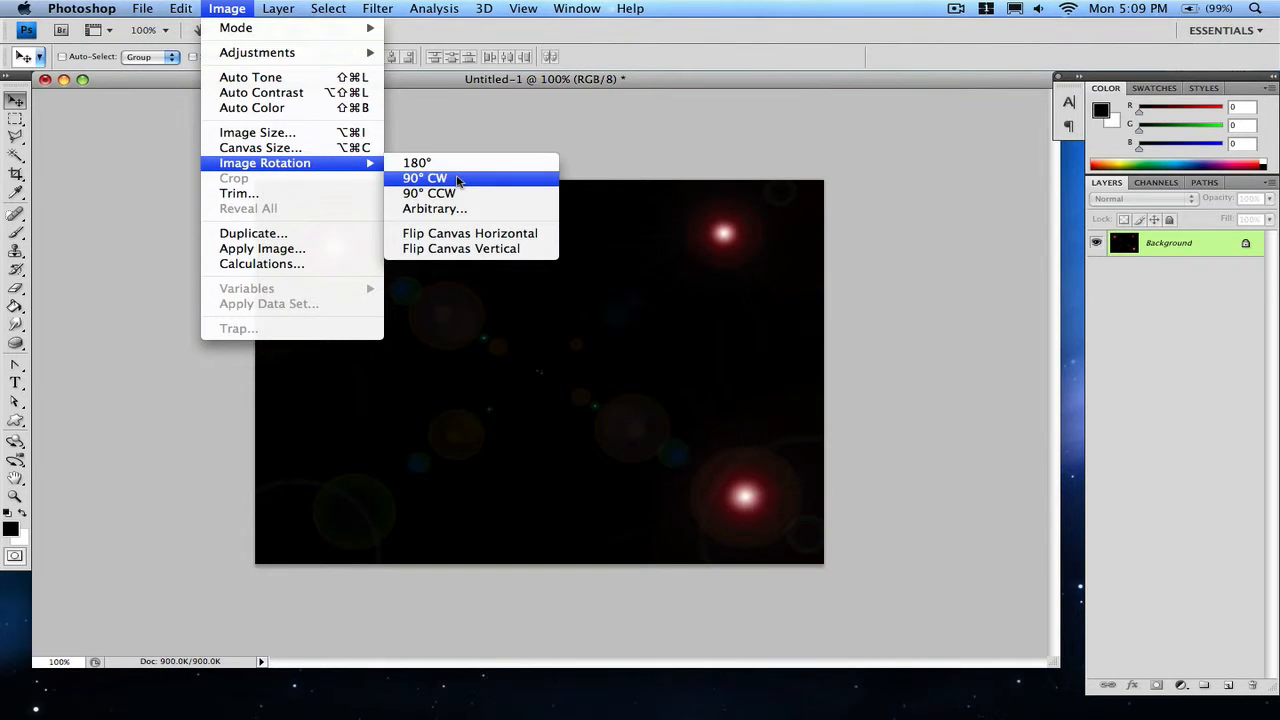
left_click(424, 176)
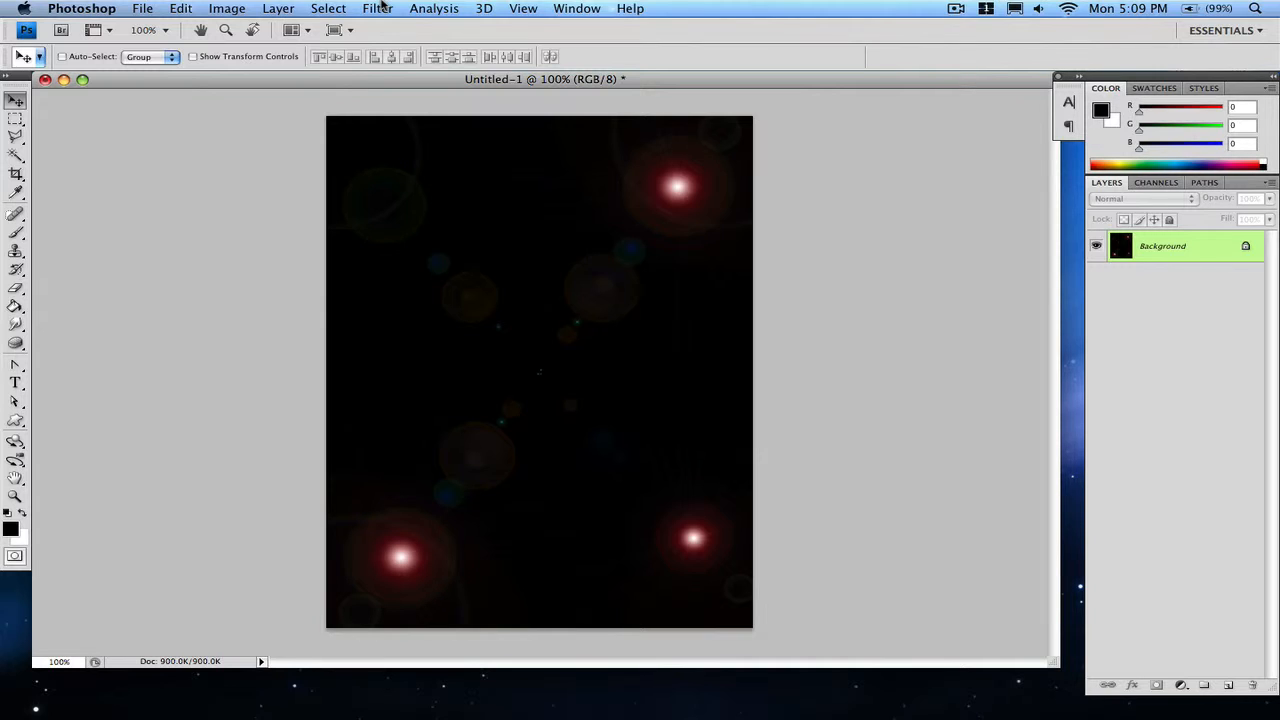
- Add the fourth lens flare and rotate the canvas back to landscape orientation
left_click(376, 8)
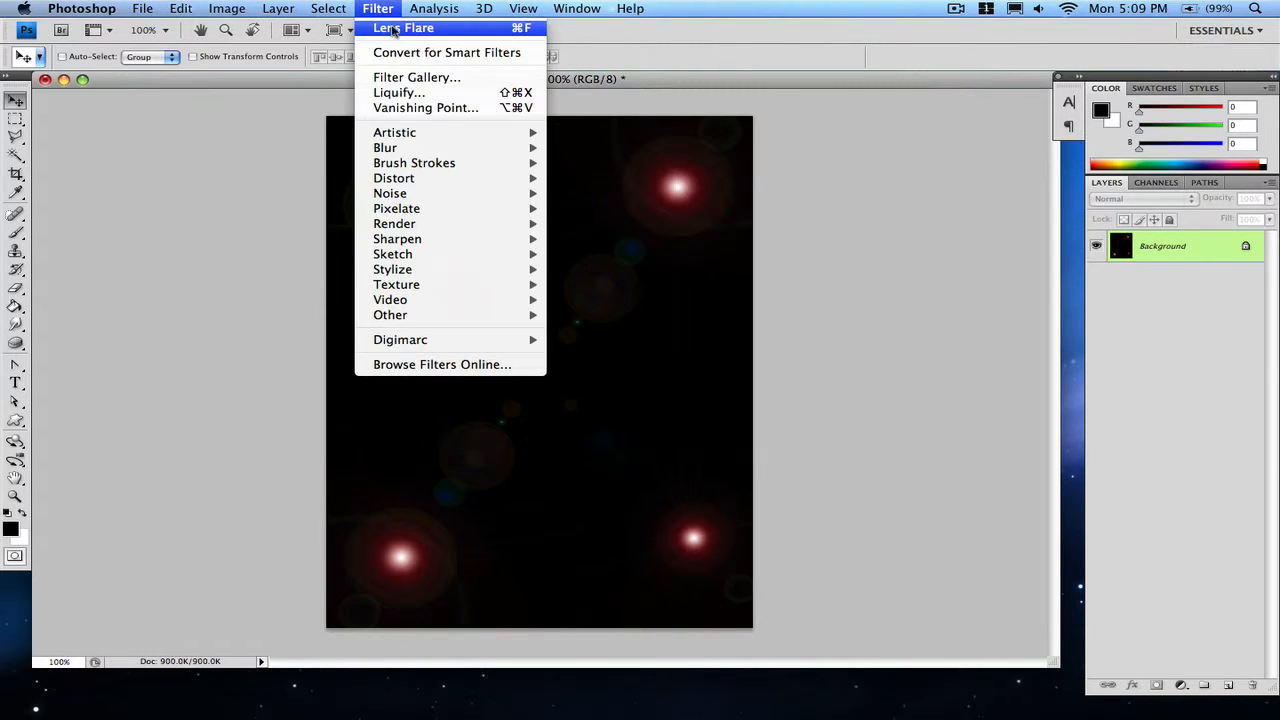
left_click(404, 28)
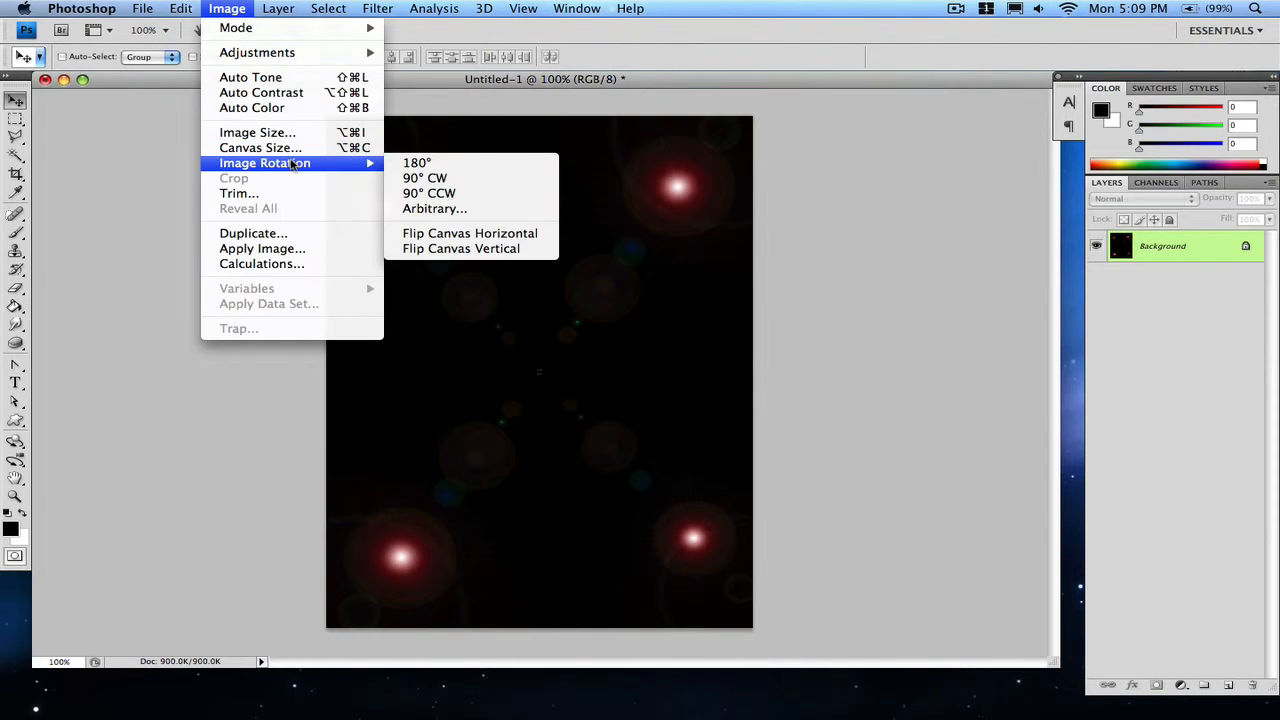
mouse_move(424, 178)
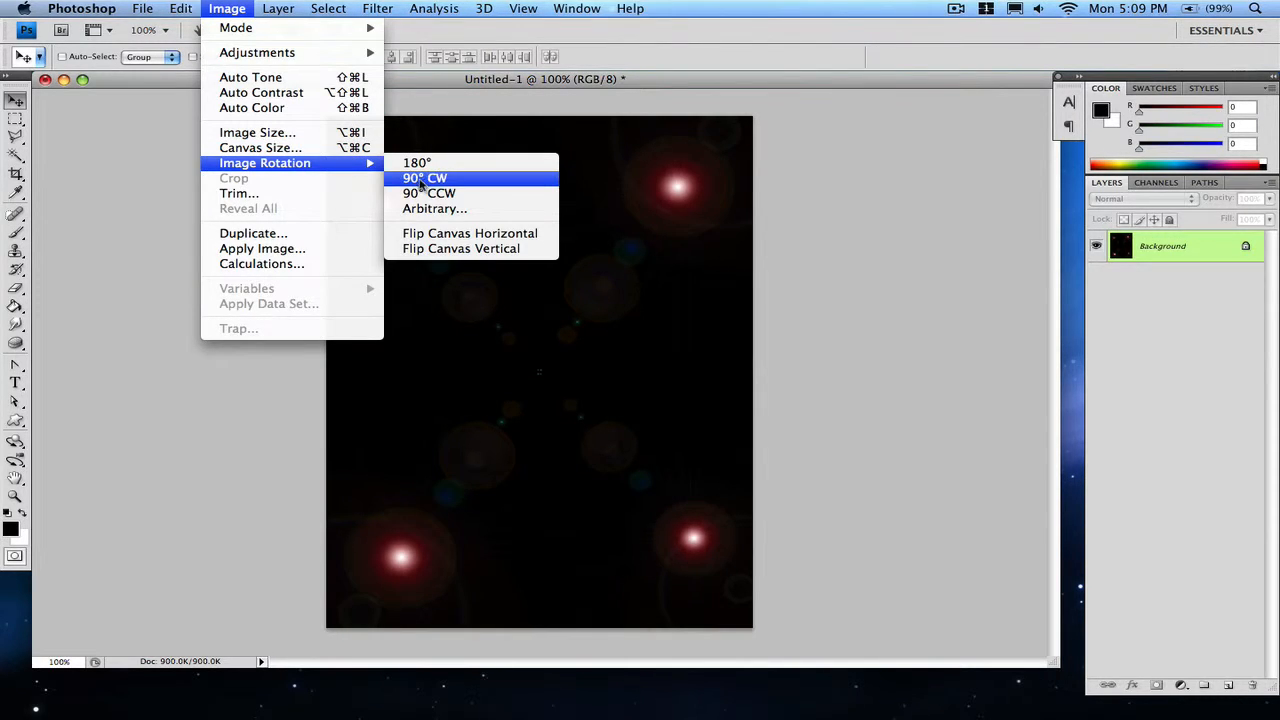
left_click(424, 178)
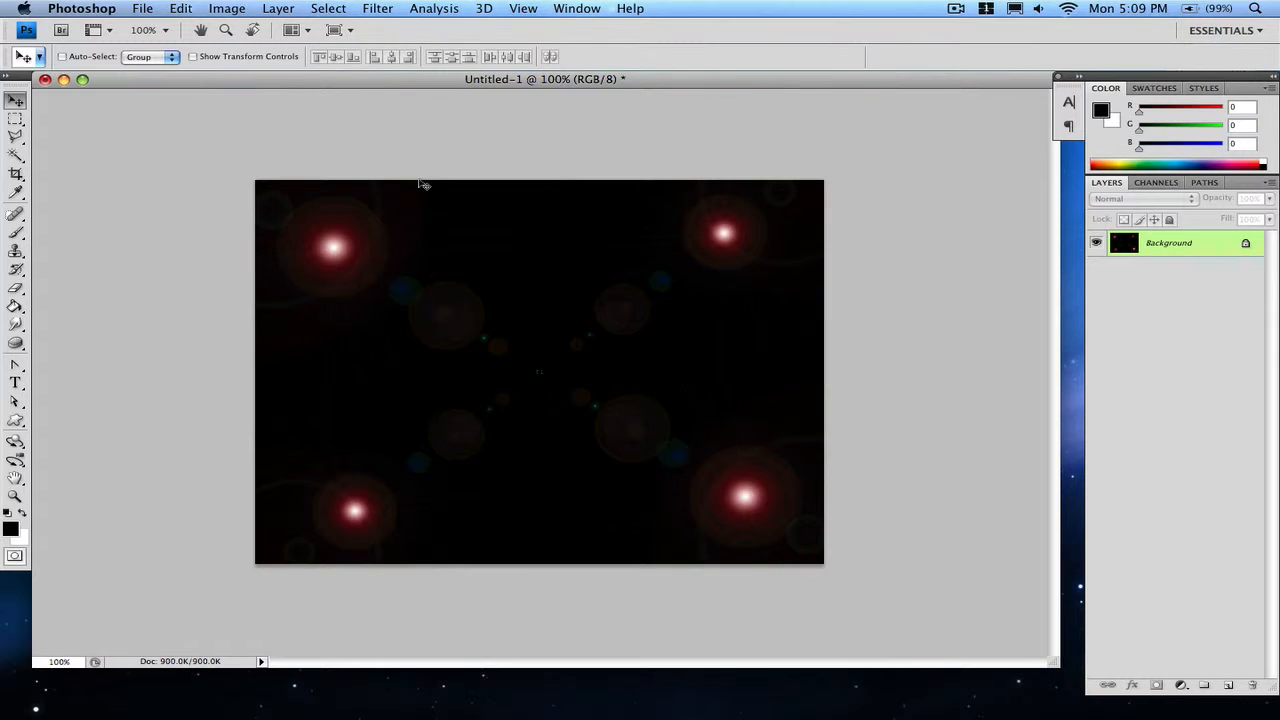
mouse_move(364, 250)
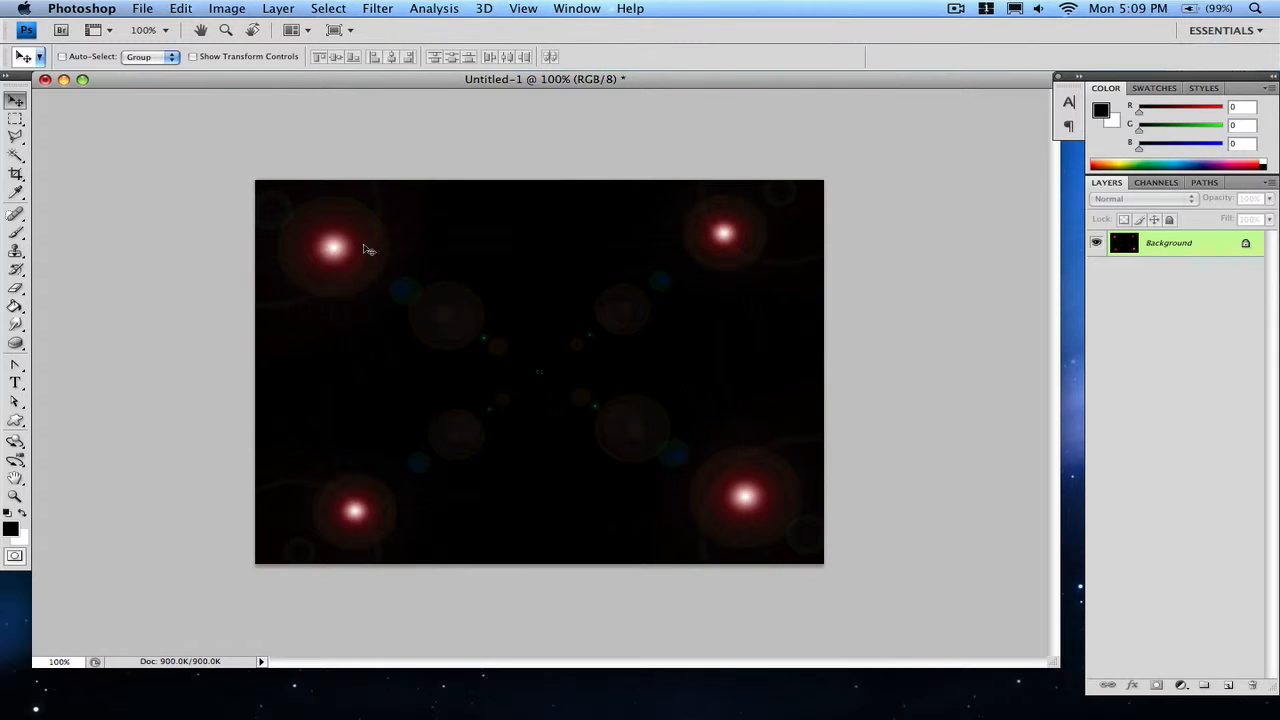
mouse_move(364, 524)
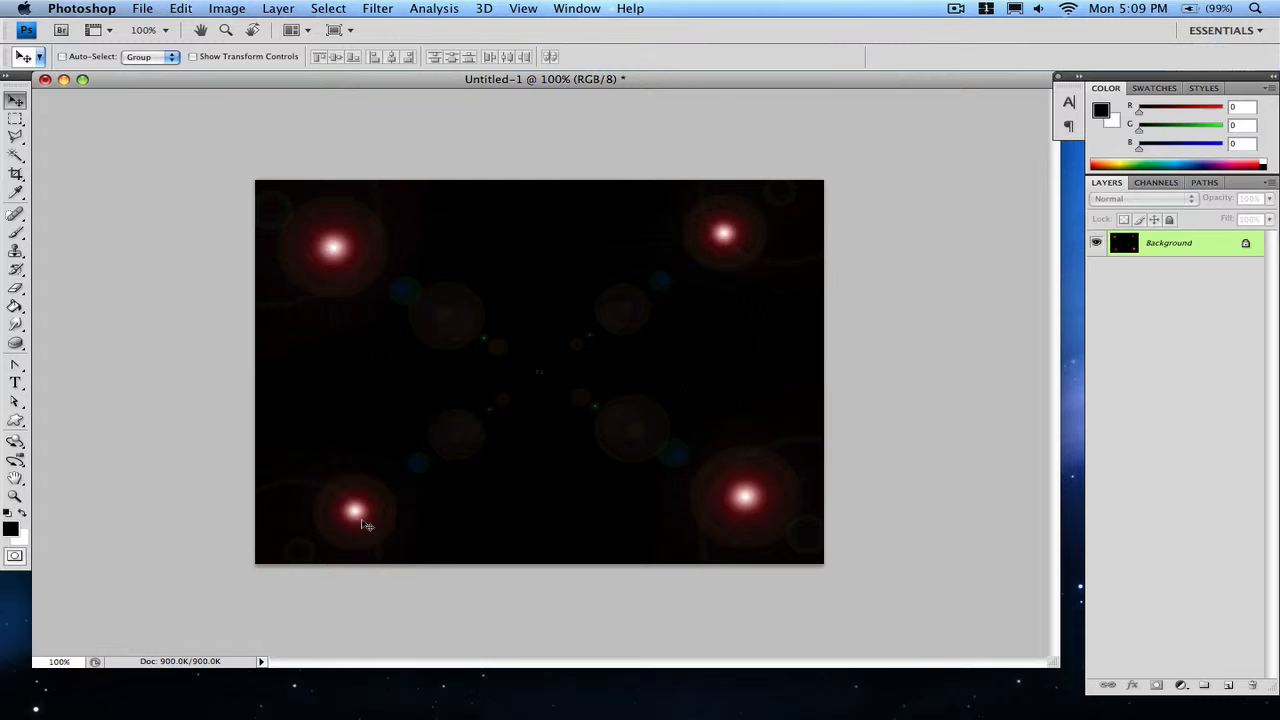
mouse_move(582, 120)
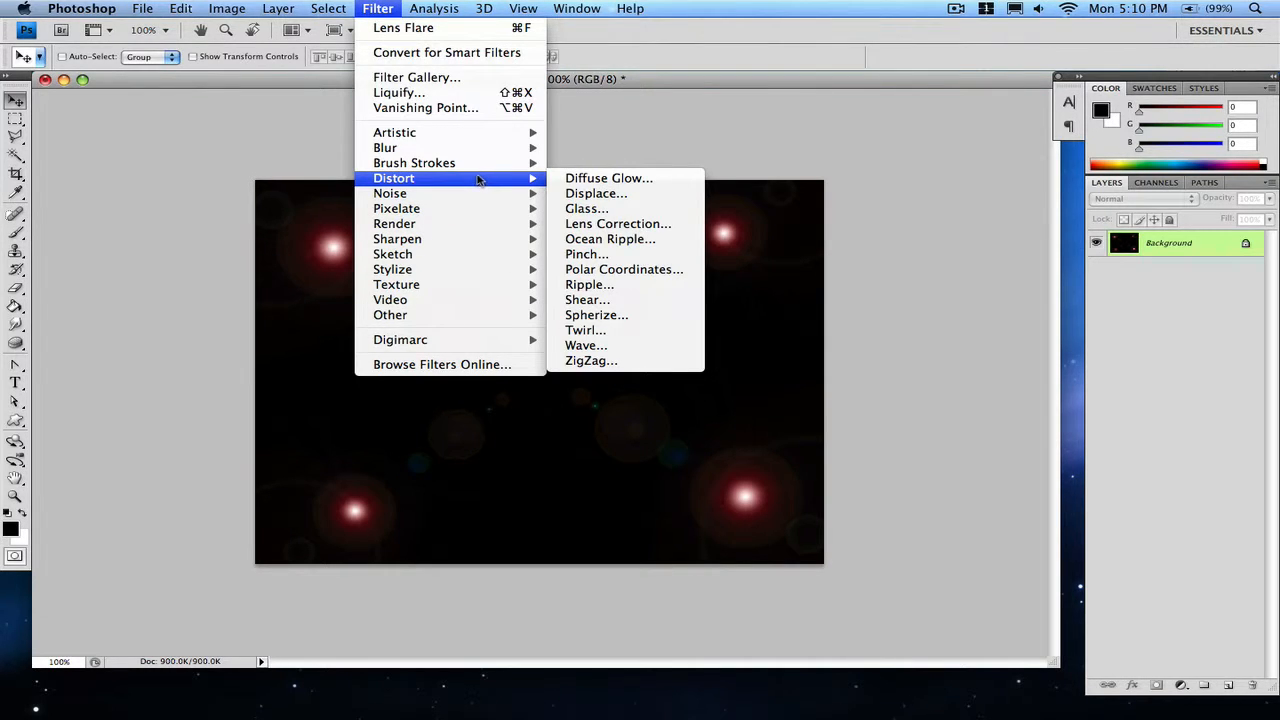
mouse_move(394, 224)
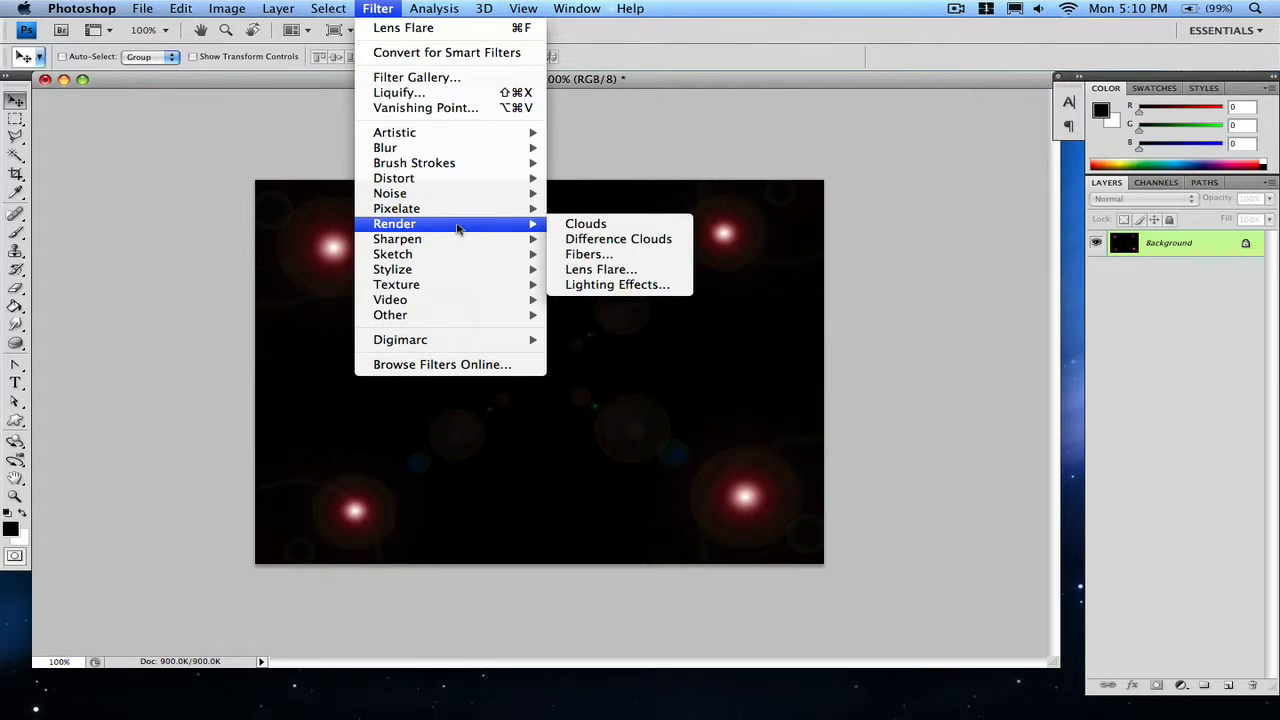
mouse_move(392, 178)
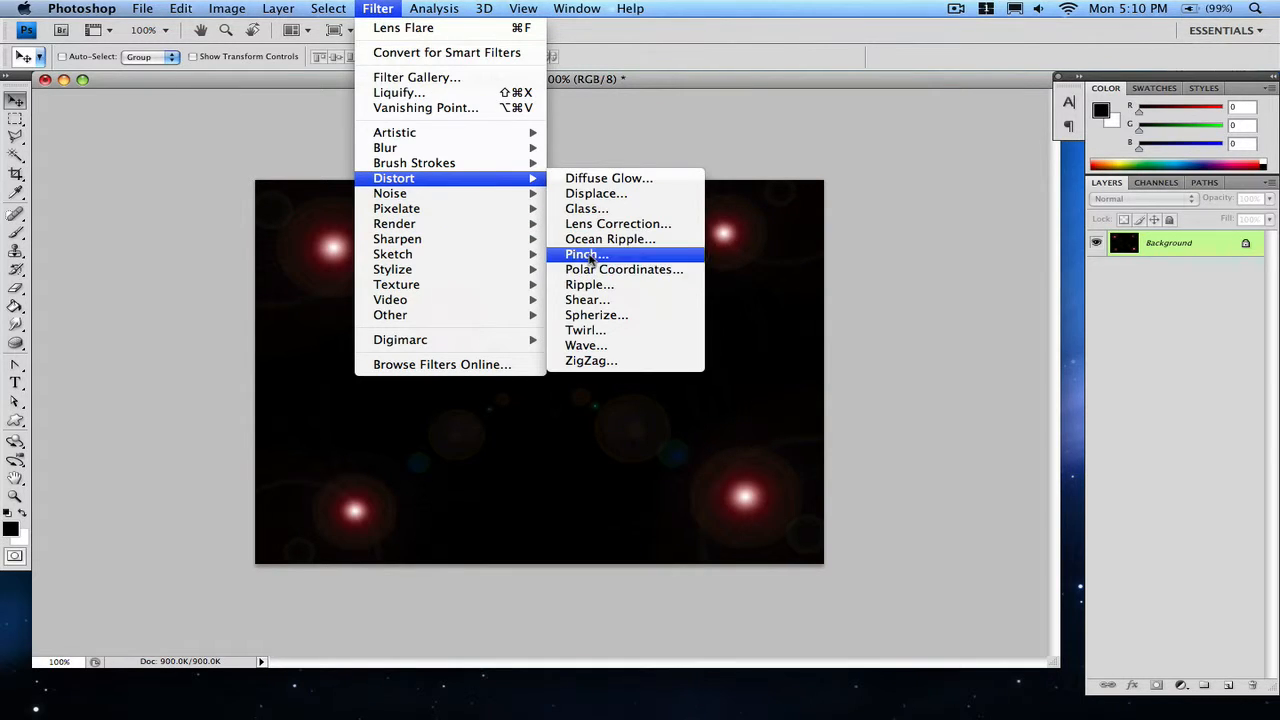
- In the Pinch dialog, zoom the preview out and push the Amount up to its maximum
left_click(586, 254)
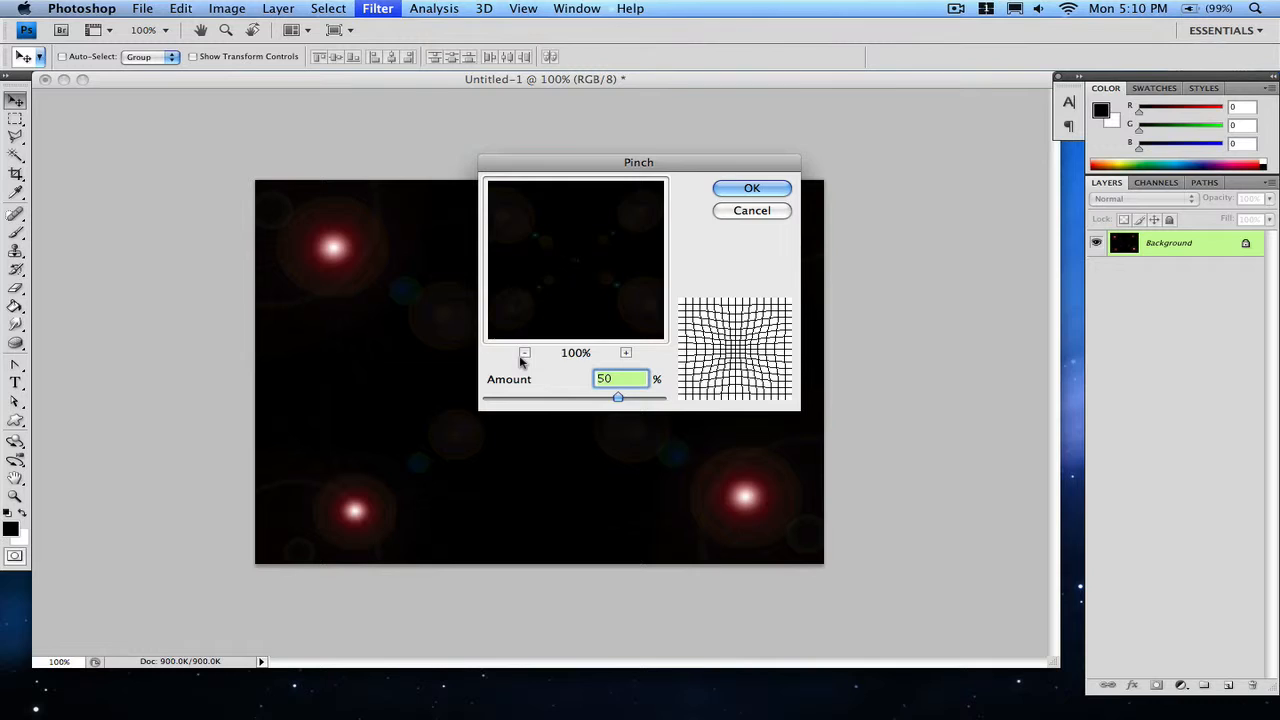
left_click(524, 352)
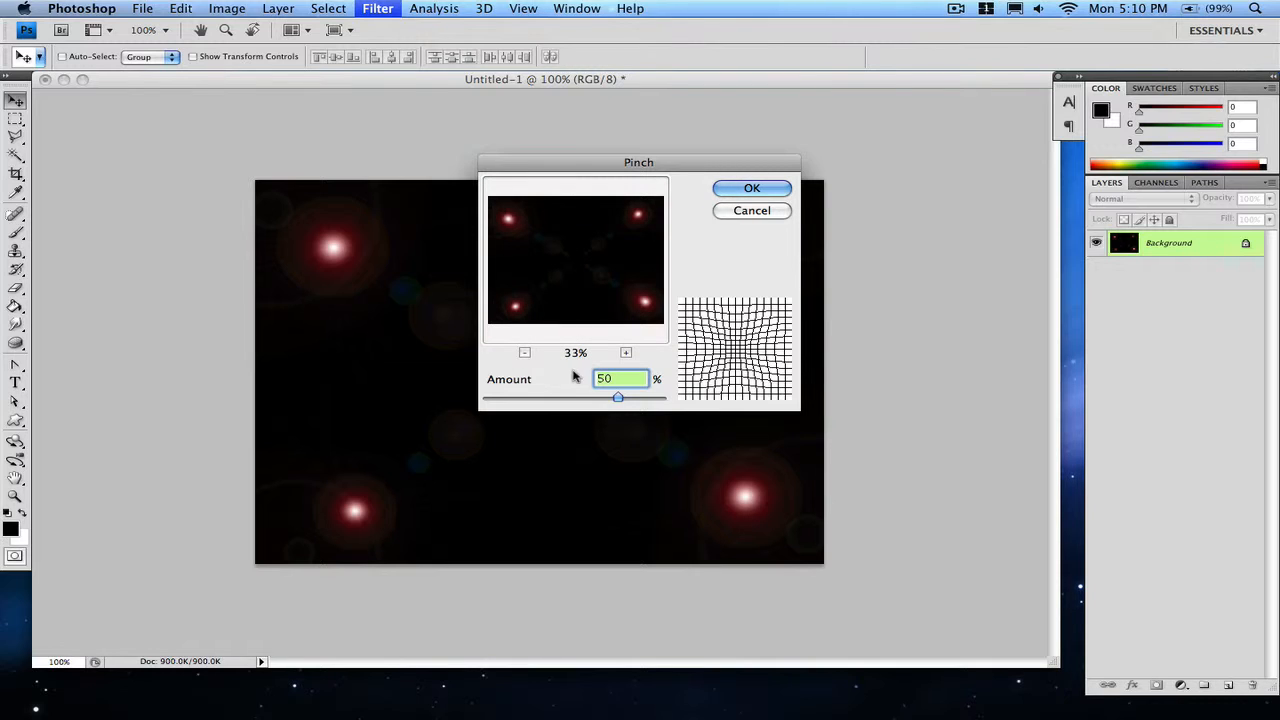
left_click_drag(618, 398, 624, 398)
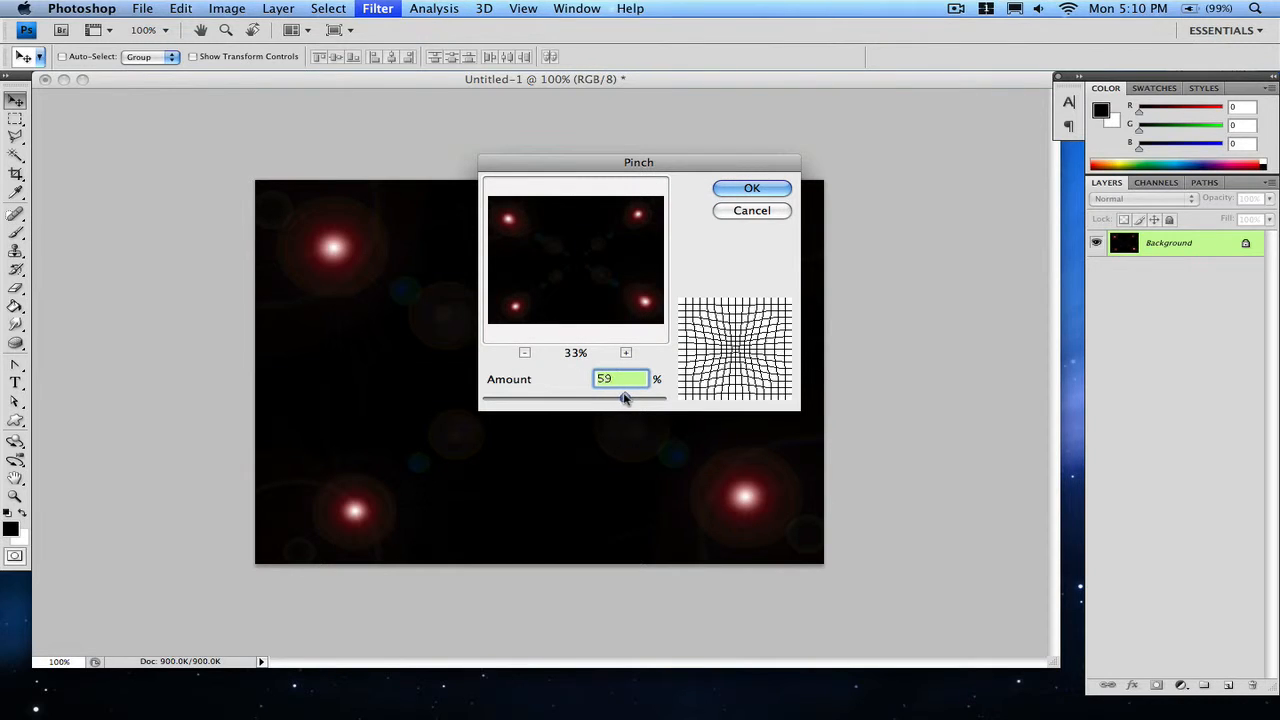
left_click_drag(624, 398, 632, 398)
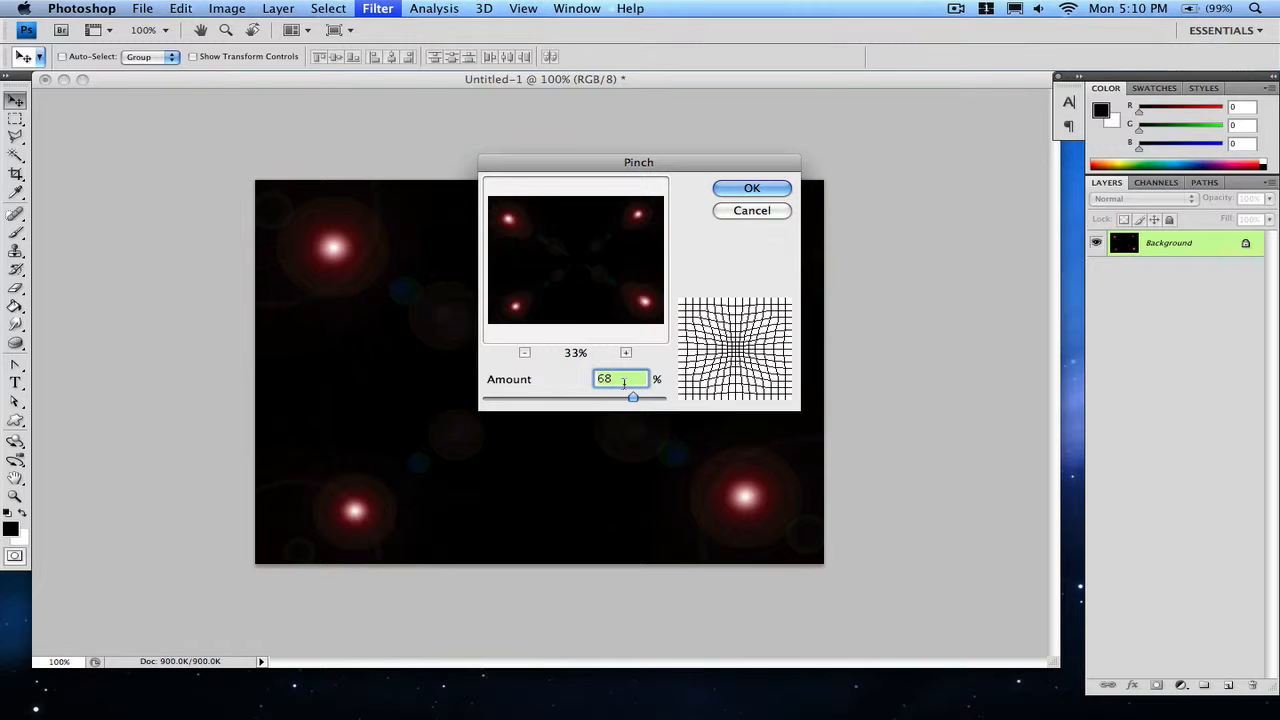
left_click_drag(632, 396, 660, 396)
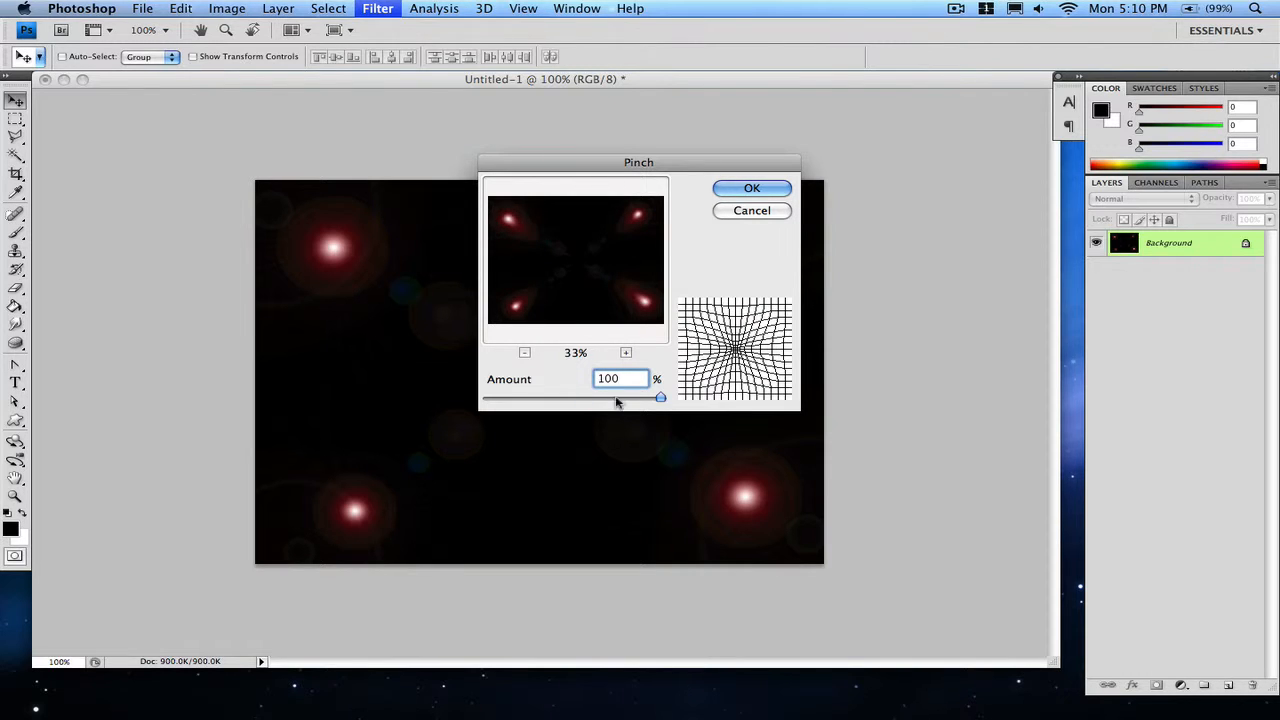
mouse_move(678, 404)
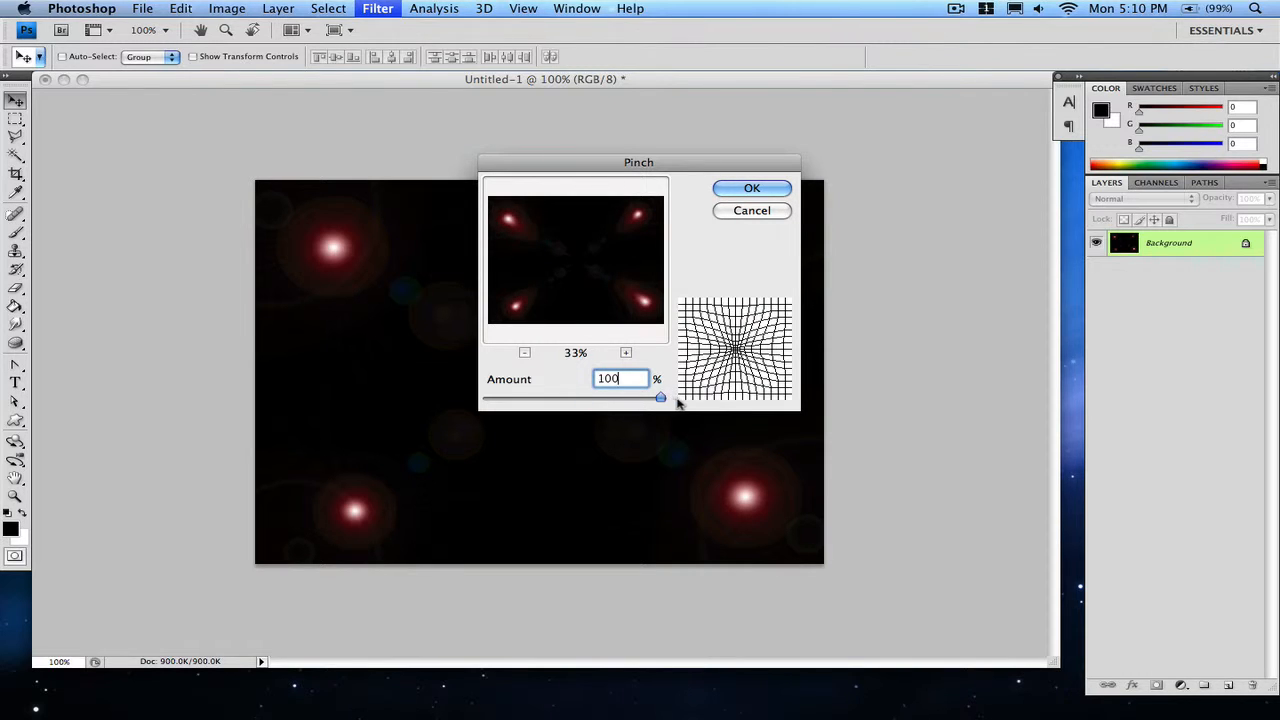
- Compare a weaker pinch, settle on 100% and apply it to the flares
triple_click(620, 378)
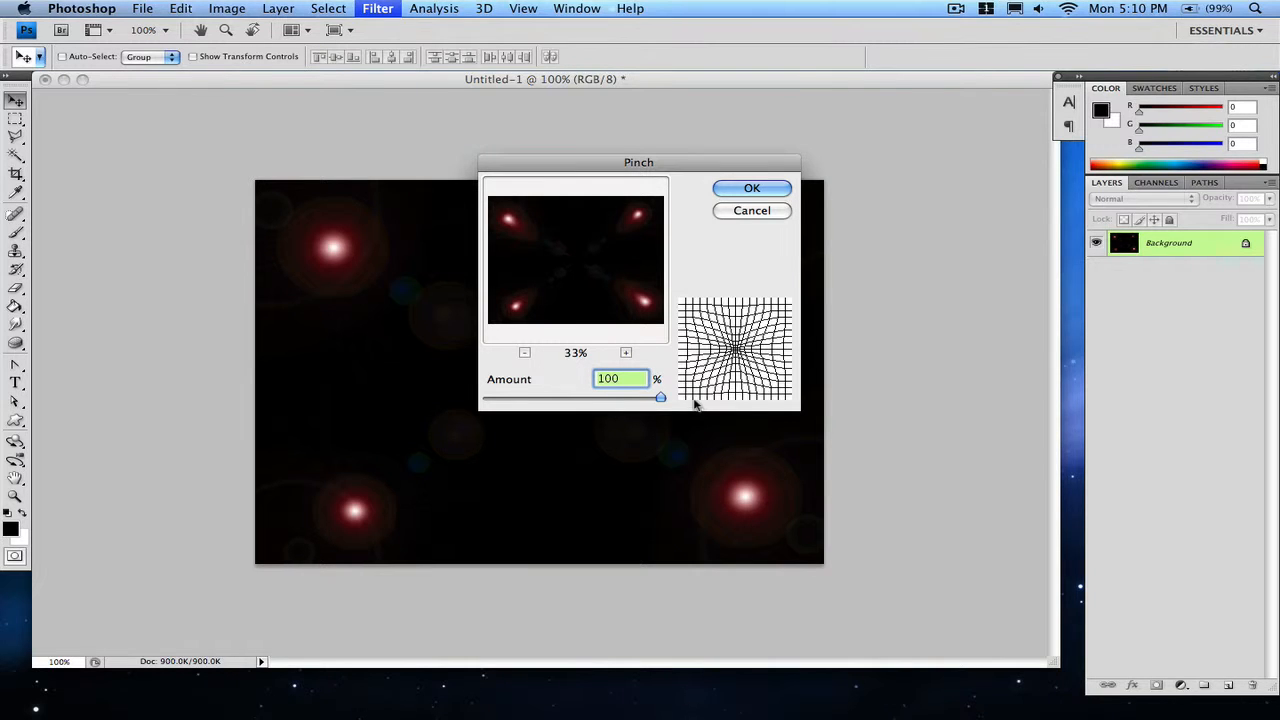
left_click_drag(660, 398, 608, 398)
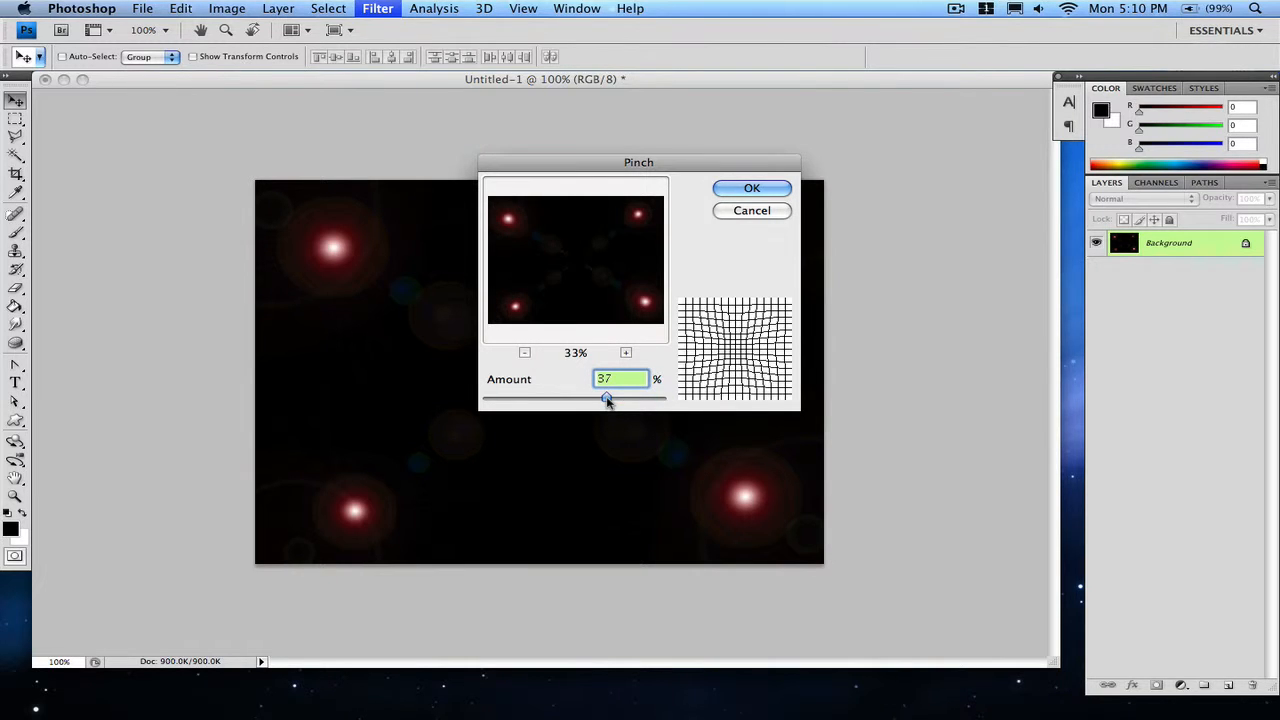
left_click_drag(604, 398, 660, 398)
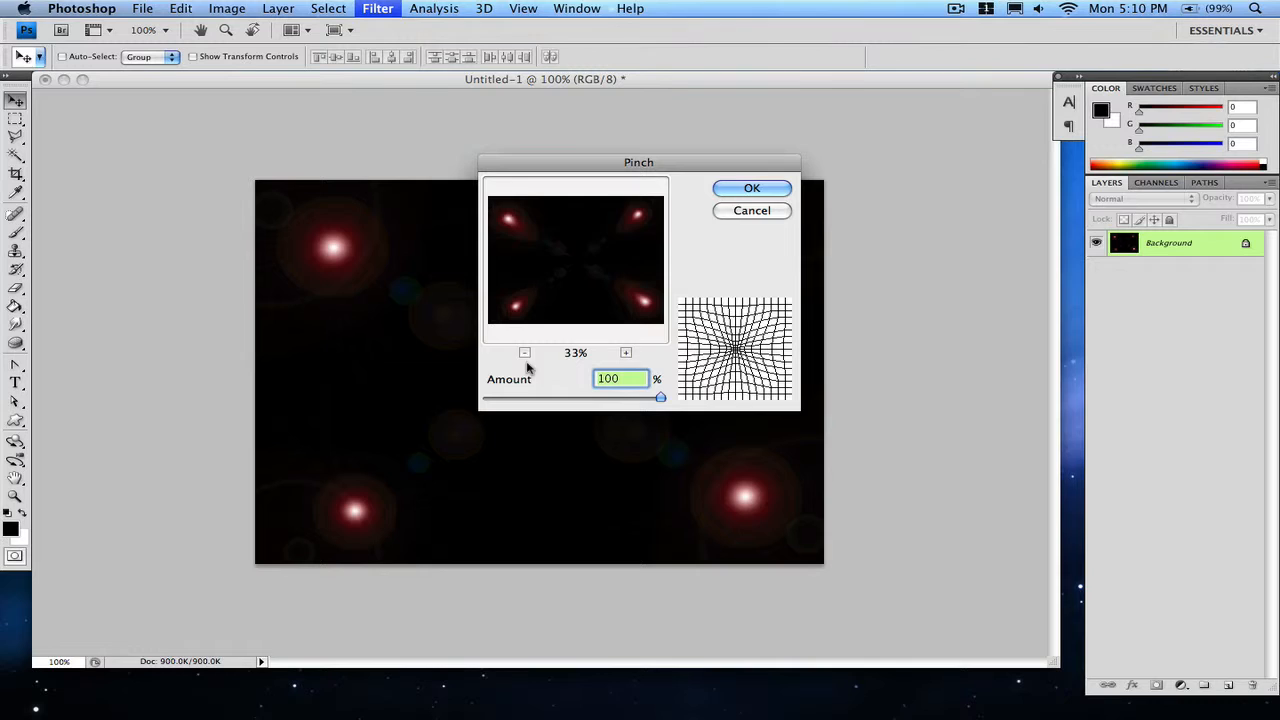
left_click(626, 352)
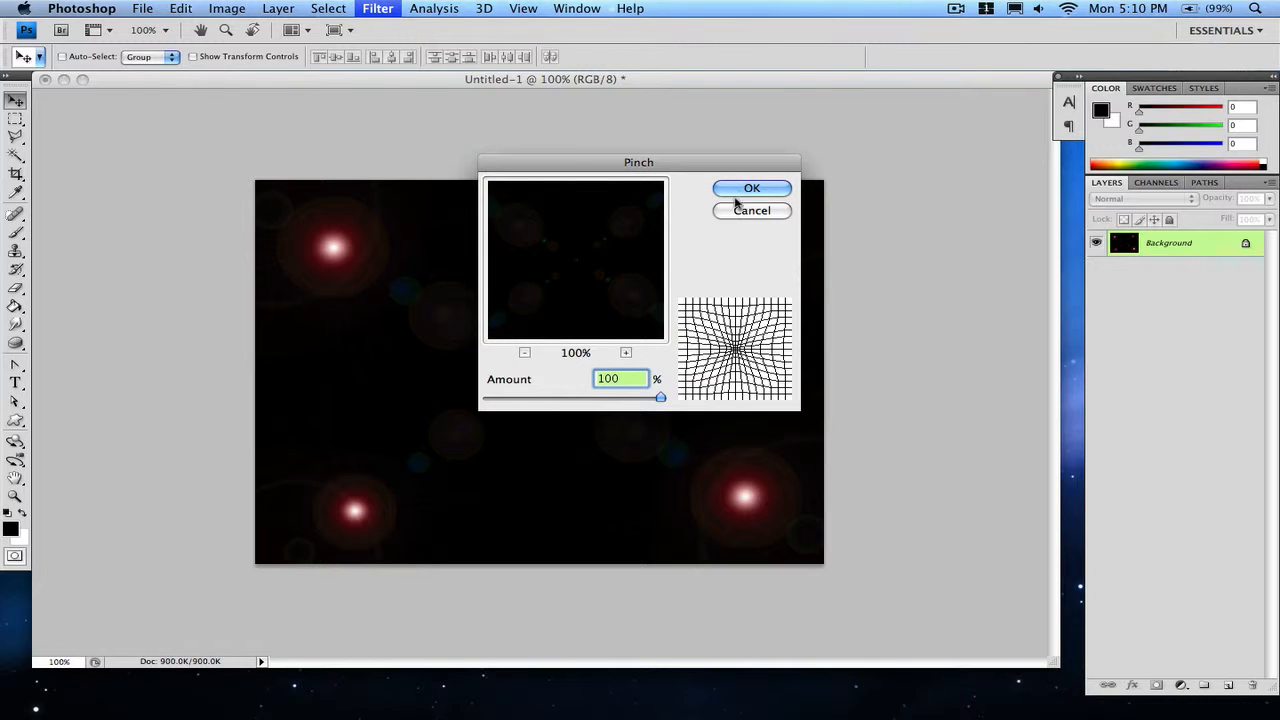
left_click(752, 188)
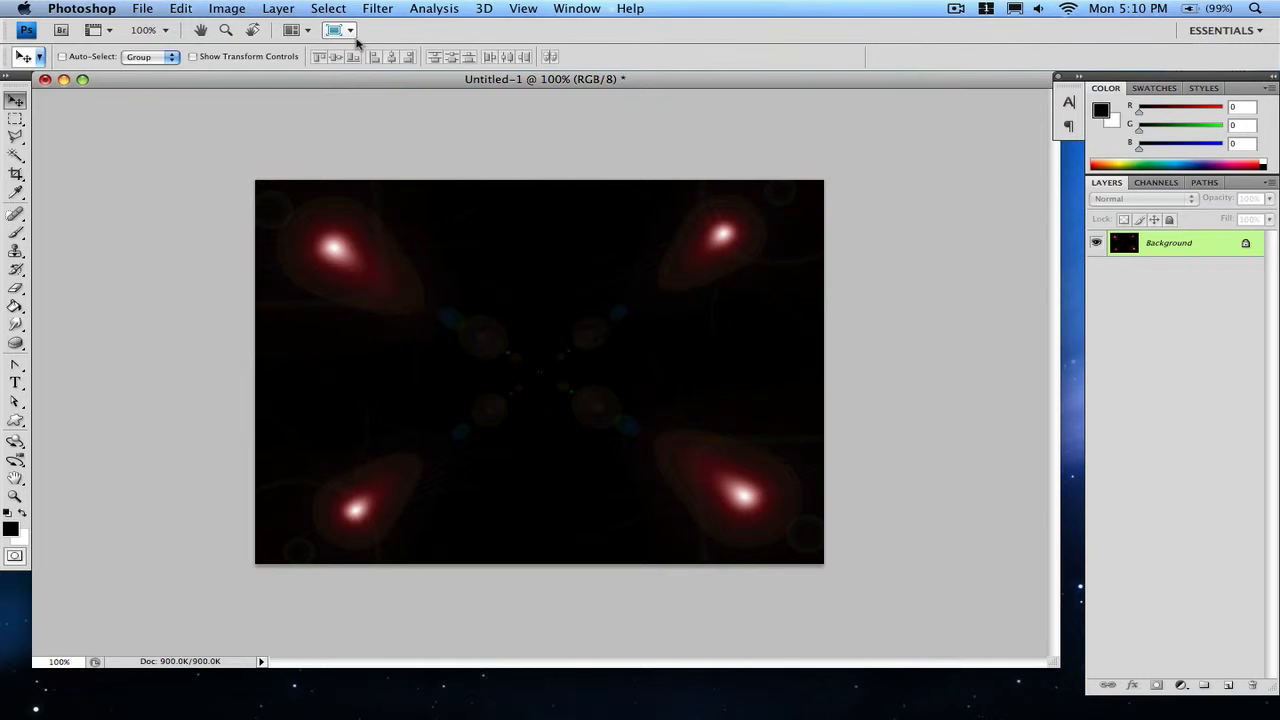
- In the Twirl distortion, try several angles and settle near 110°
left_click(376, 8)
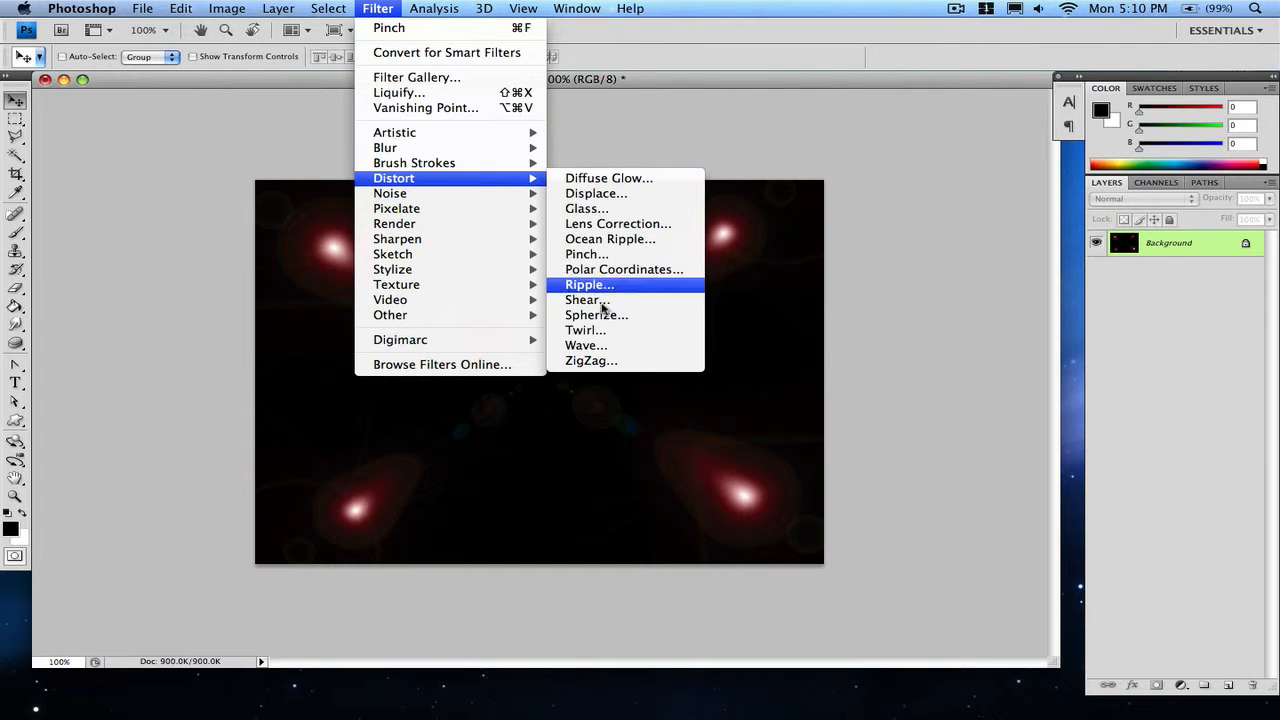
left_click(584, 330)
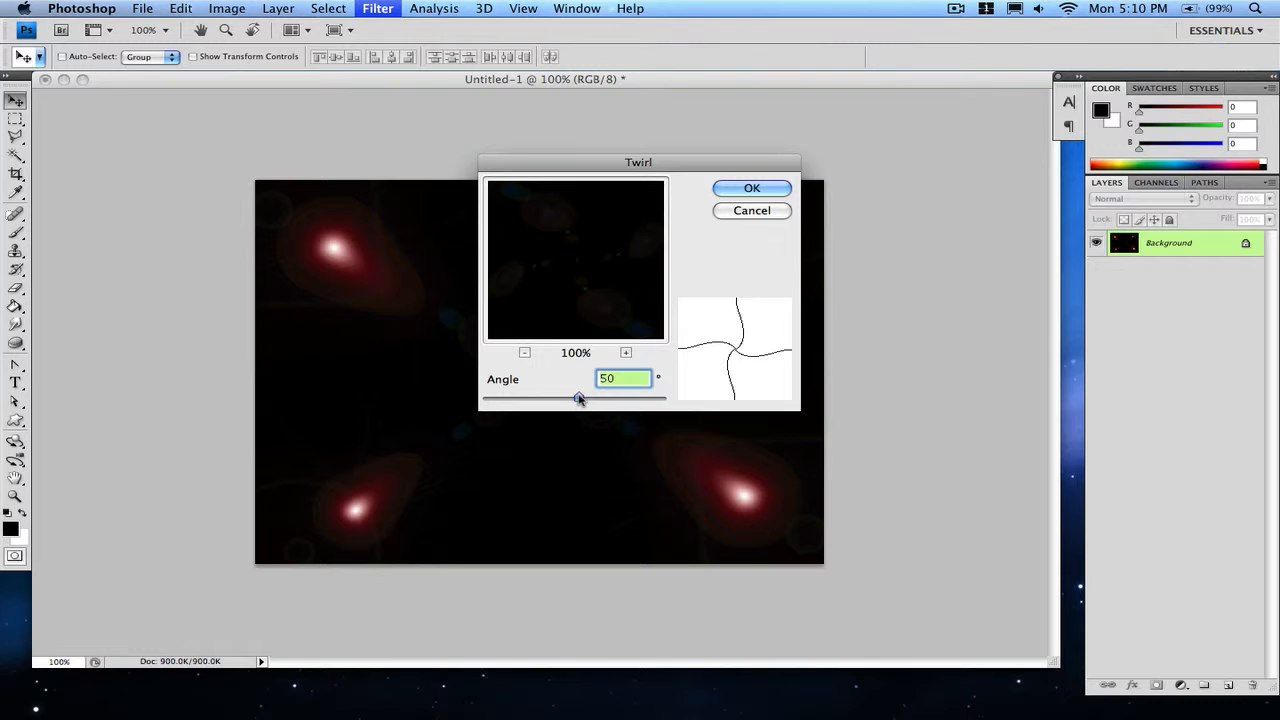
left_click_drag(578, 398, 586, 398)
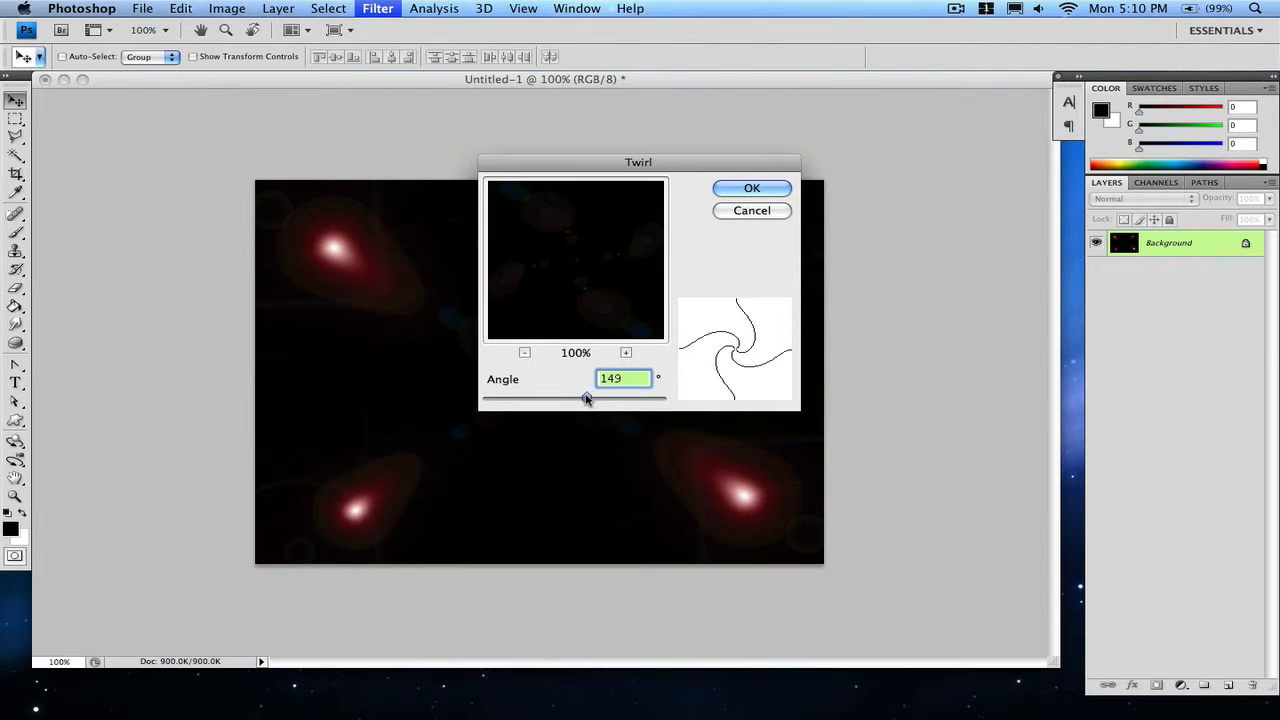
left_click_drag(588, 398, 584, 398)
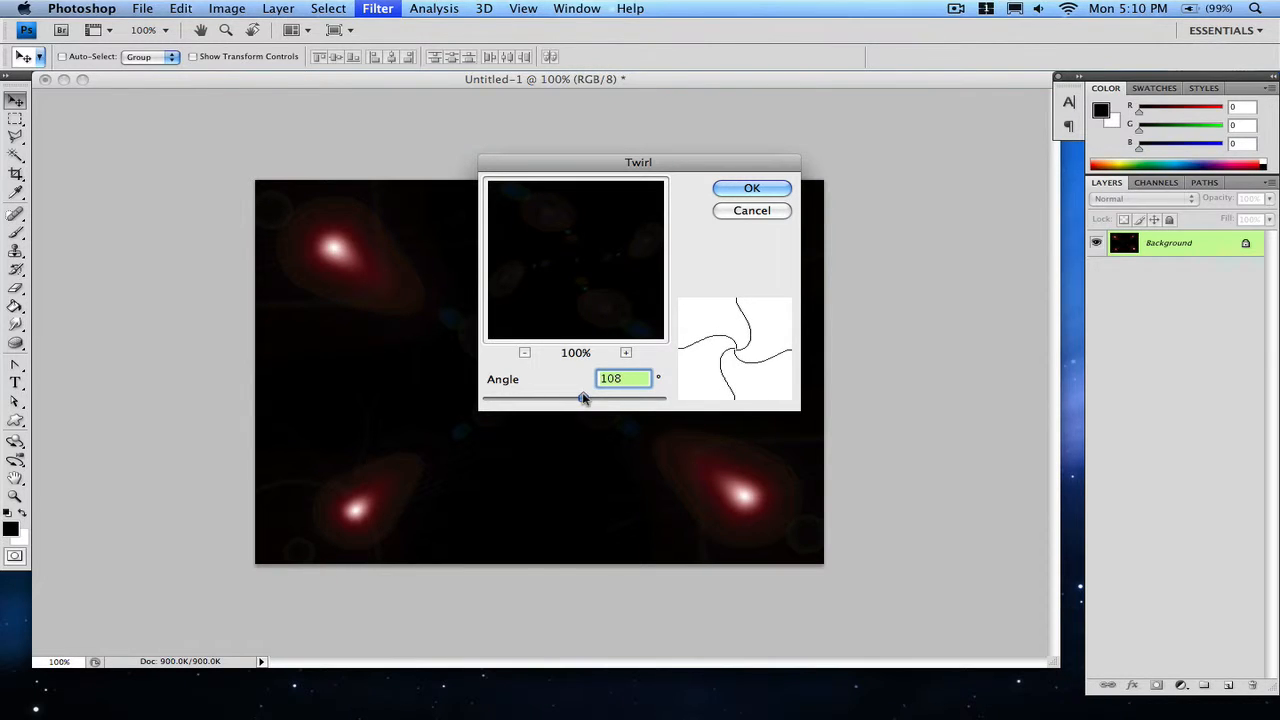
left_click_drag(584, 398, 612, 398)
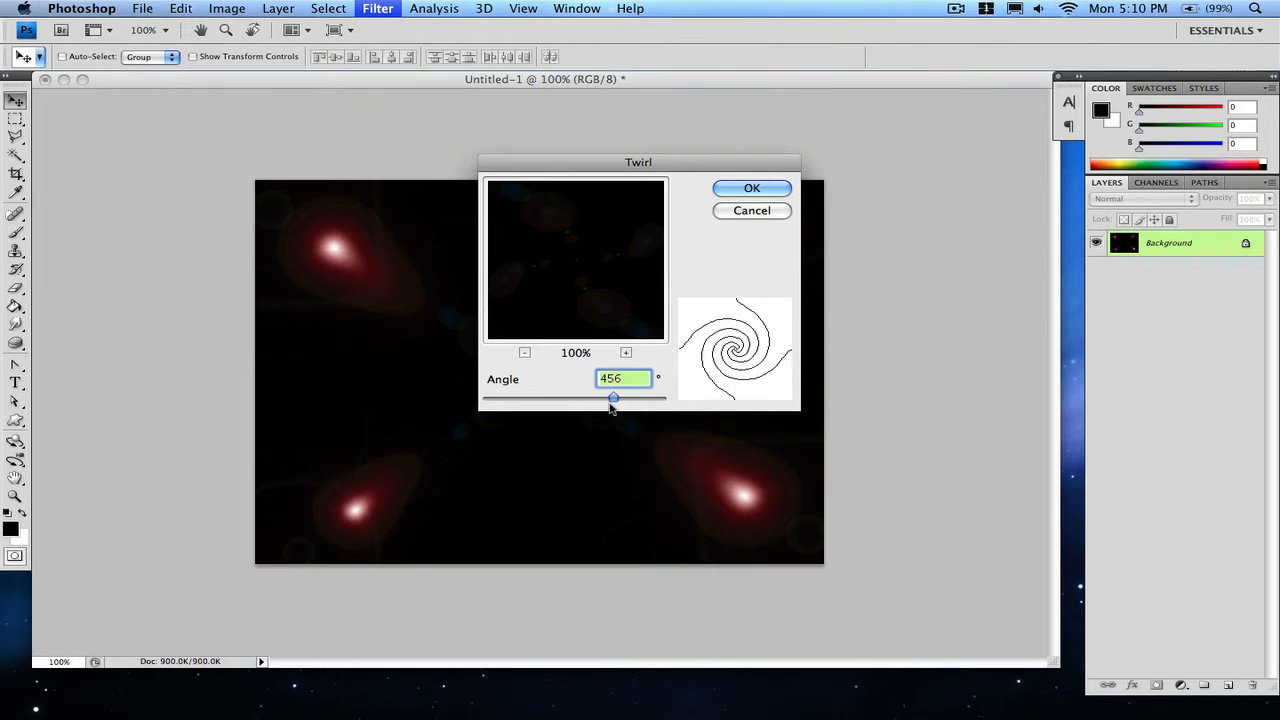
left_click_drag(612, 398, 586, 398)
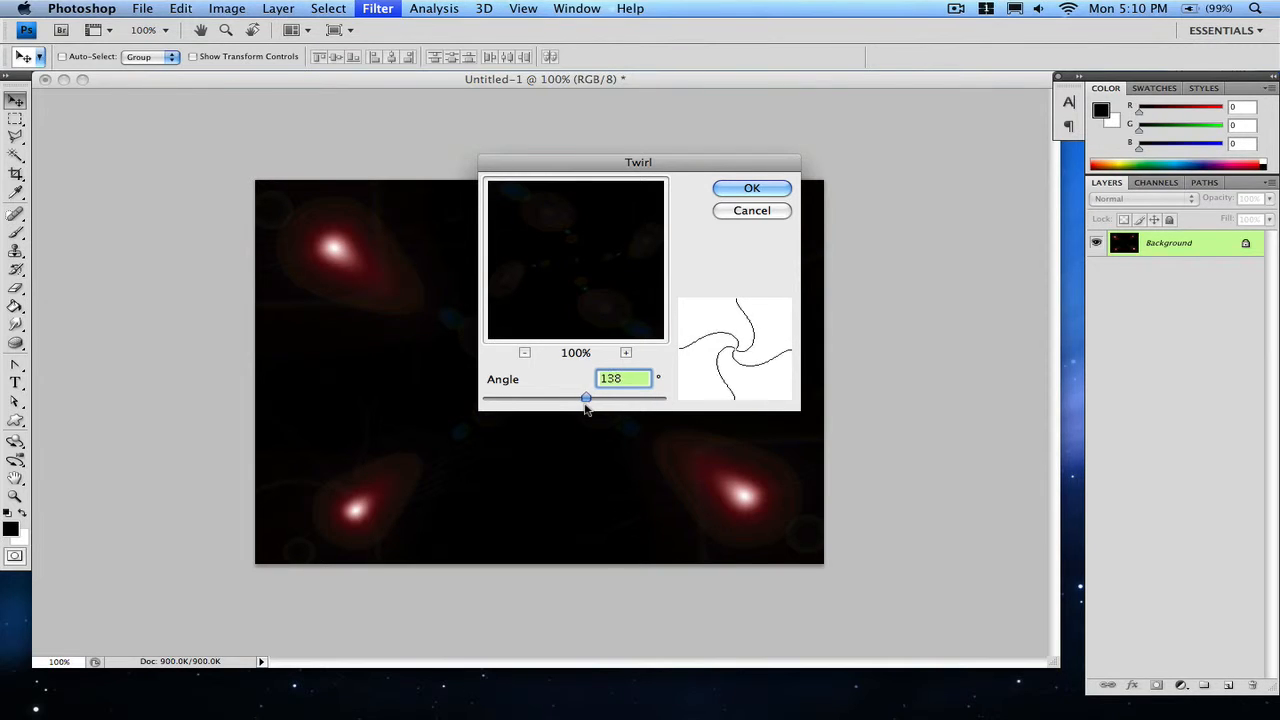
left_click_drag(584, 398, 584, 398)
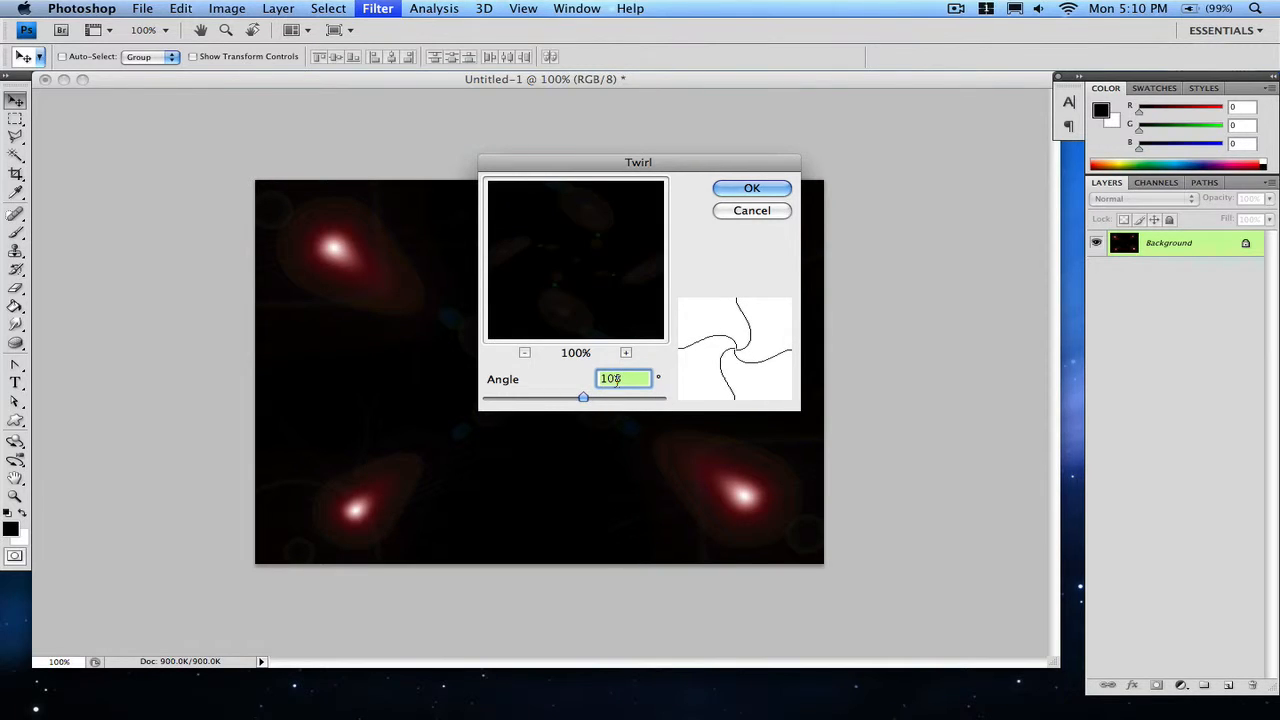
- Preview all four flares zoomed out and apply the twirl to the canvas
left_click(524, 352)
type("110")
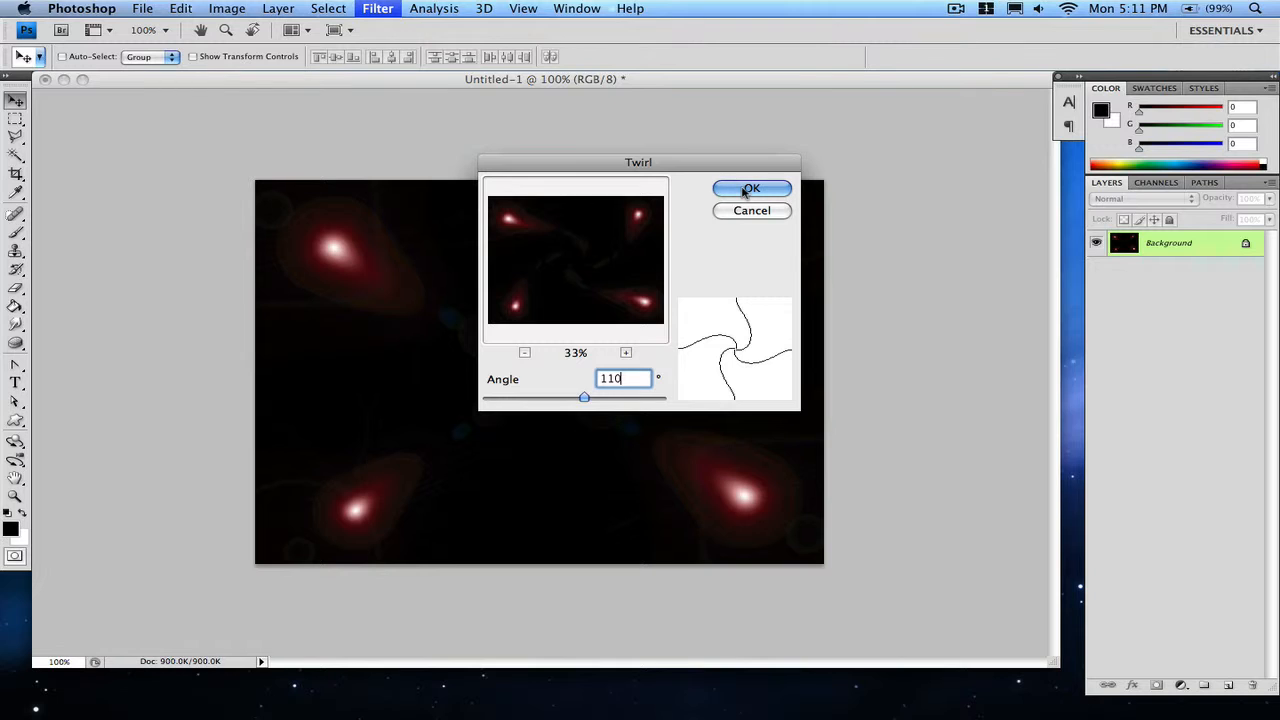
left_click(752, 188)
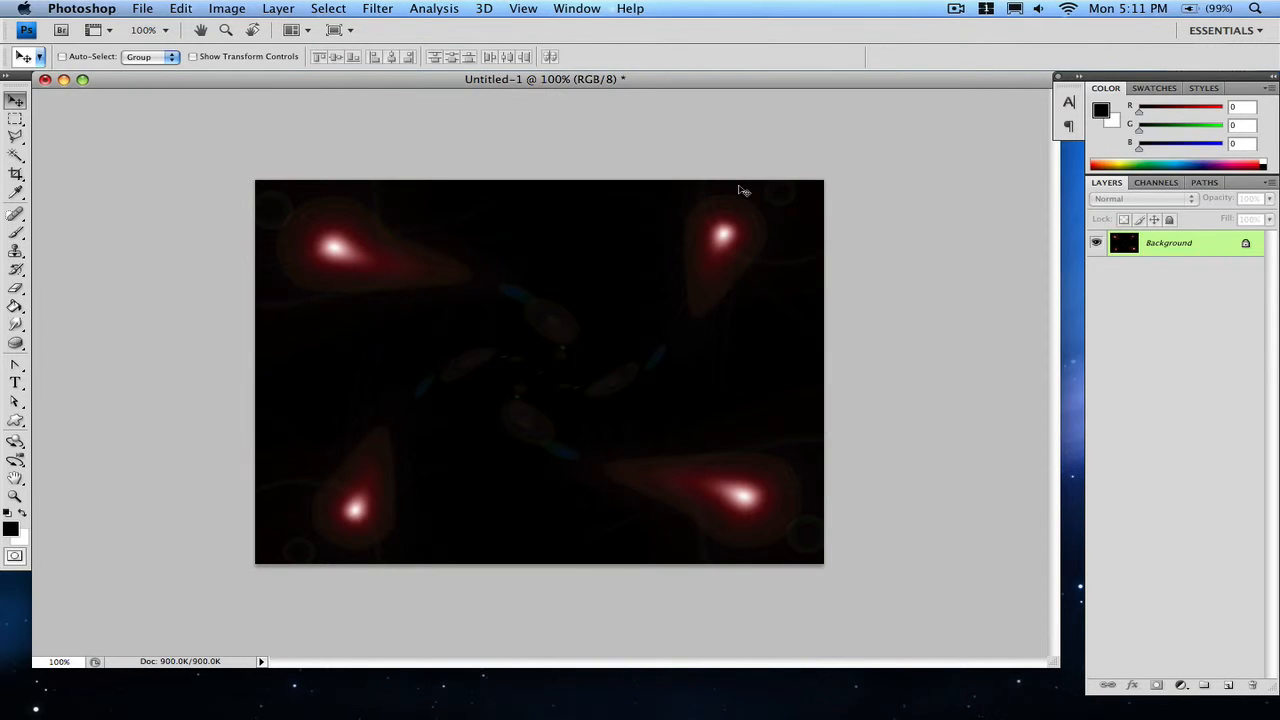
left_click(376, 8)
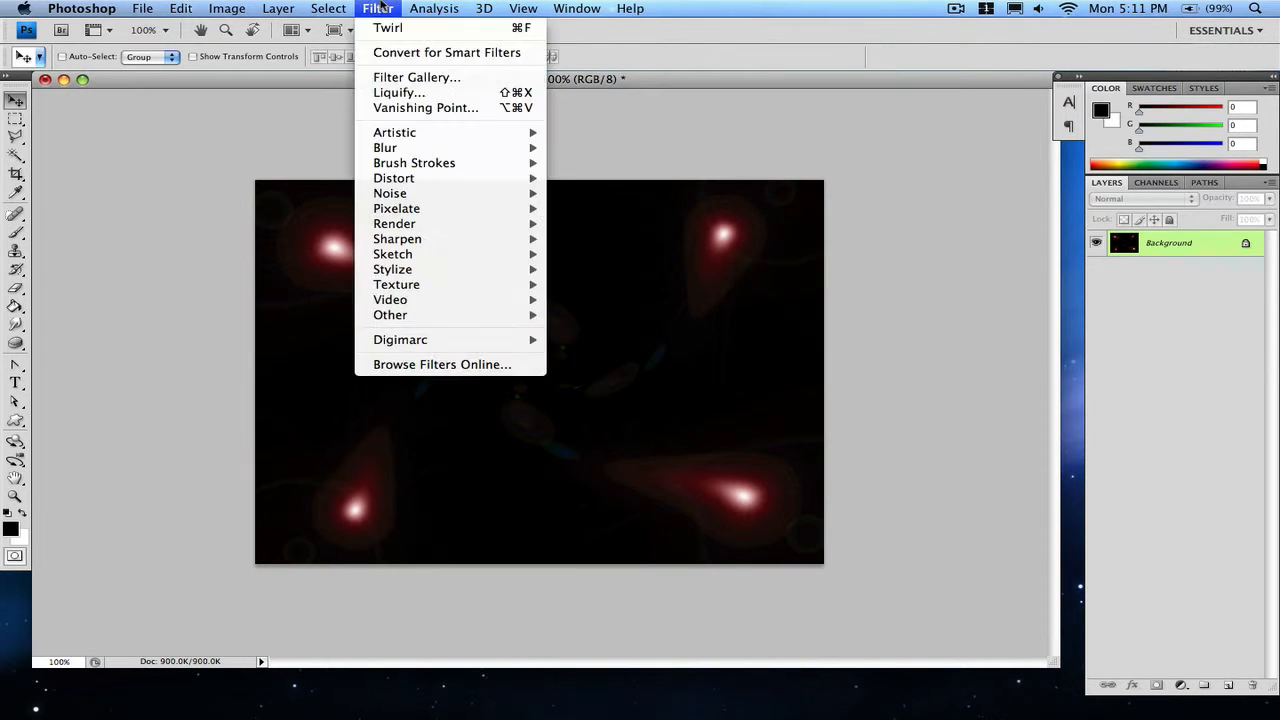
mouse_move(388, 192)
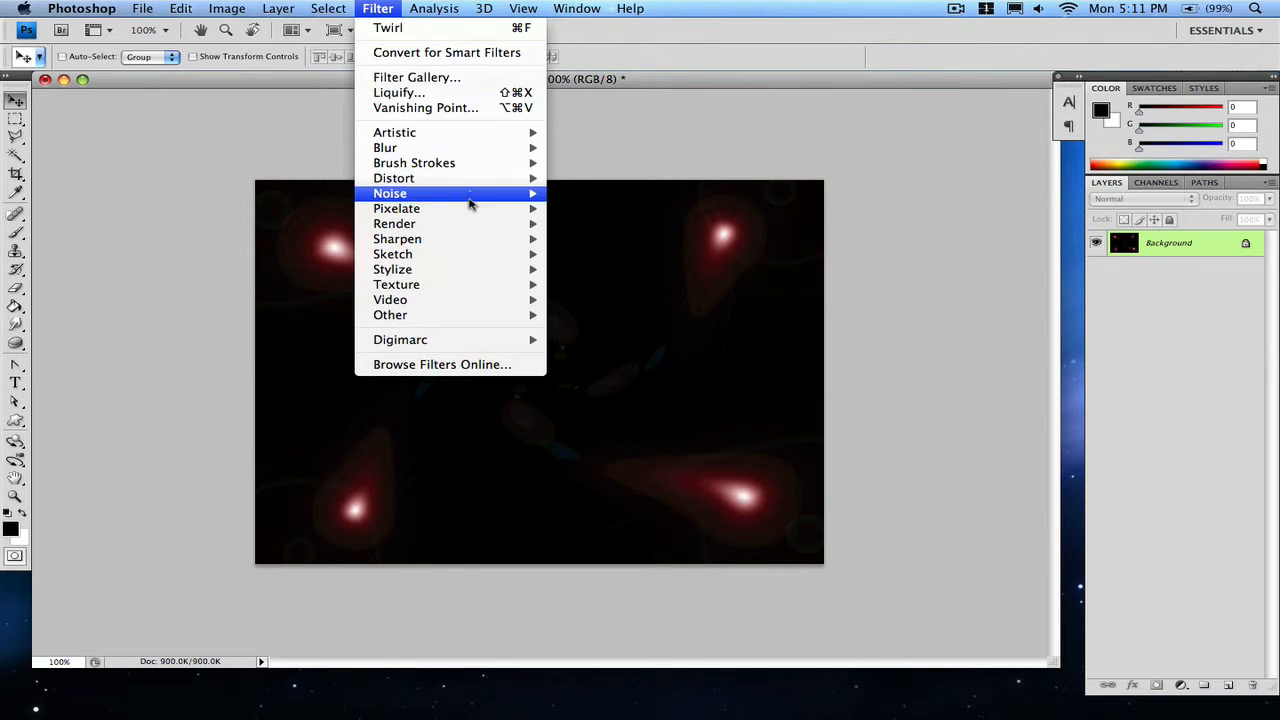
mouse_move(394, 132)
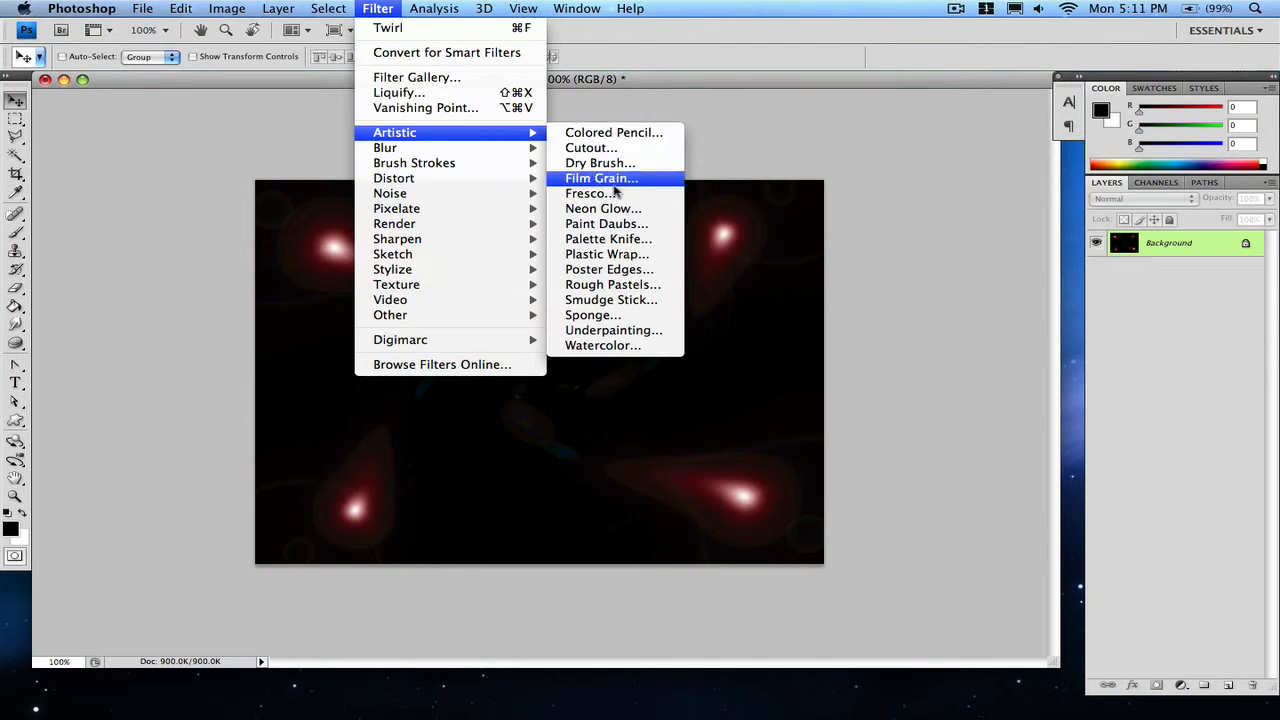
mouse_move(608, 254)
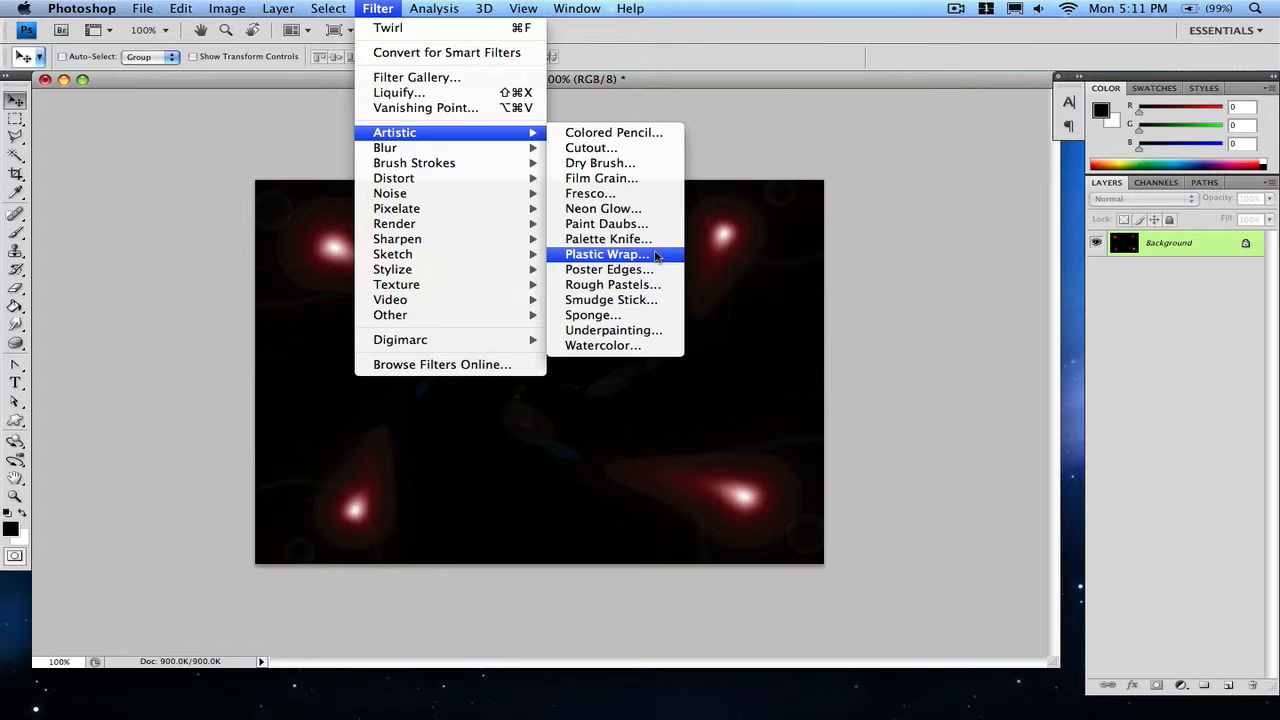
- Choose Artistic > Plastic Wrap to preview a glossy wrap over the twirled flares
left_click(608, 252)
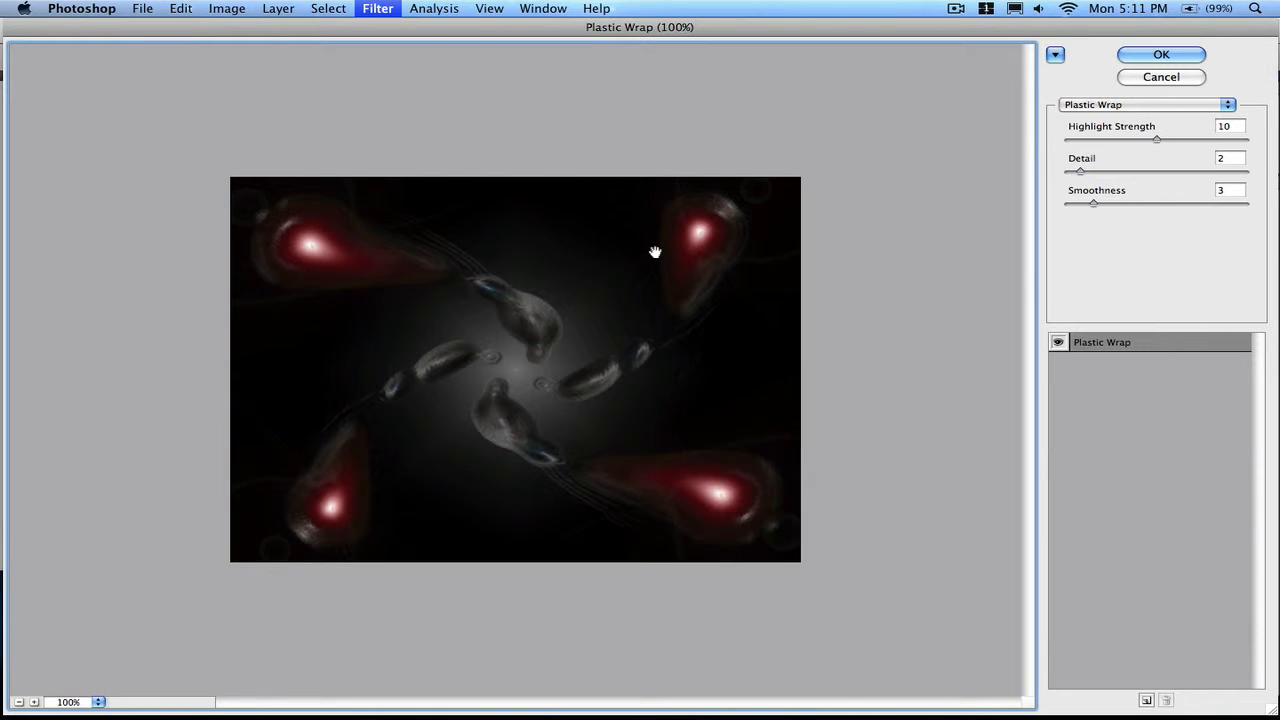
mouse_move(1084, 176)
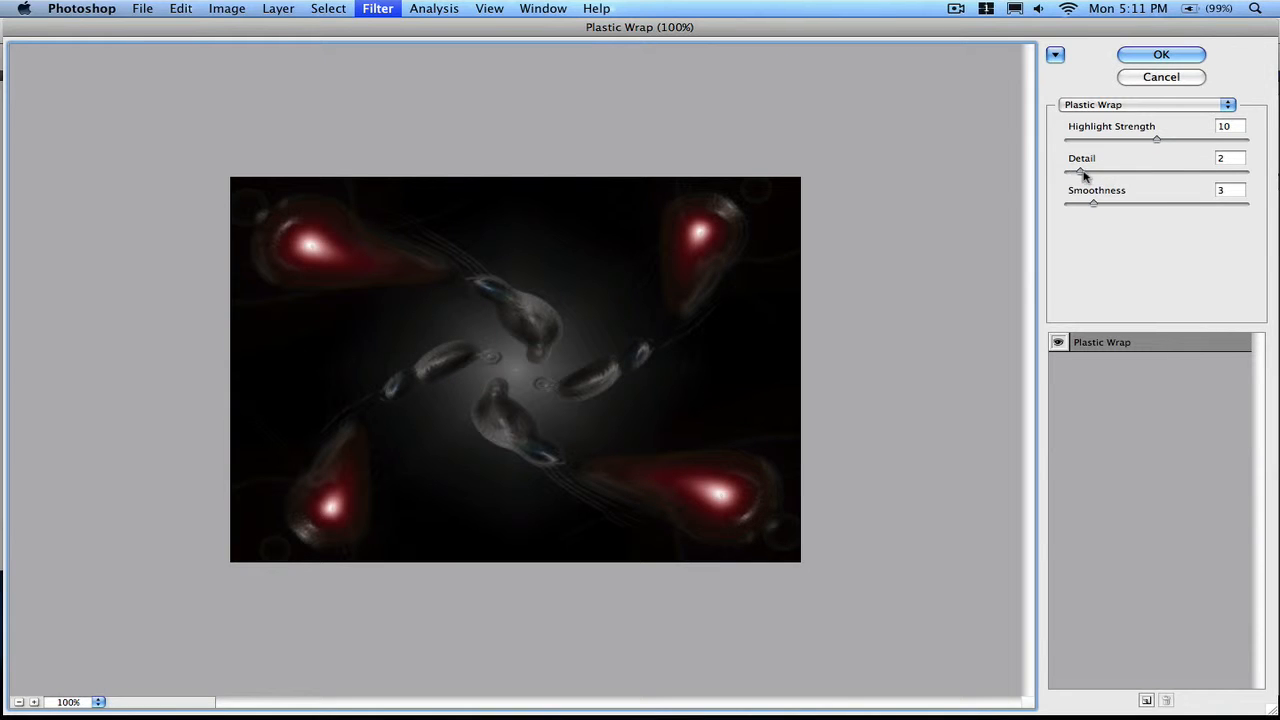
- Raise Plastic Wrap Detail to 15 and try Smoothness values around 2–5, settling on 3
left_click_drag(1080, 170, 1120, 170)
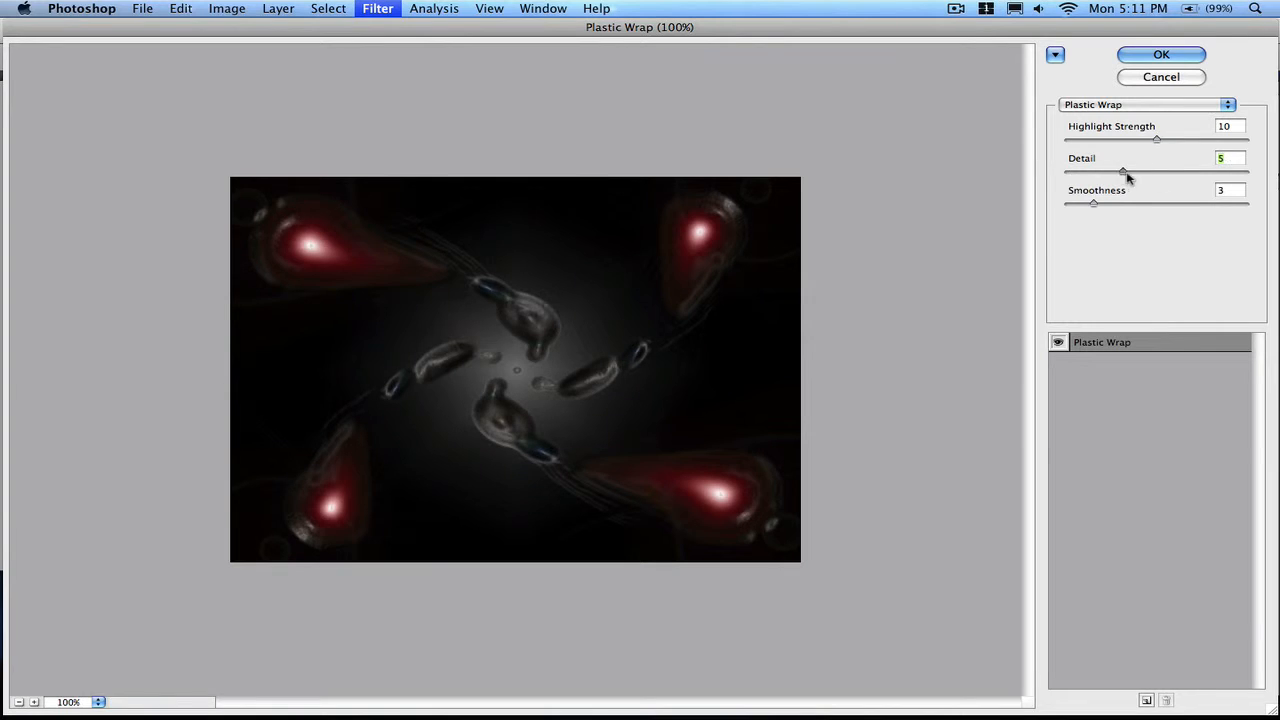
left_click_drag(1120, 170, 1244, 170)
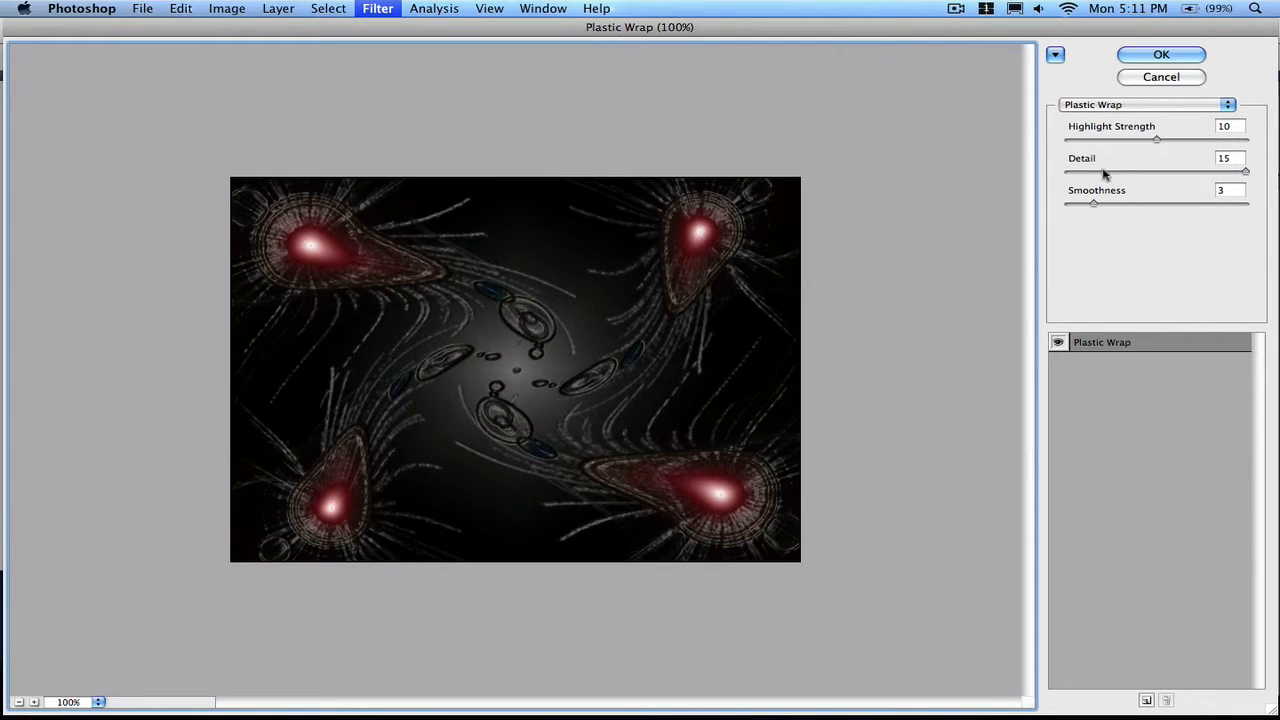
left_click_drag(1092, 204, 1124, 204)
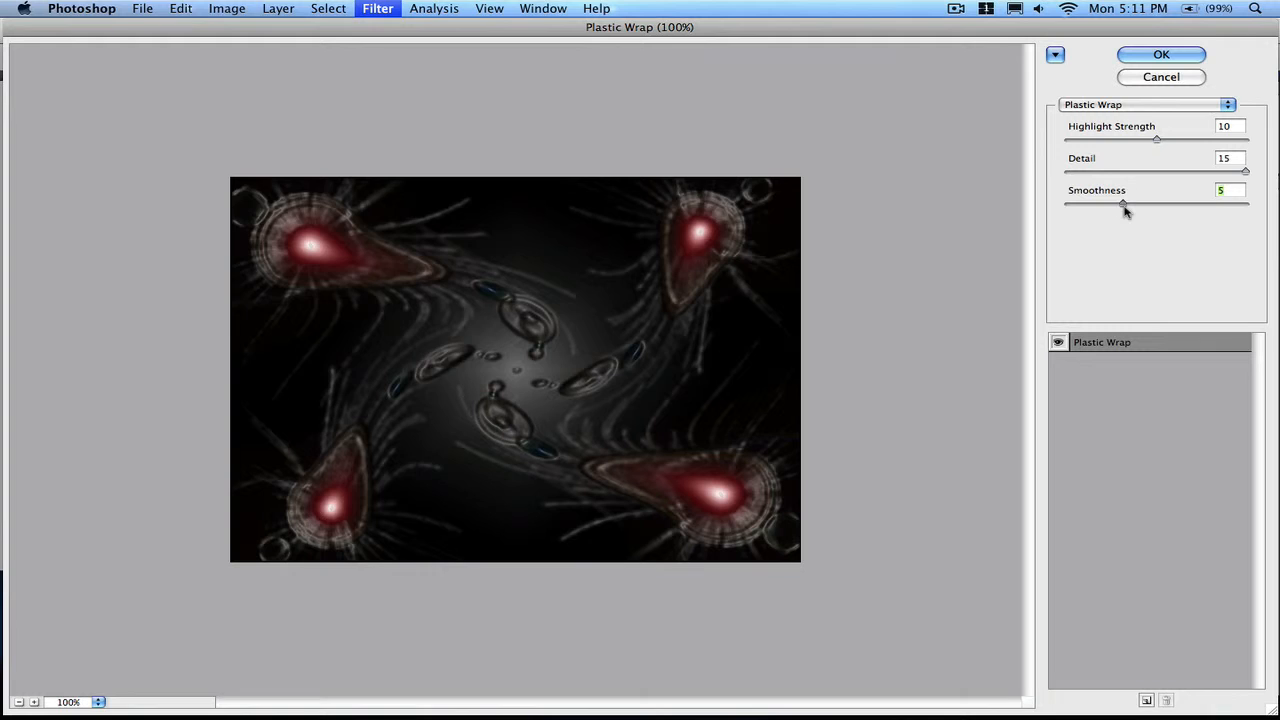
left_click_drag(1122, 204, 1084, 204)
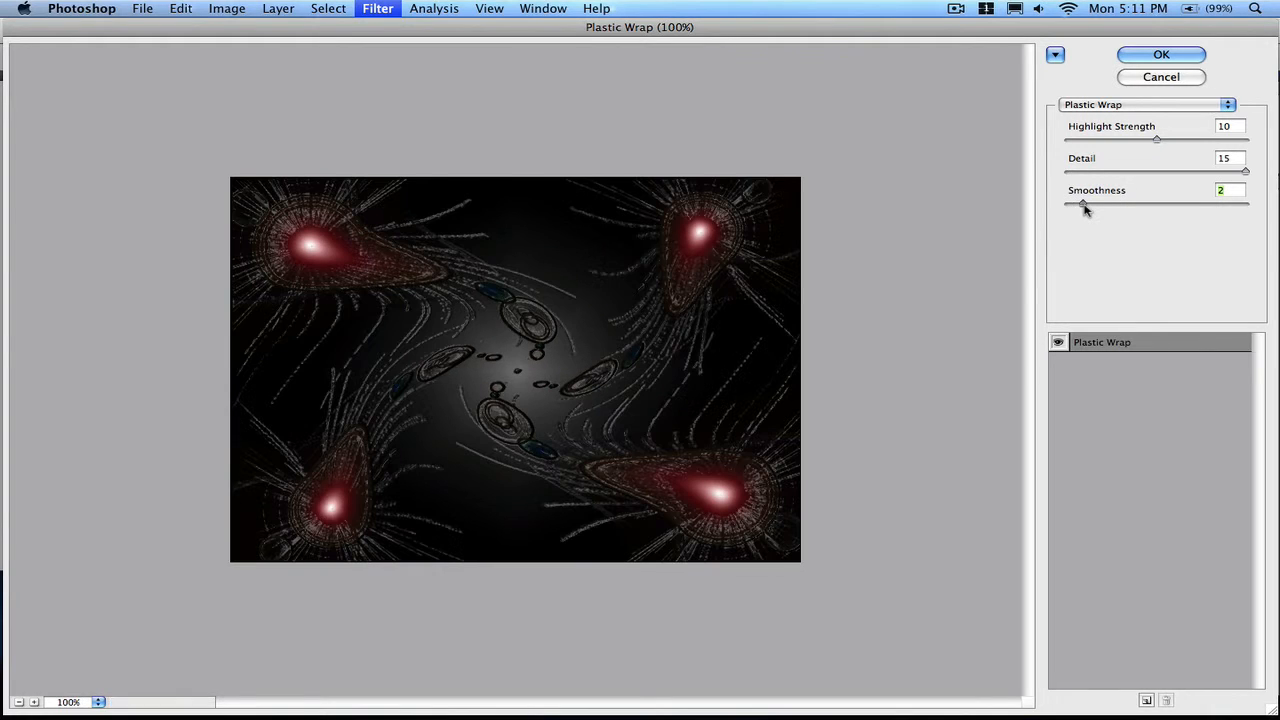
left_click_drag(1084, 204, 1090, 204)
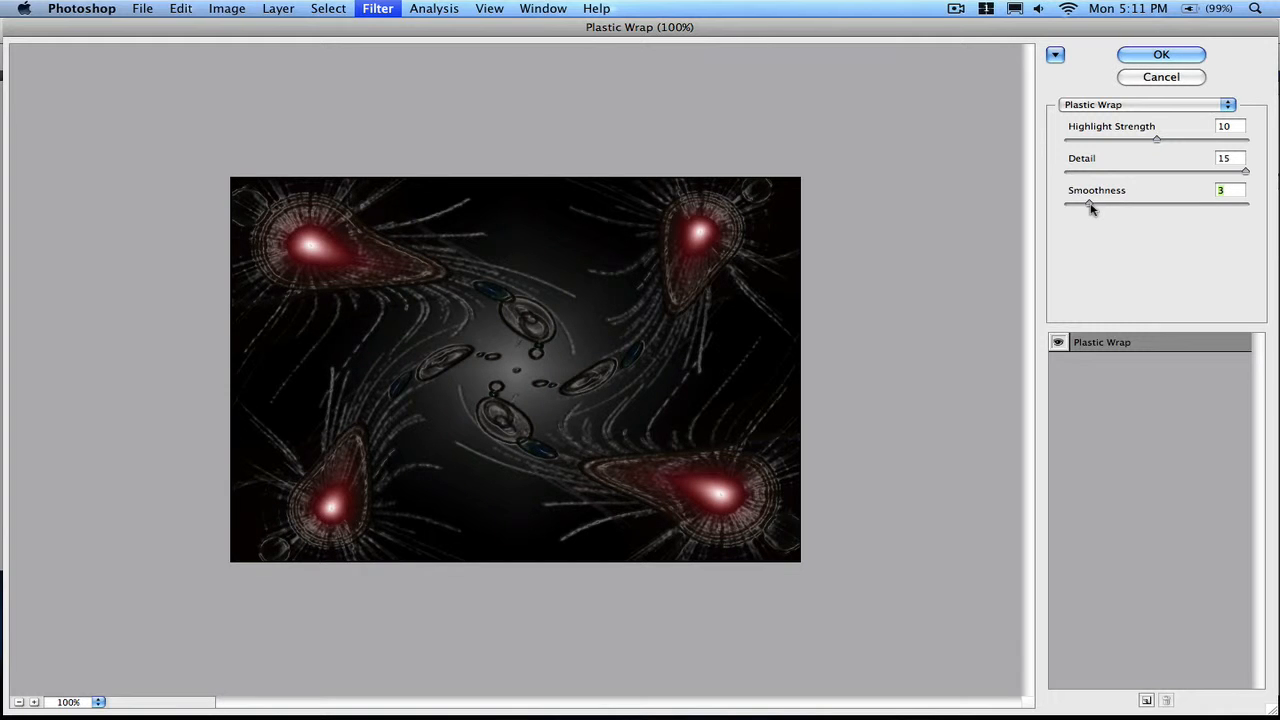
- Compare high Smoothness values (15, 14, 8), return to 3 and apply the Plastic Wrap
left_click_drag(1088, 204, 1244, 204)
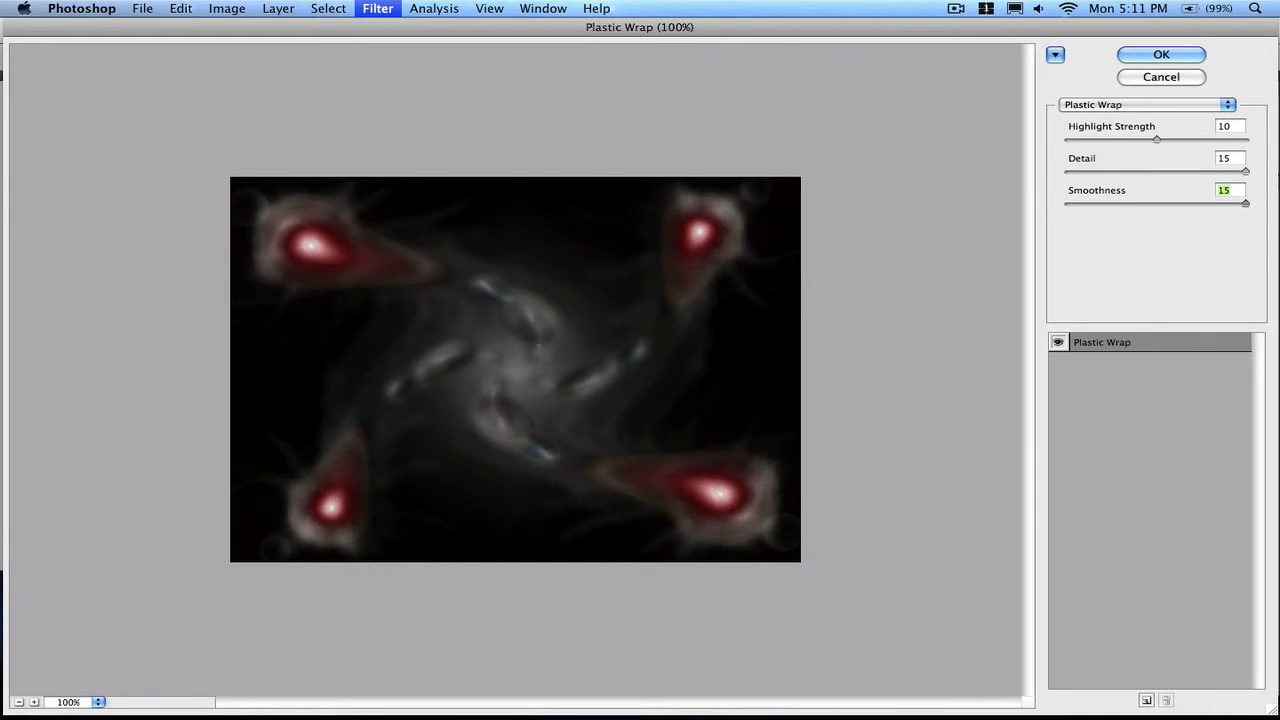
left_click_drag(1248, 204, 1240, 204)
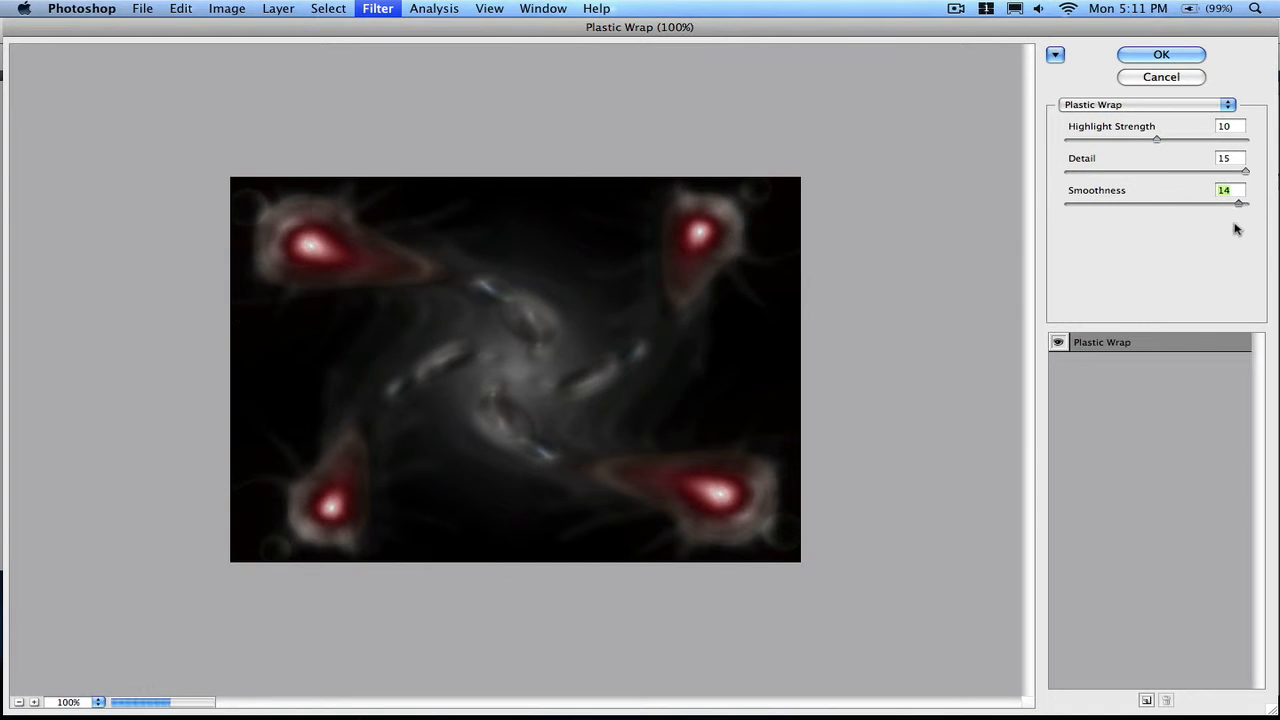
left_click_drag(1240, 204, 1160, 204)
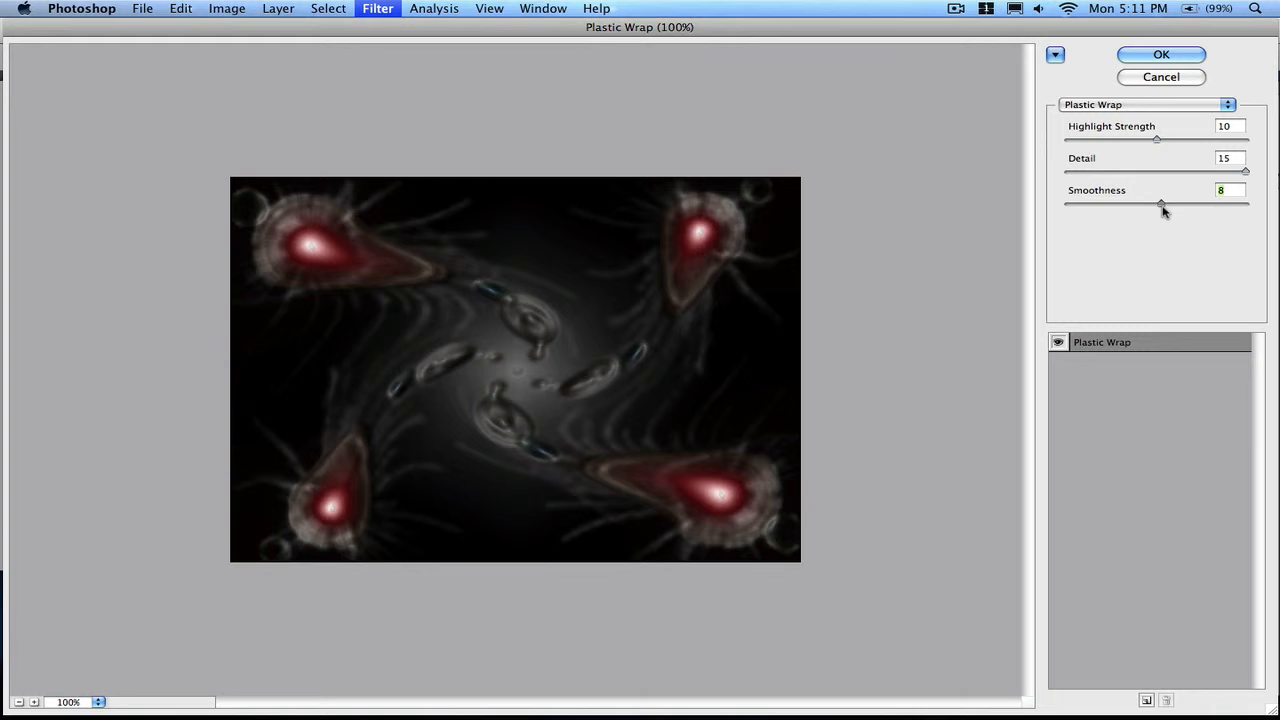
left_click_drag(1162, 204, 1096, 204)
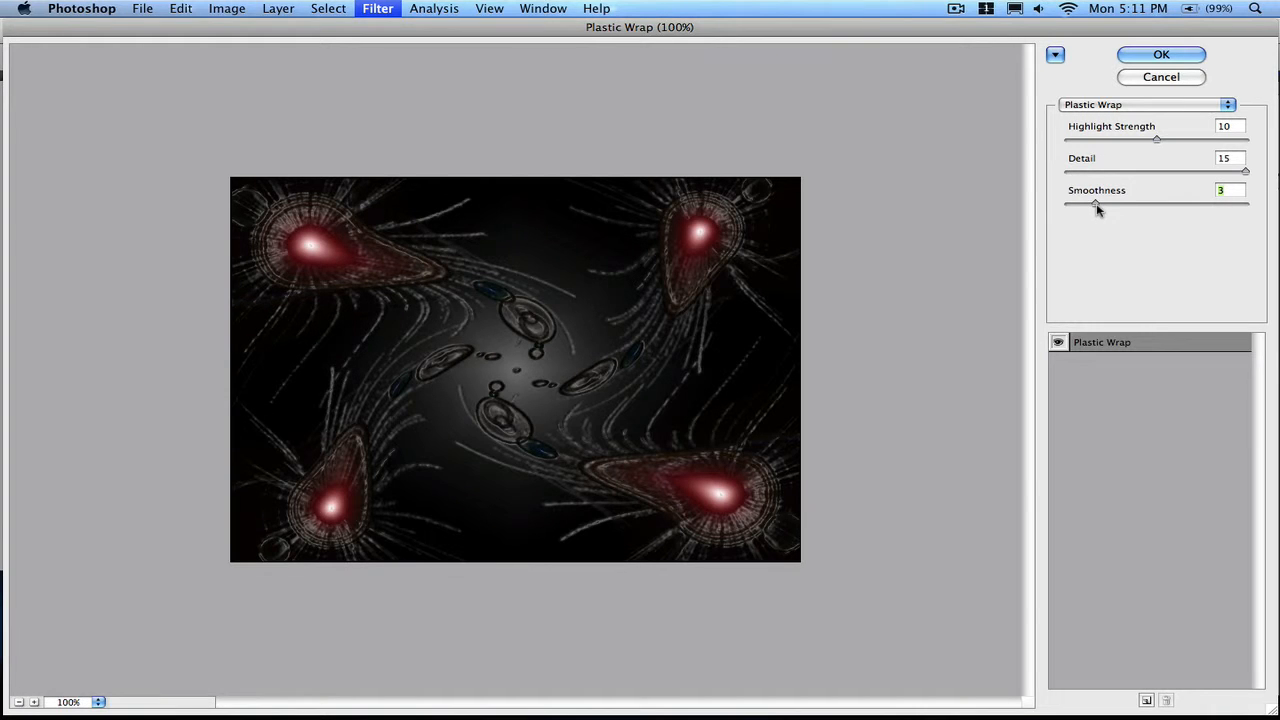
left_click(1160, 54)
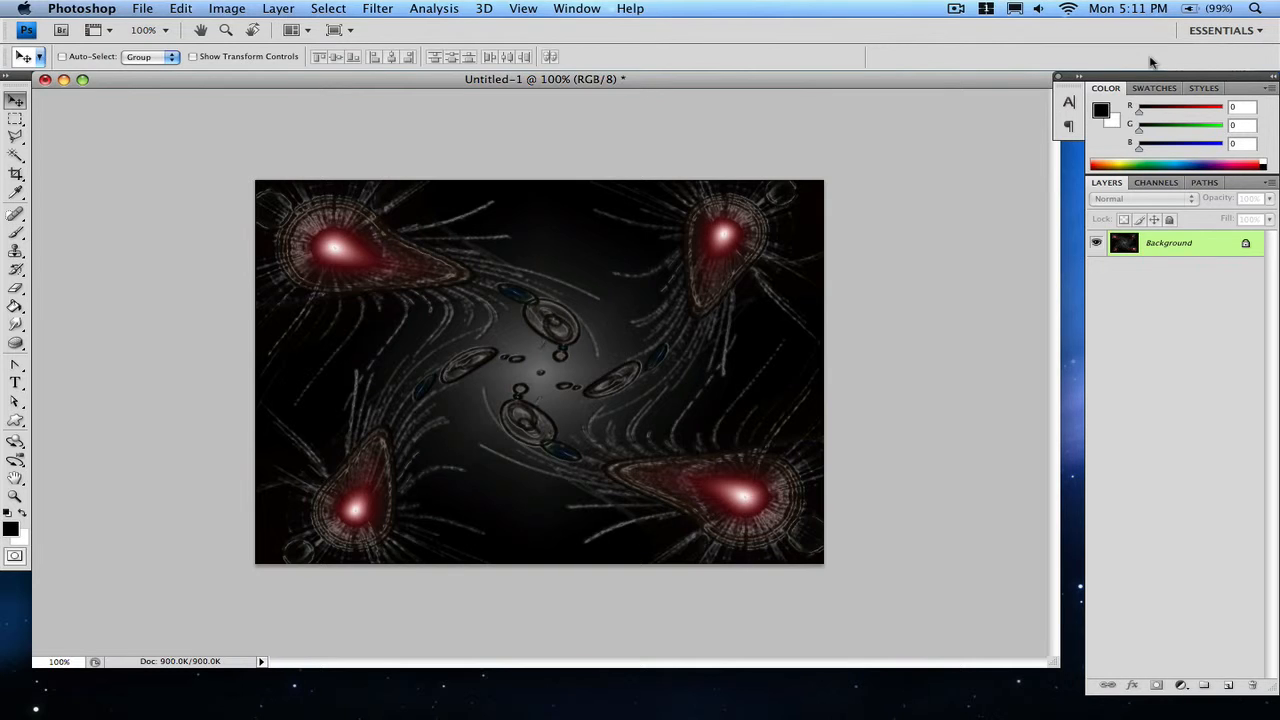
left_click(378, 8)
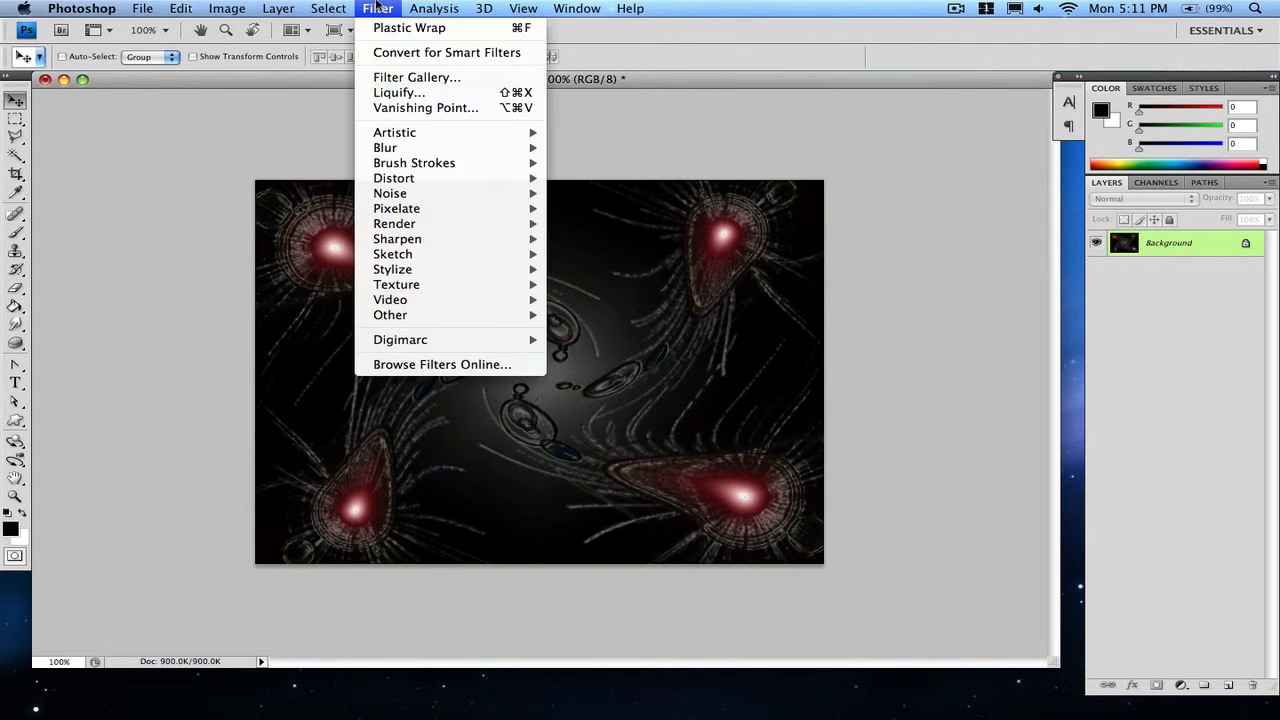
mouse_move(392, 178)
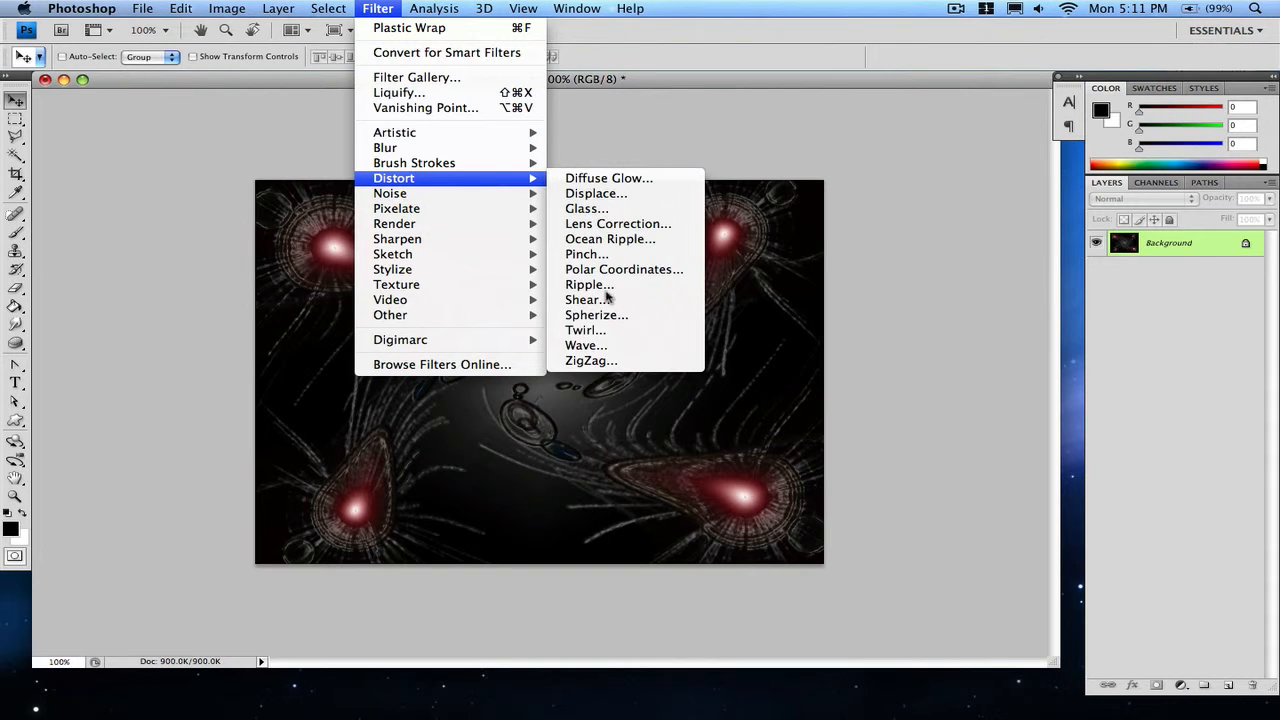
left_click(584, 330)
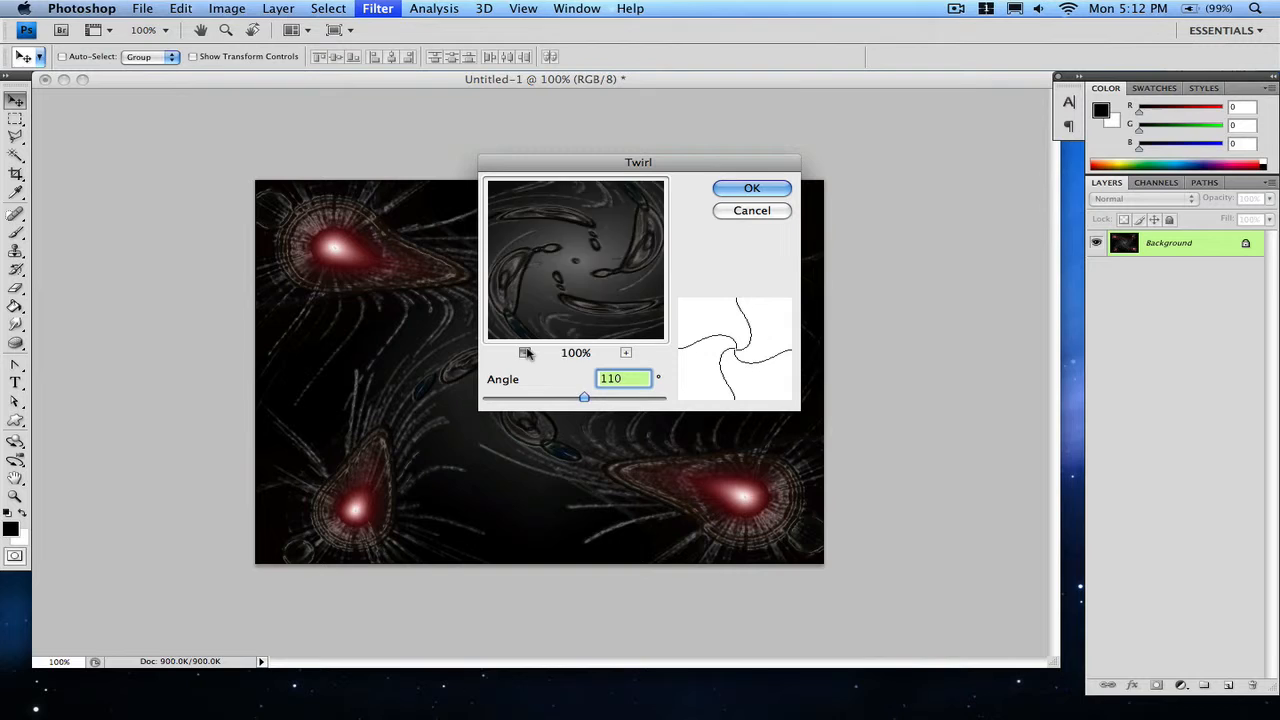
left_click_drag(584, 398, 596, 398)
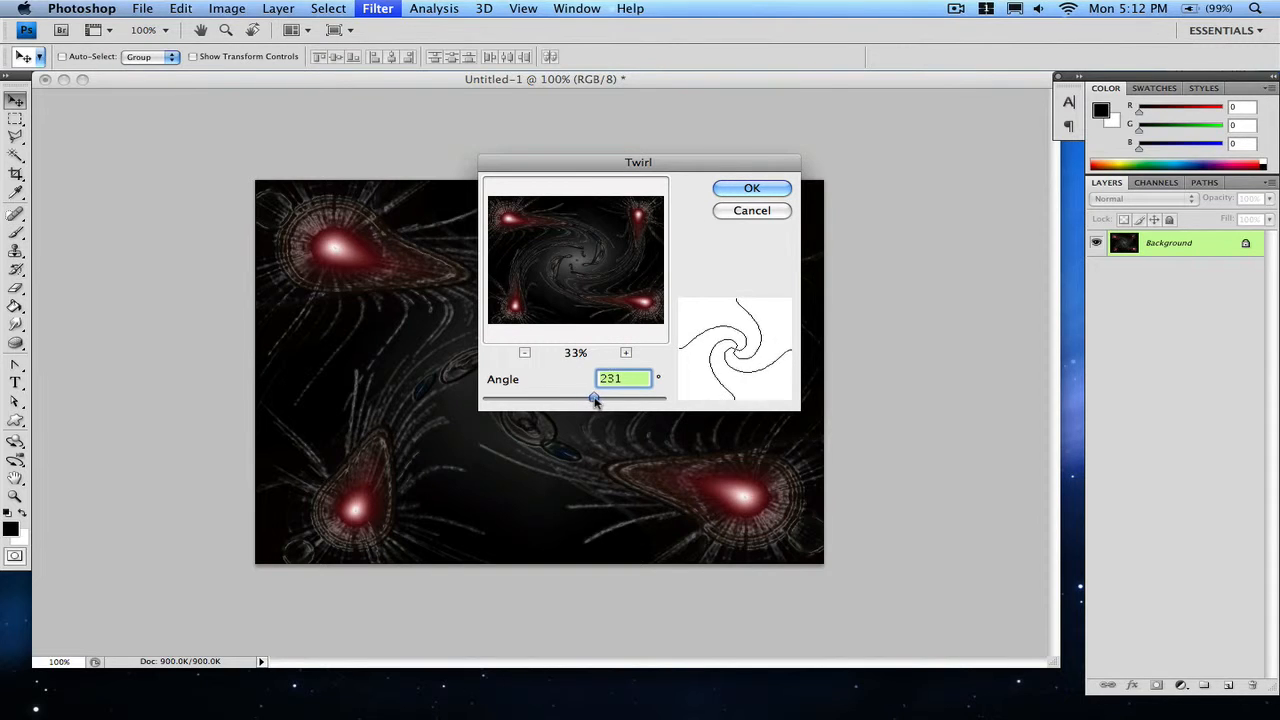
left_click_drag(594, 400, 612, 400)
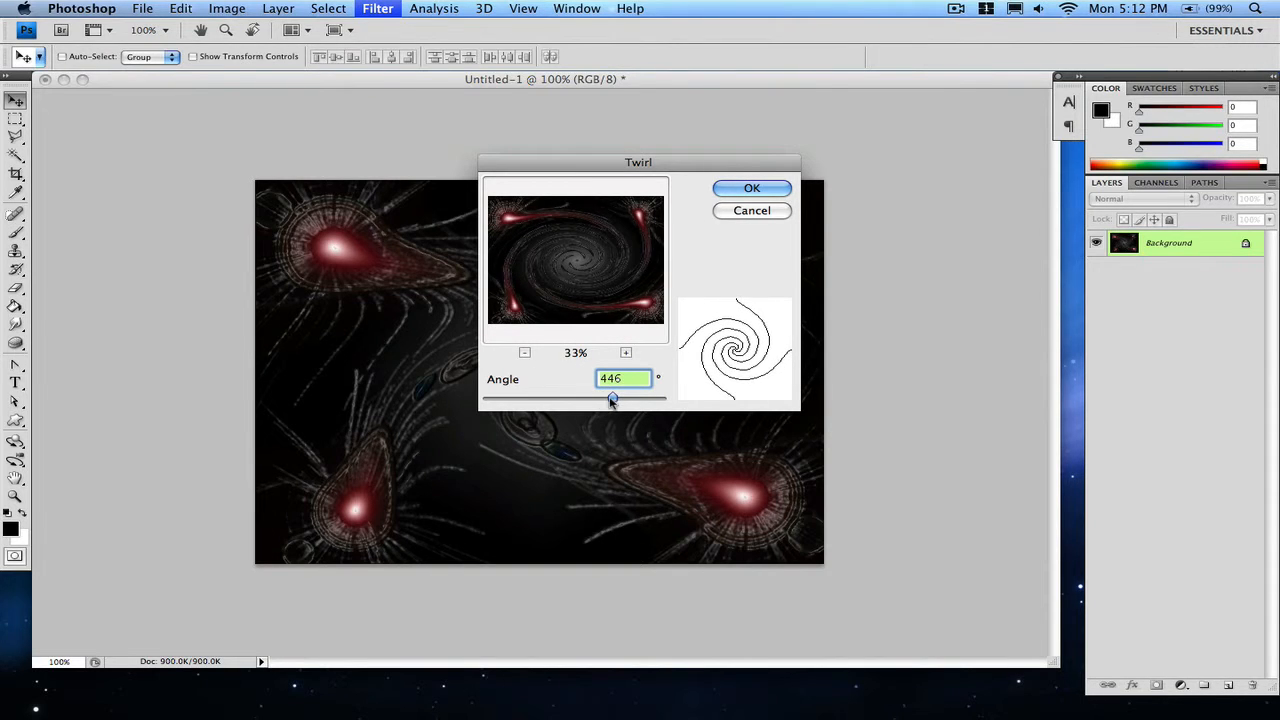
left_click(752, 188)
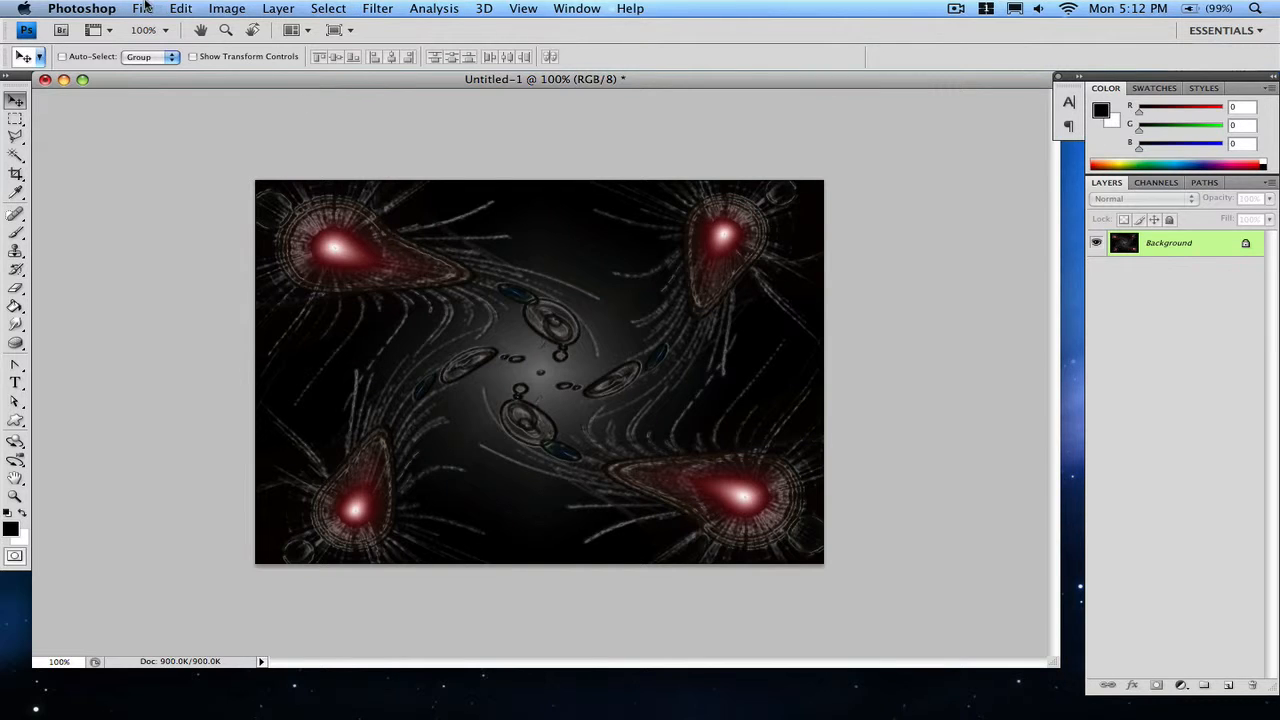
mouse_move(490, 350)
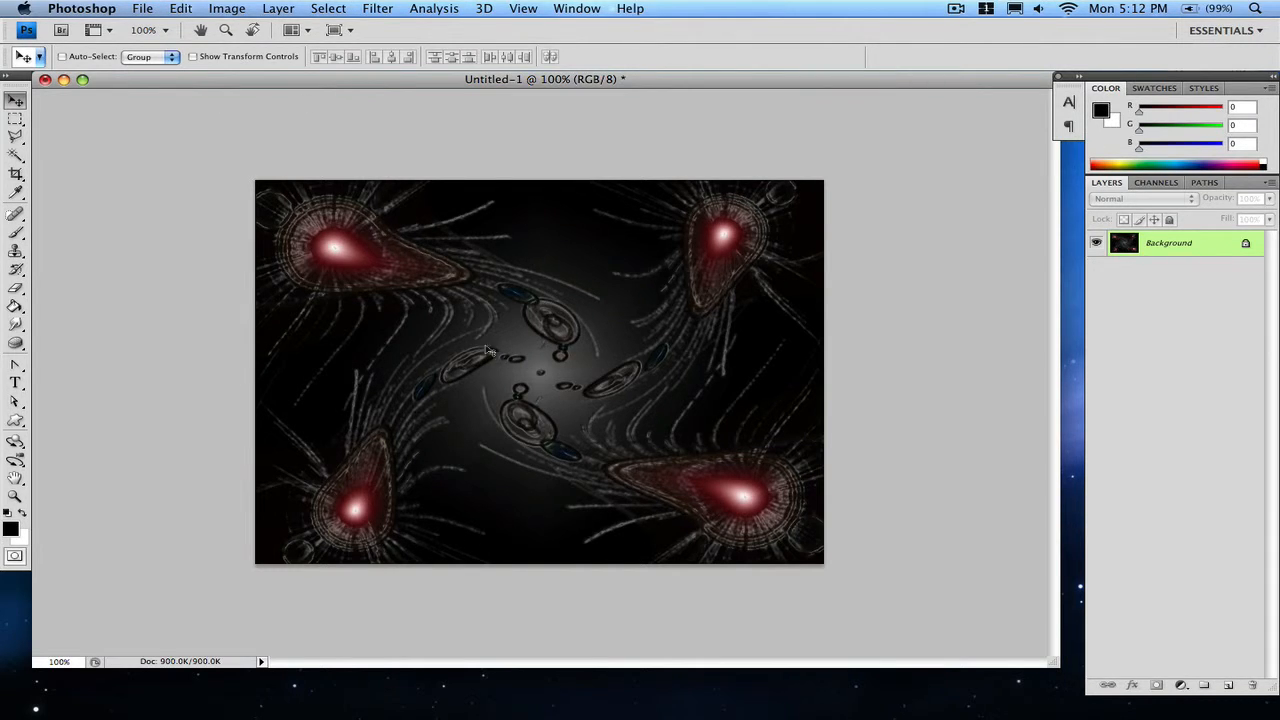
mouse_move(464, 362)
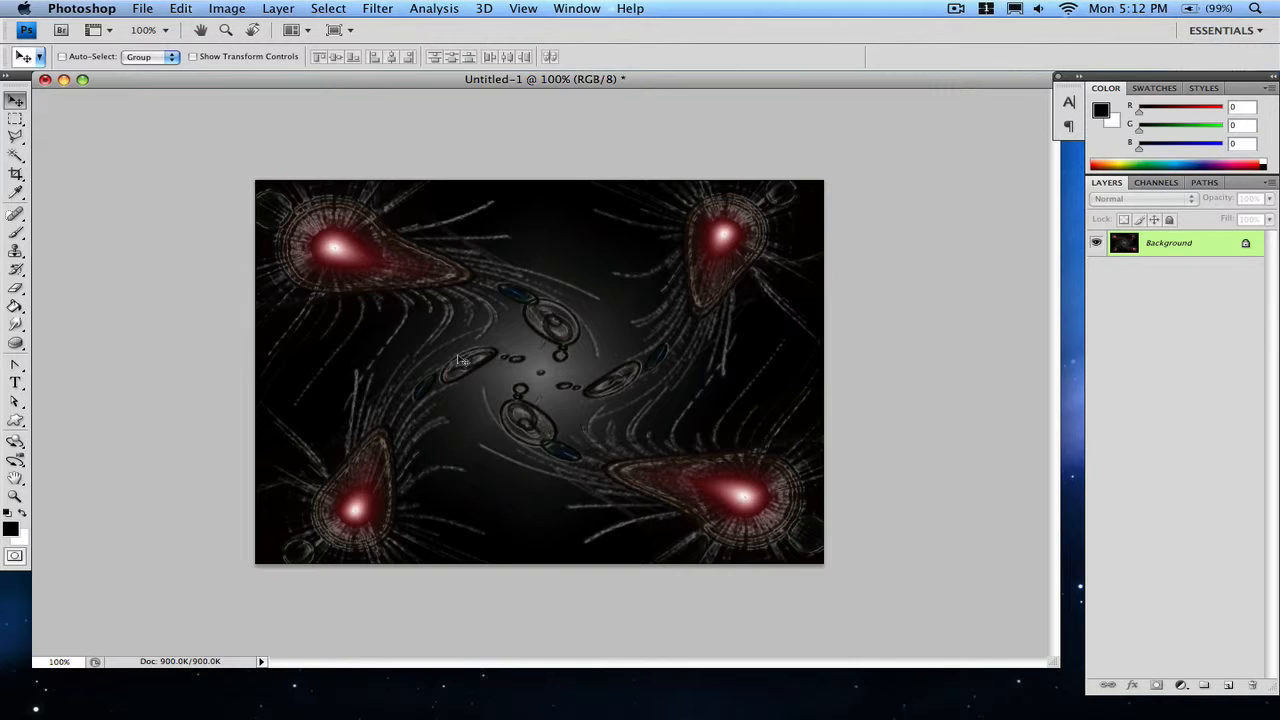
mouse_move(360, 198)
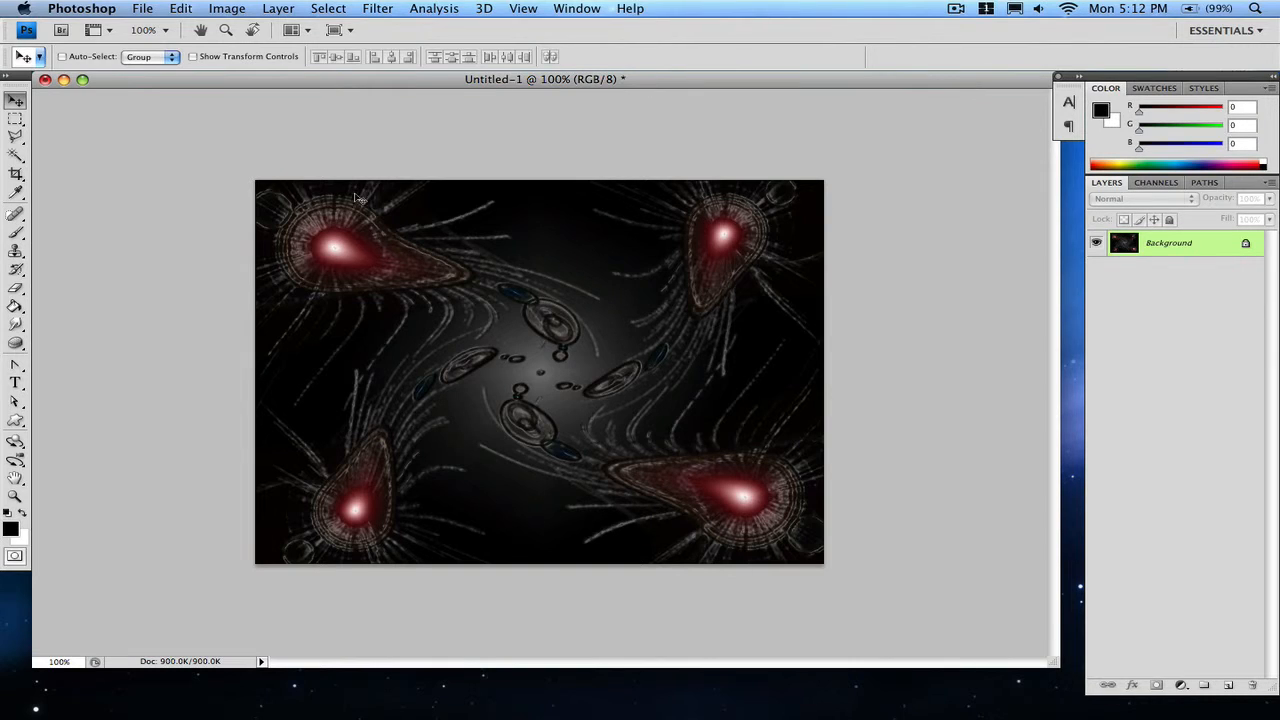
mouse_move(344, 148)
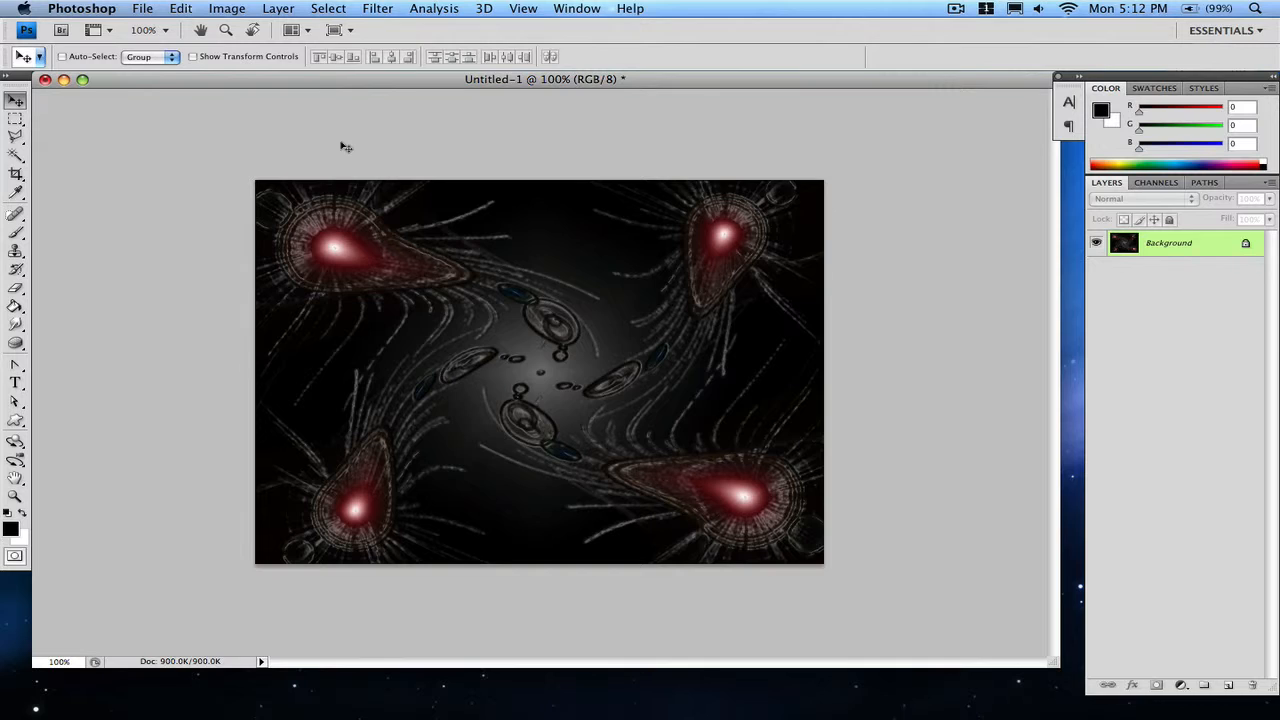
mouse_move(304, 544)
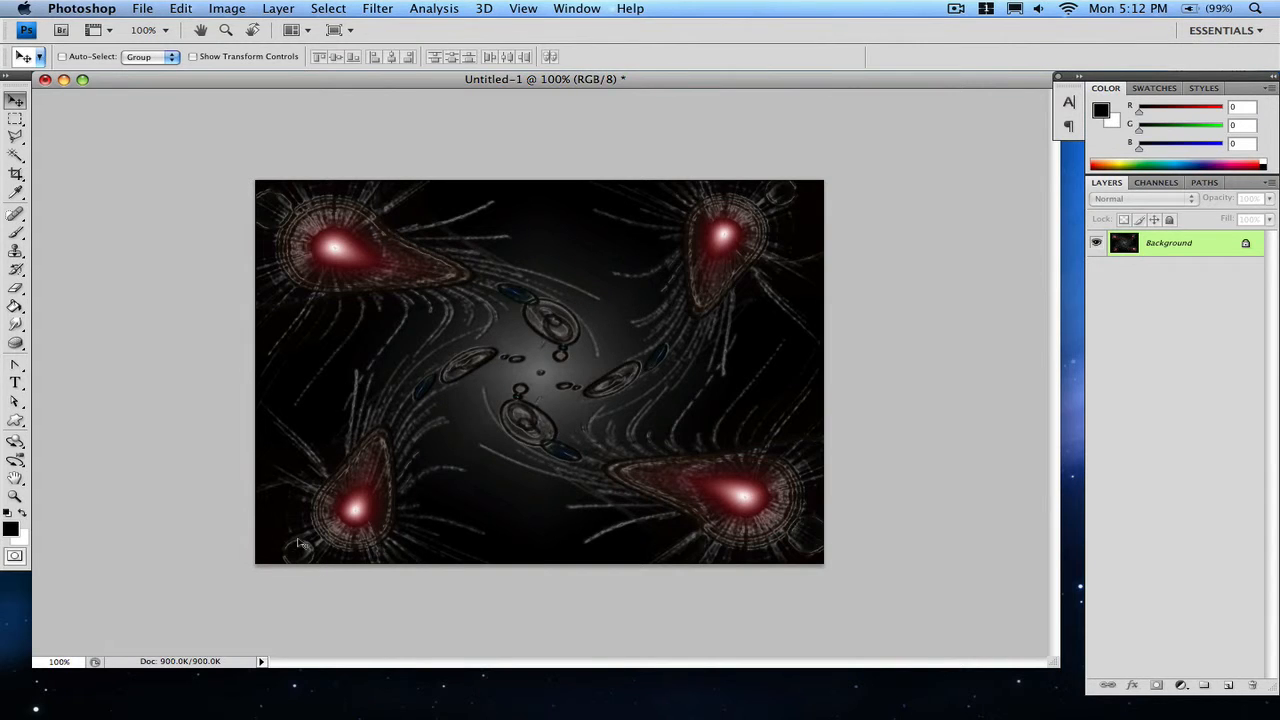
mouse_move(264, 622)
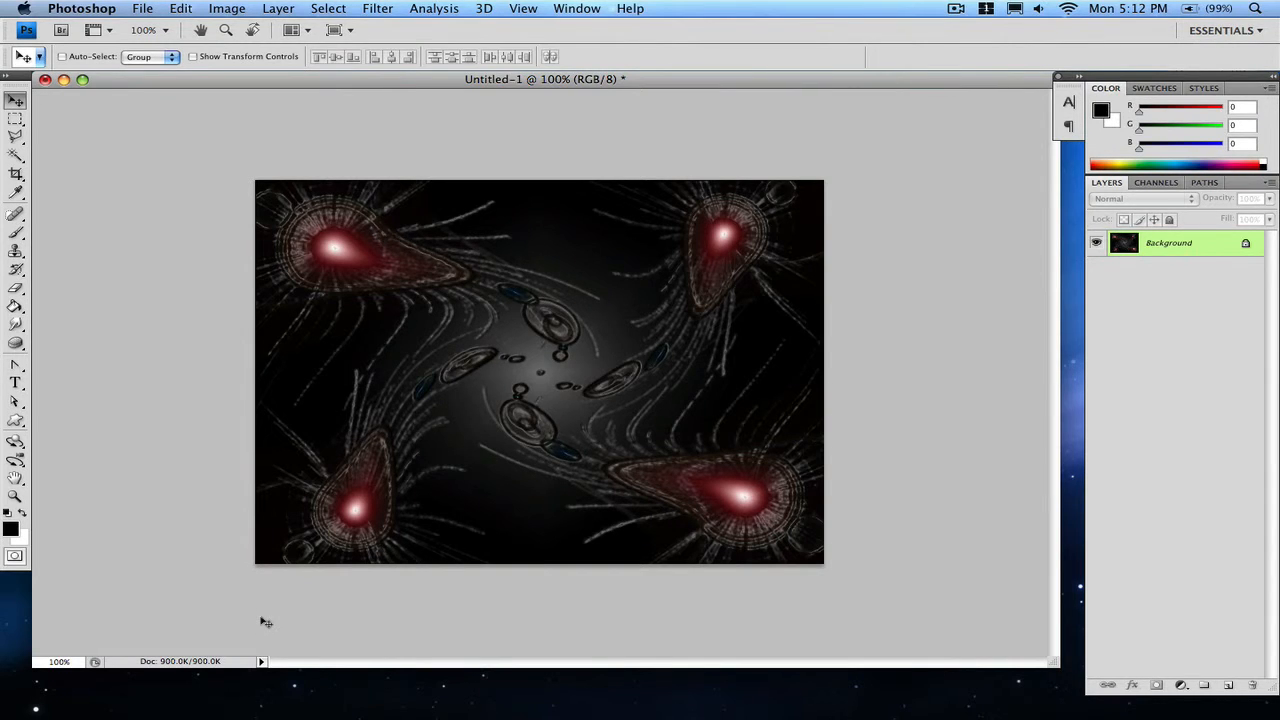
mouse_move(276, 364)
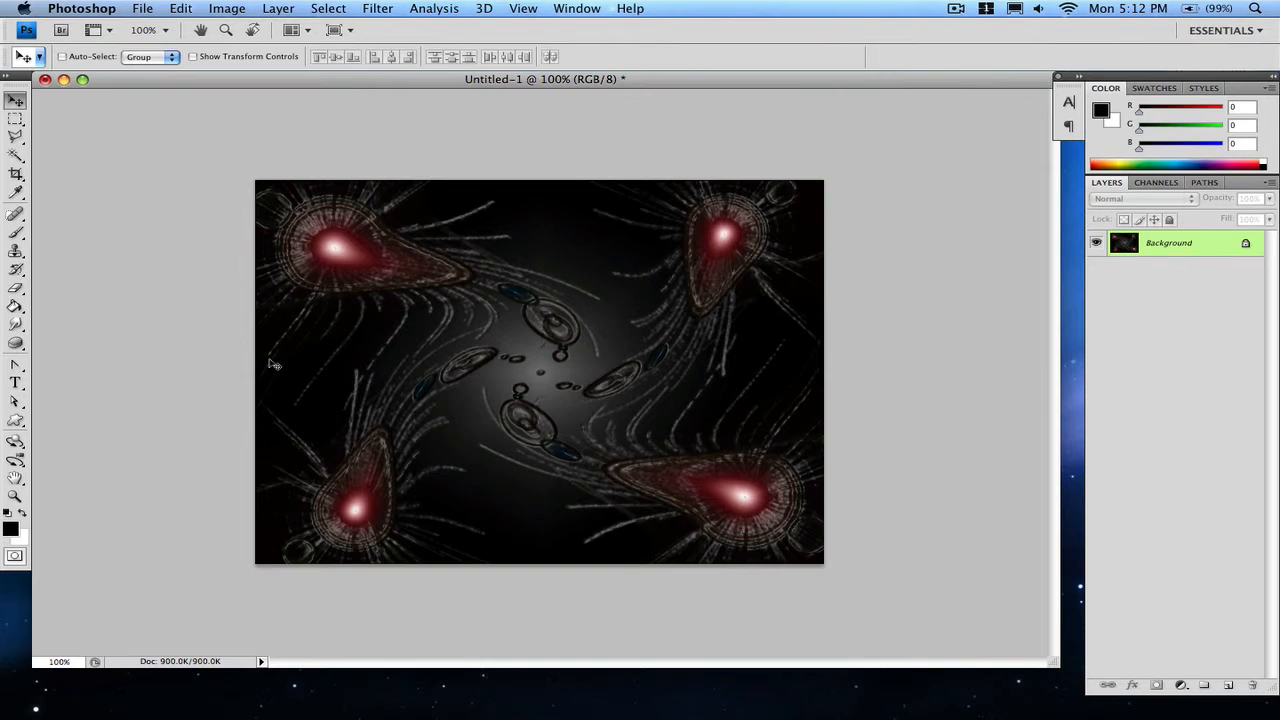
mouse_move(198, 214)
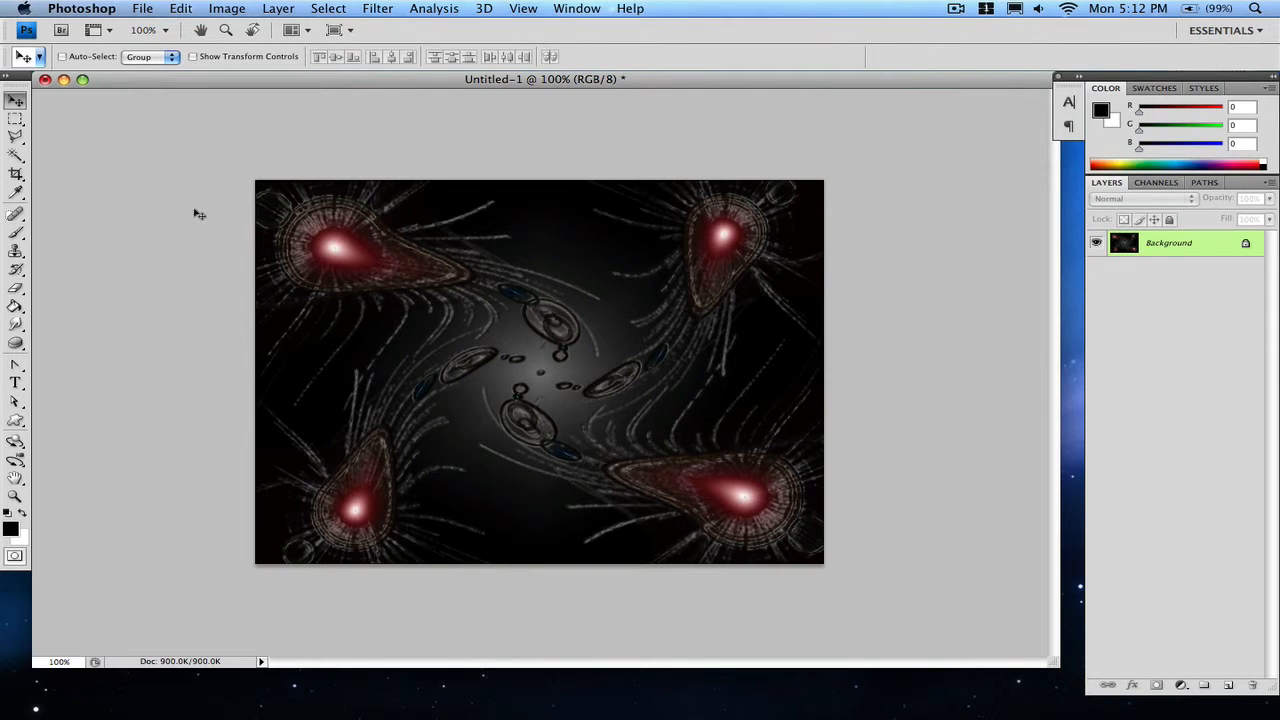
mouse_move(508, 320)
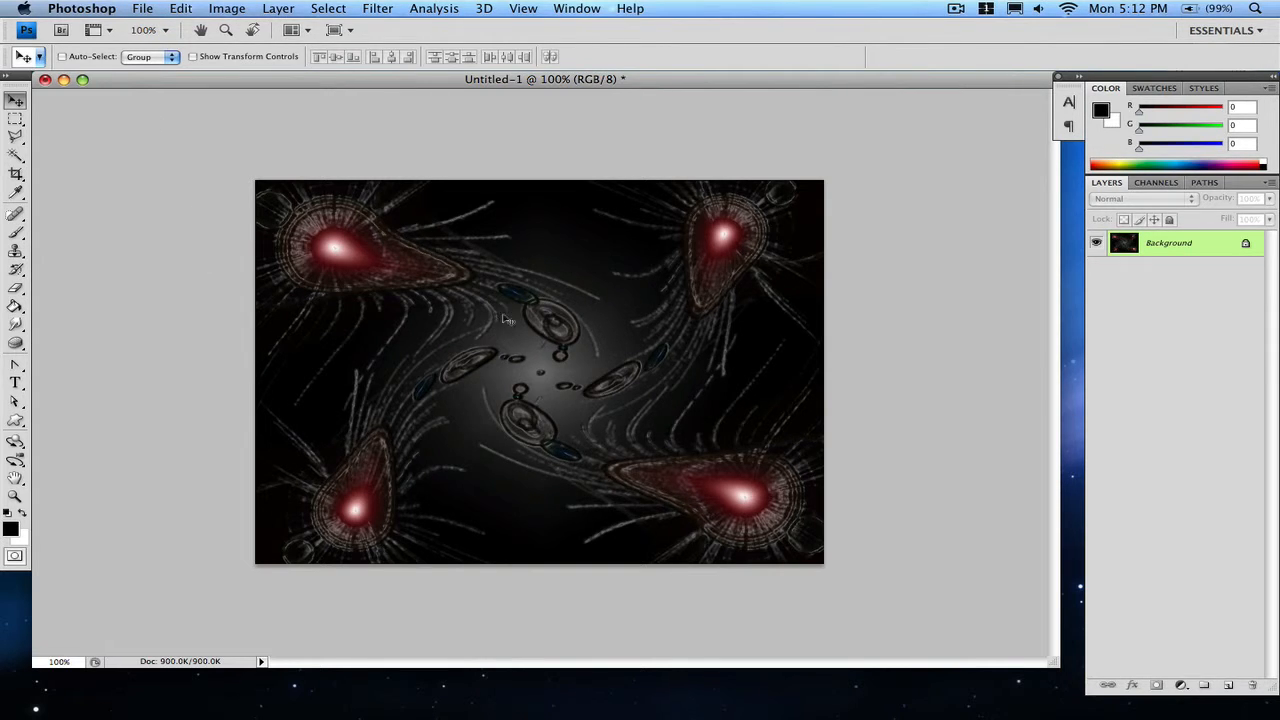
mouse_move(356, 260)
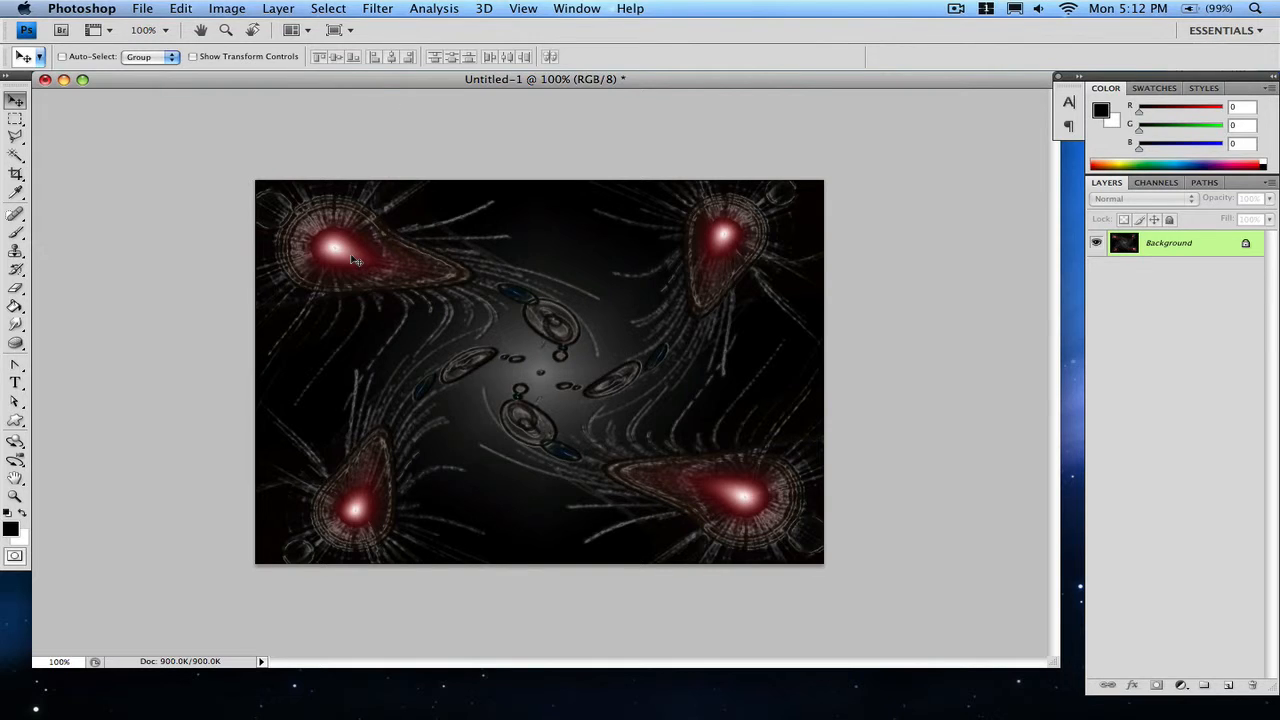